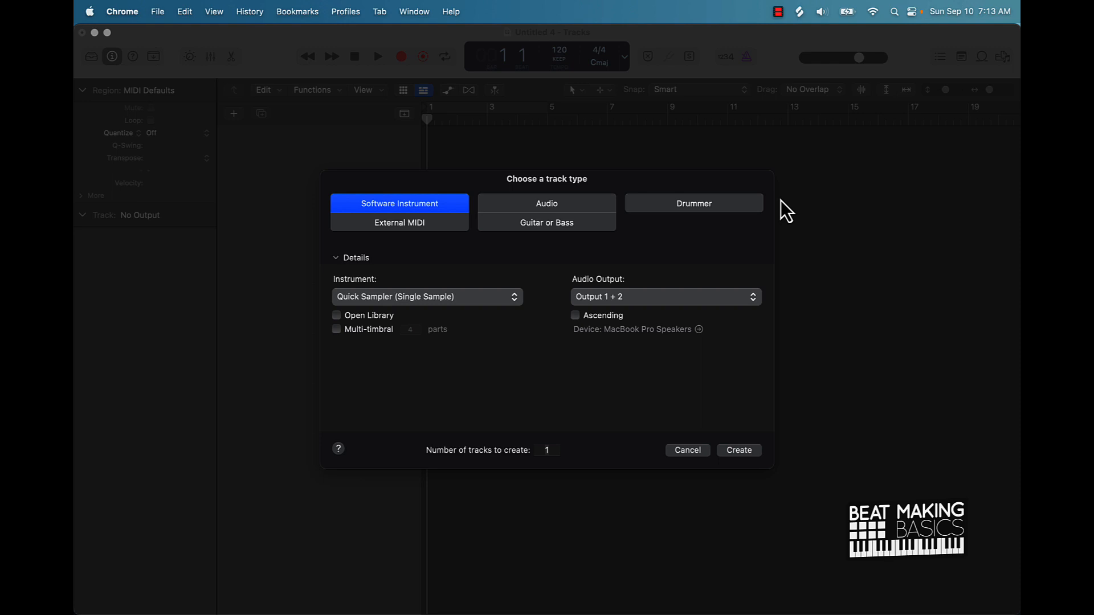
pyautogui.moveTo(440, 256)
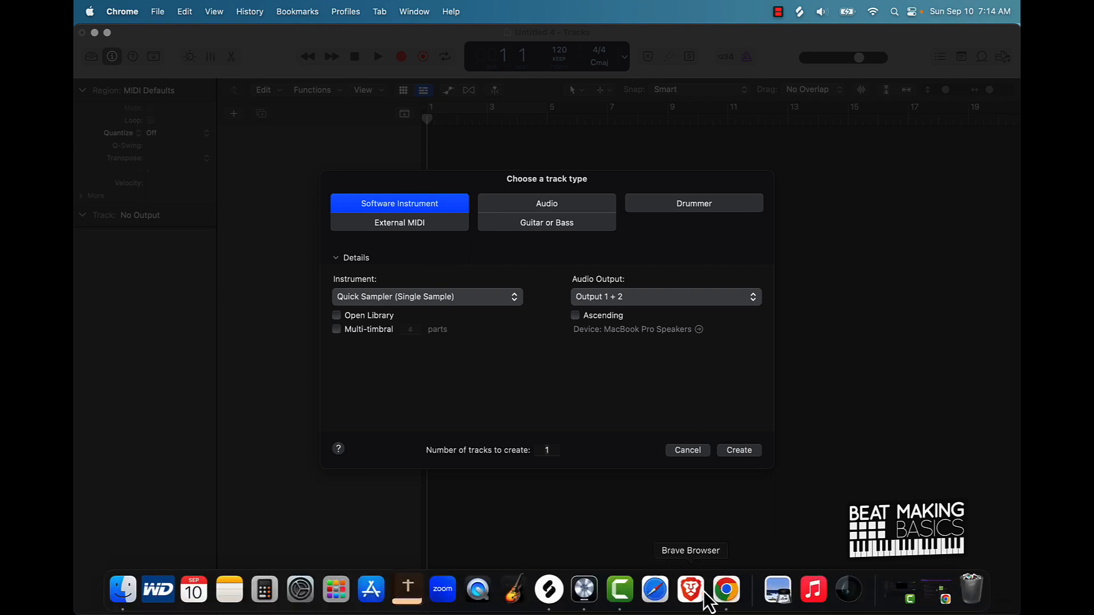
# Step: From the Google results, reach TechSmith's Camtasia free-trial download page, accepting the cookie notice
pyautogui.click(725, 589)
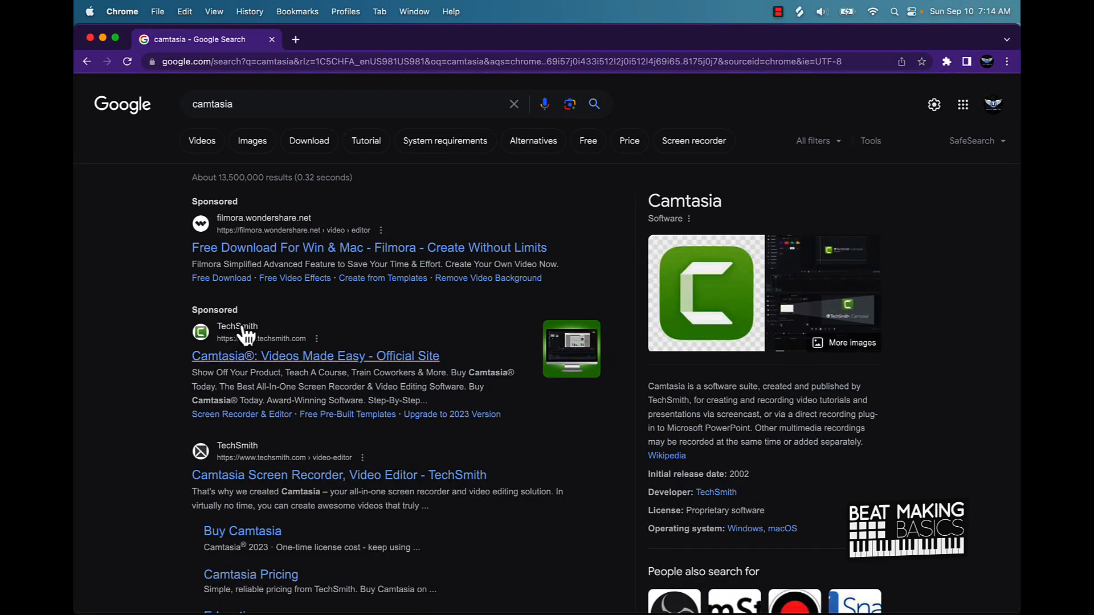
pyautogui.moveTo(318, 492)
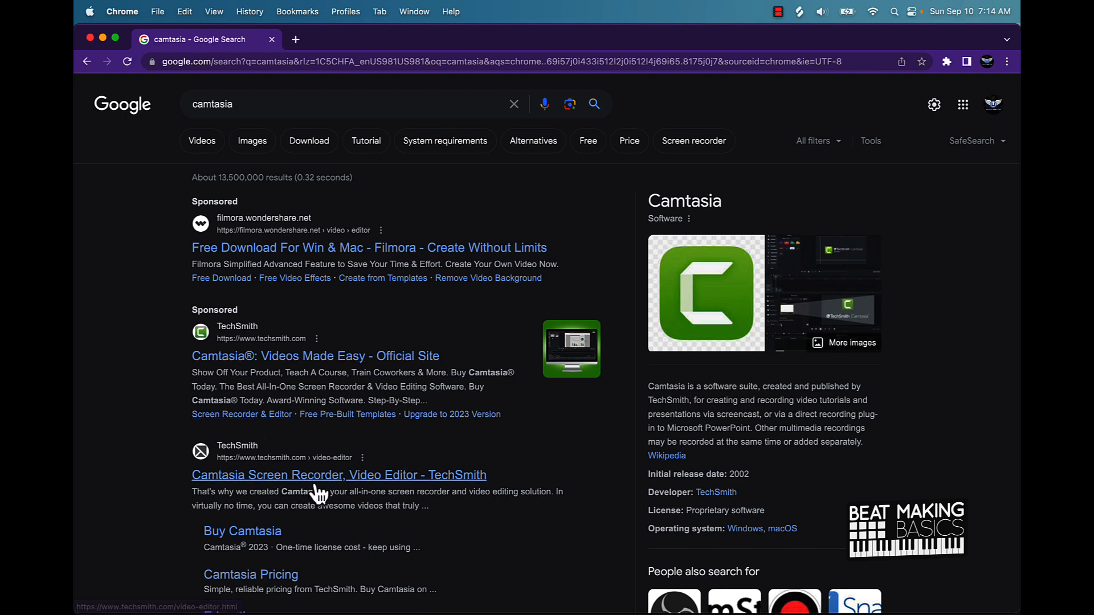
pyautogui.click(340, 474)
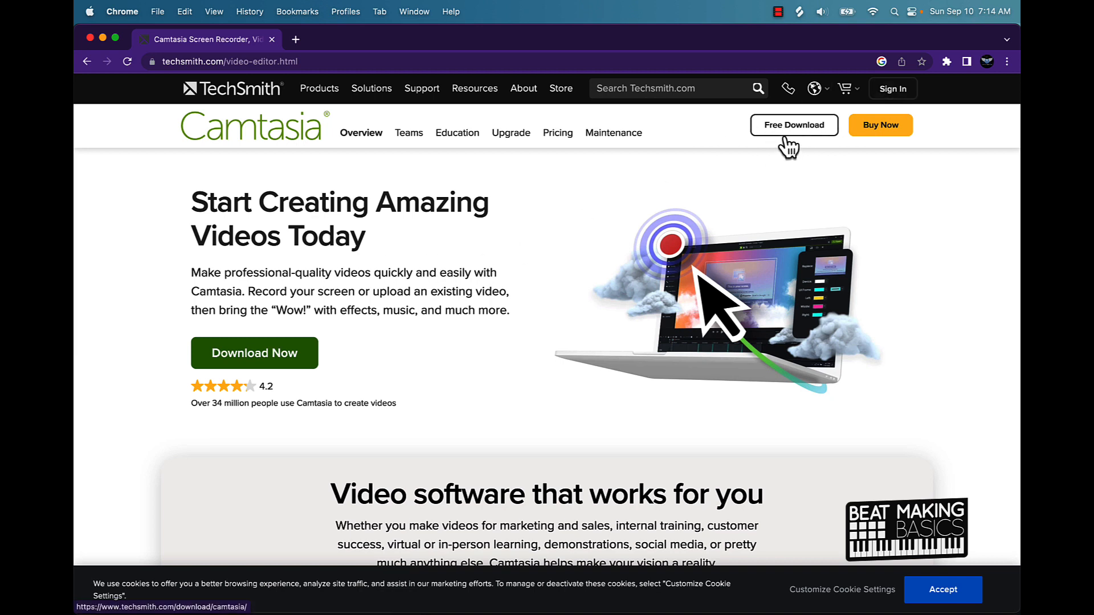
pyautogui.click(942, 589)
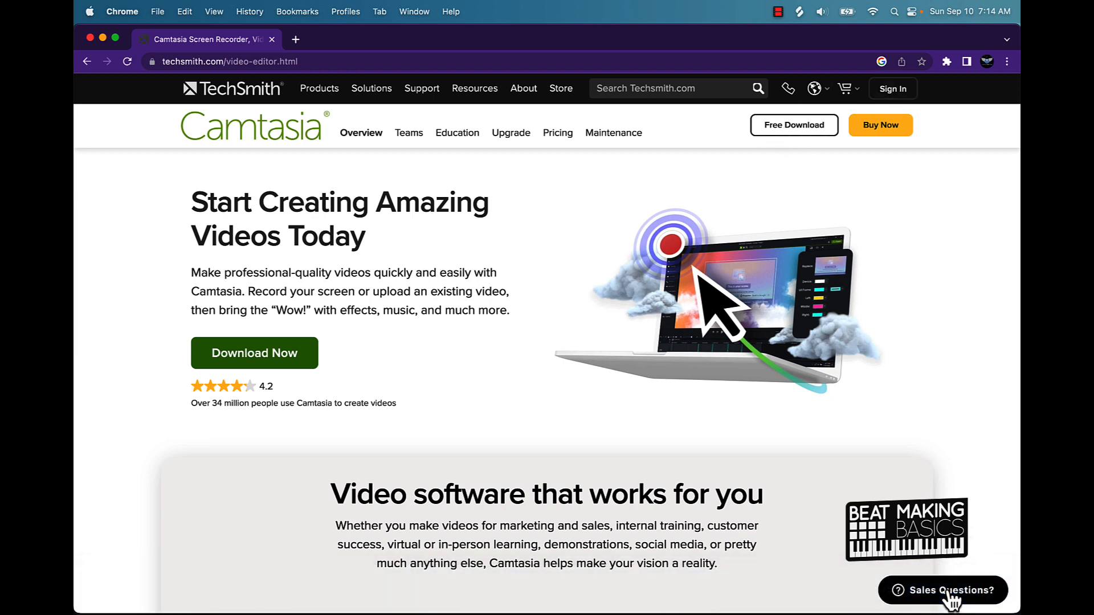
pyautogui.moveTo(794, 133)
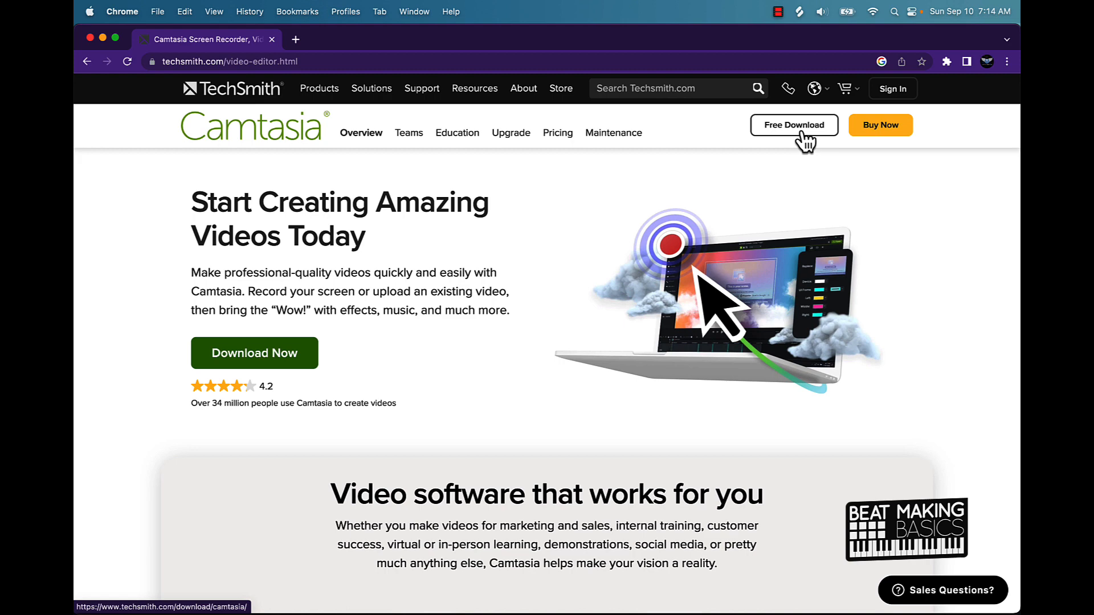
pyautogui.click(793, 125)
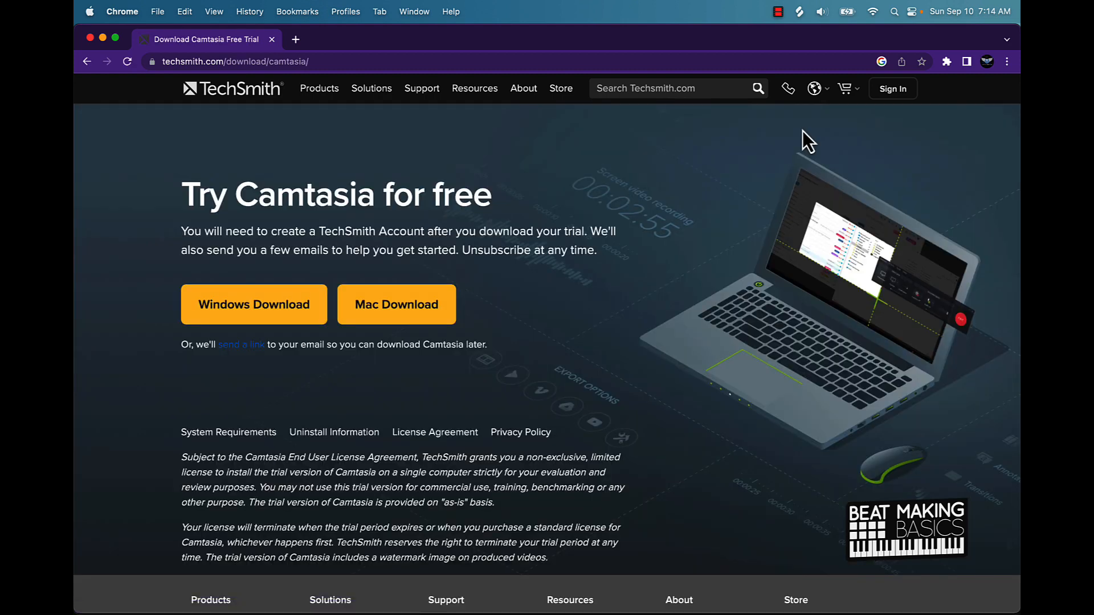
pyautogui.moveTo(247, 339)
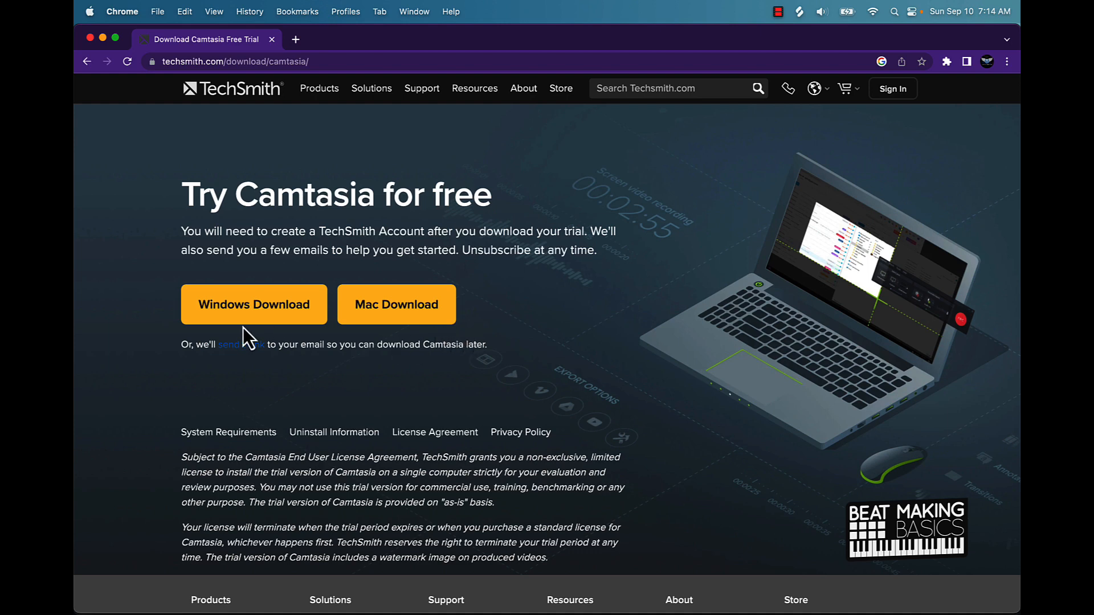
pyautogui.moveTo(244, 338)
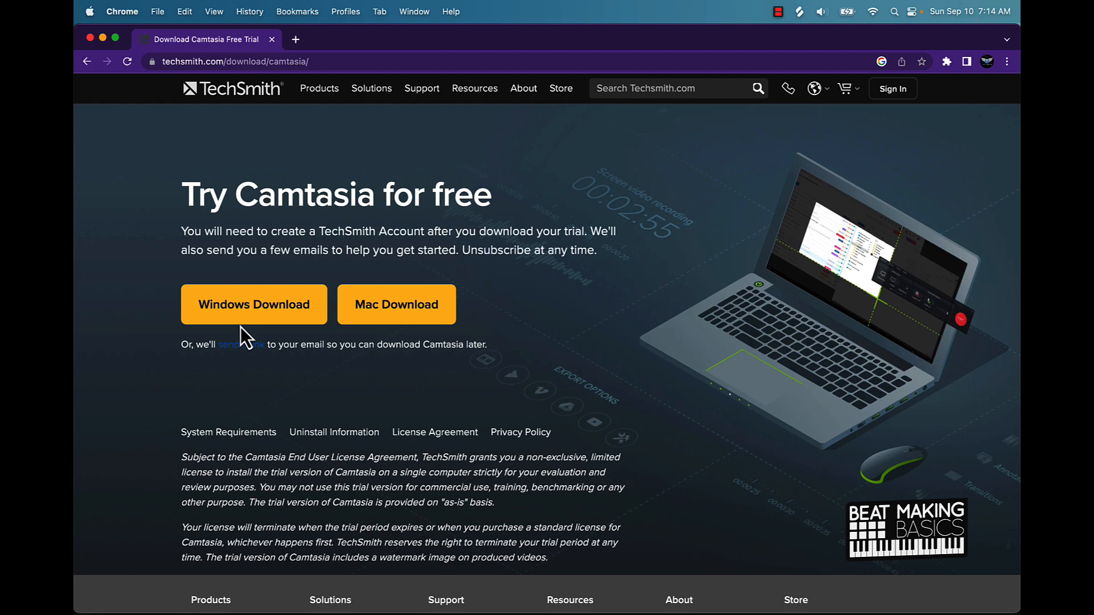
pyautogui.moveTo(263, 325)
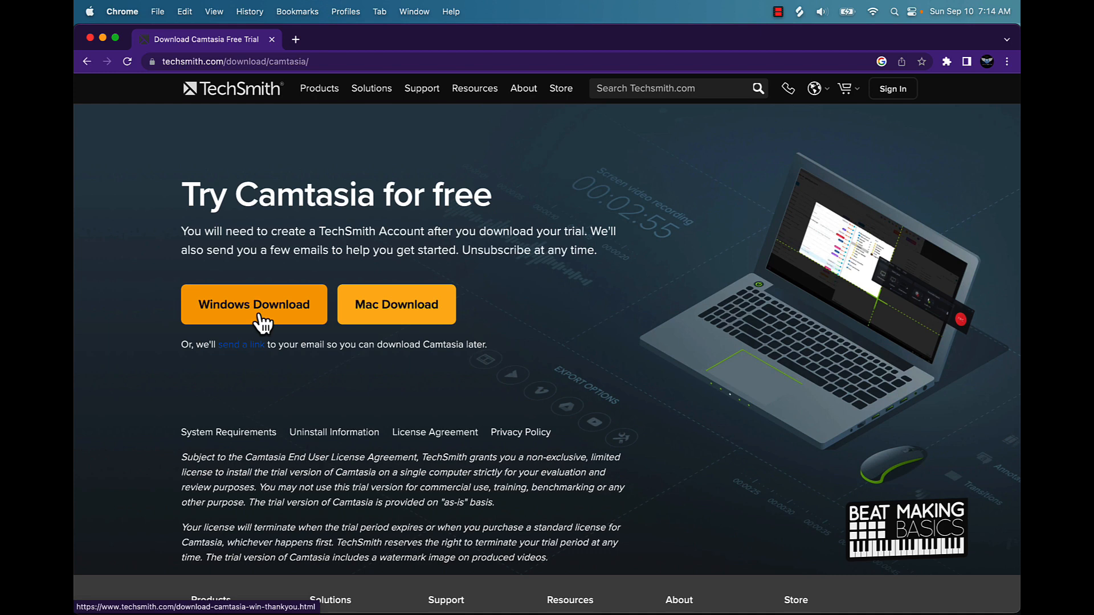
pyautogui.moveTo(292, 312)
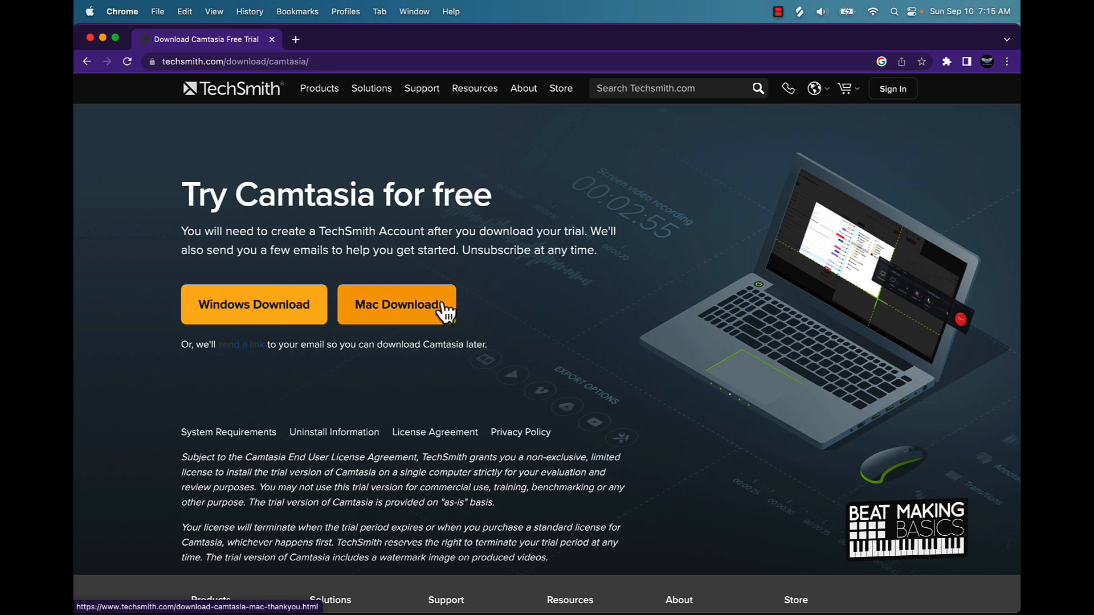
pyautogui.moveTo(477, 300)
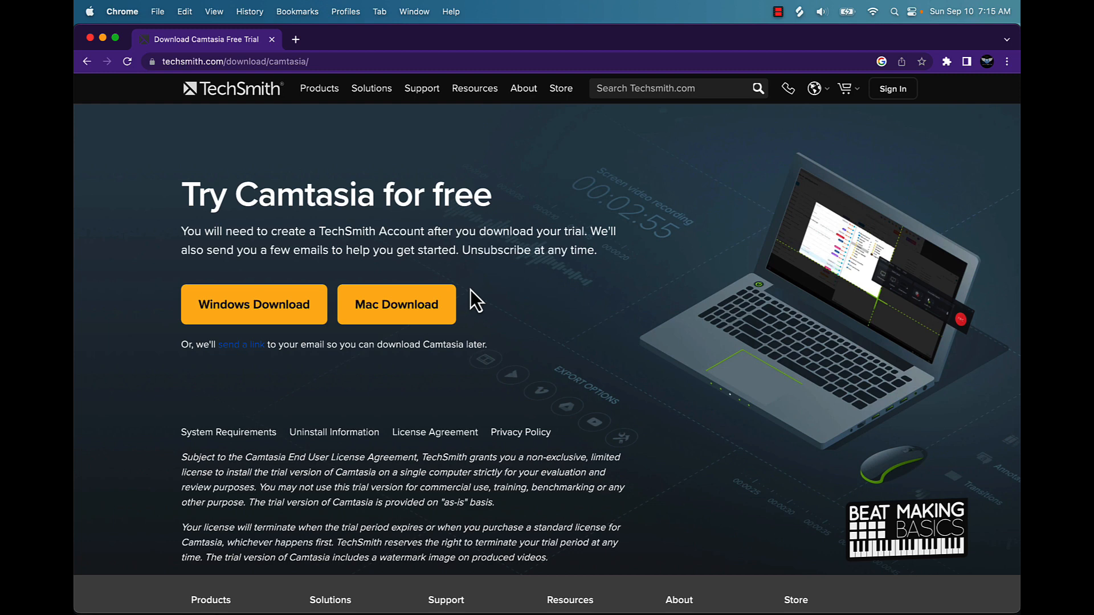
# Step: Return to the Camtasia product overview page via Products and start reading its feature sections
pyautogui.scroll(-3)
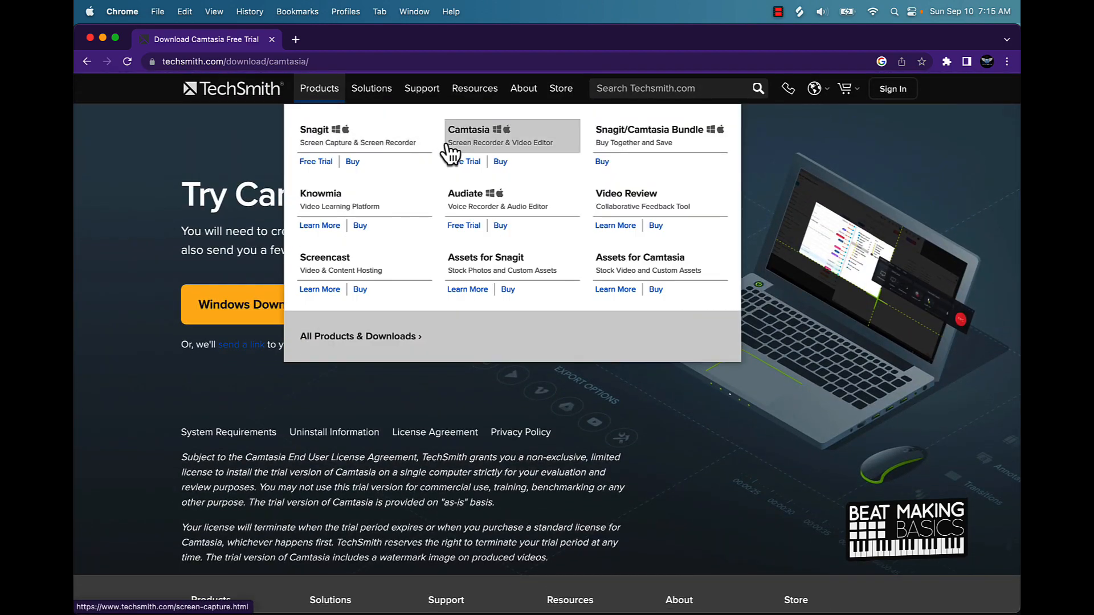
pyautogui.moveTo(493, 135)
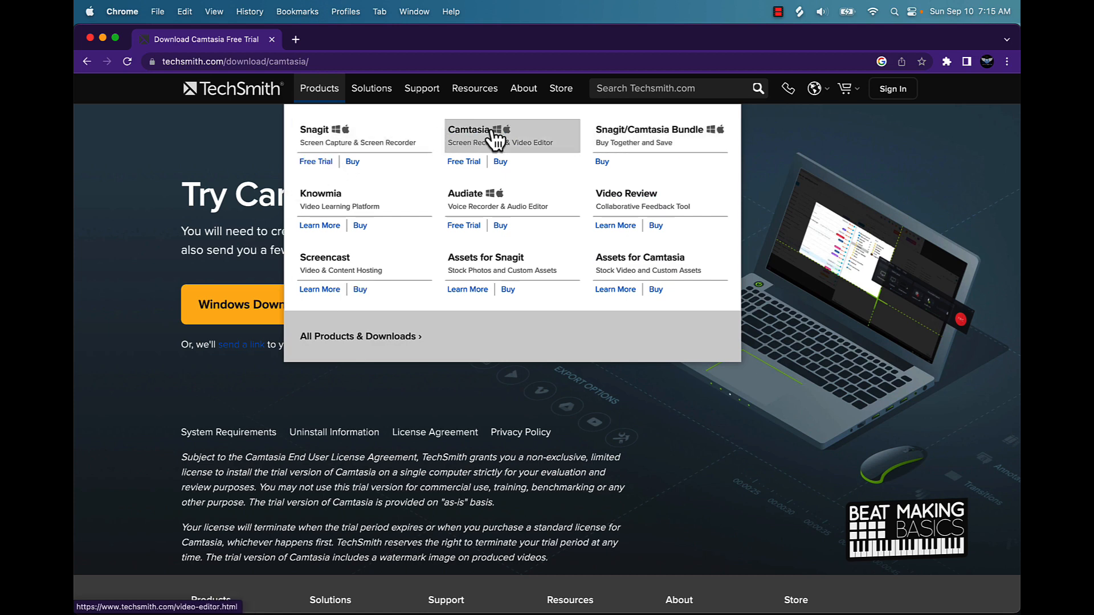
pyautogui.click(469, 130)
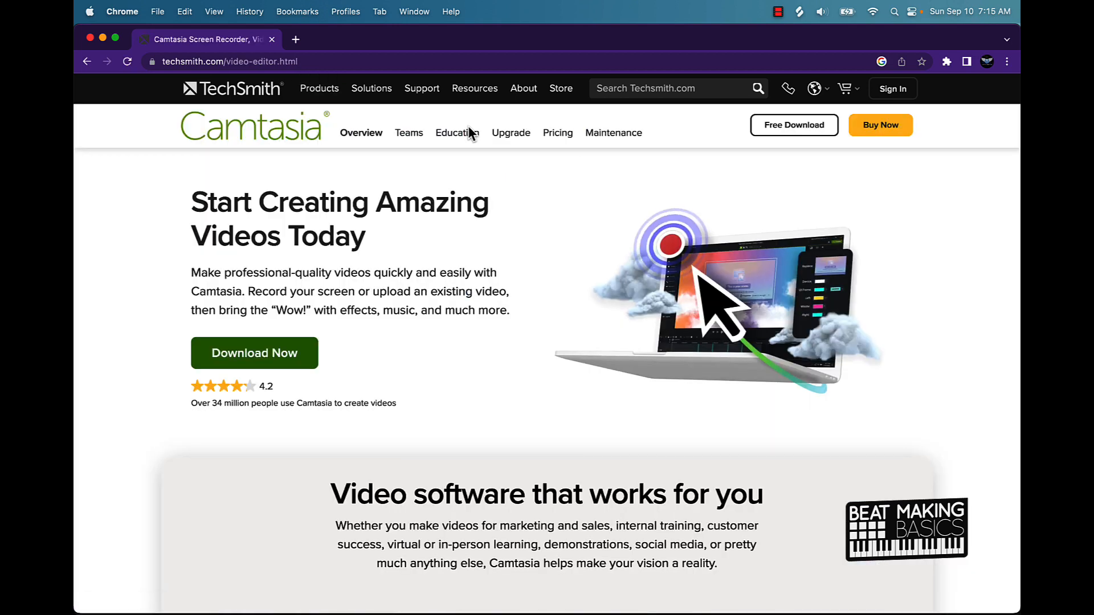
pyautogui.moveTo(778, 342)
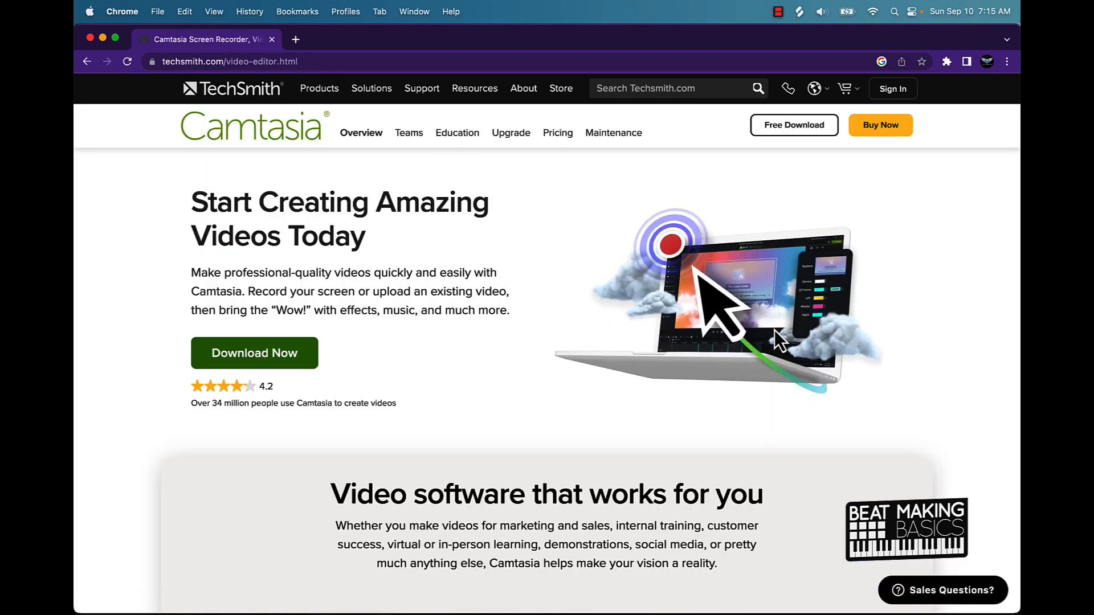
pyautogui.moveTo(341, 224)
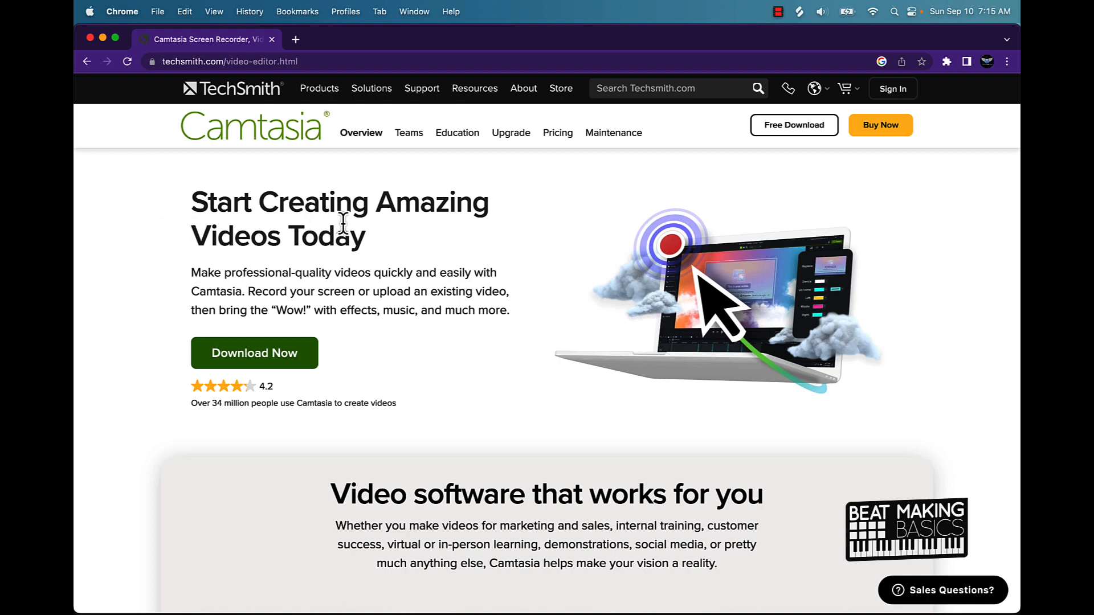
pyautogui.scroll(-3)
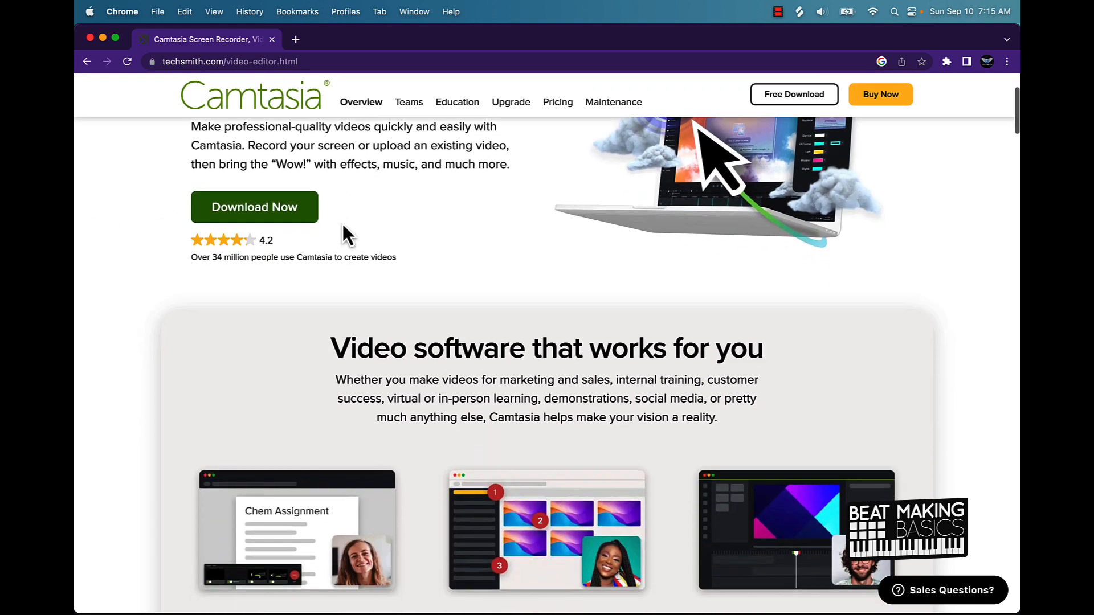
pyautogui.scroll(-3)
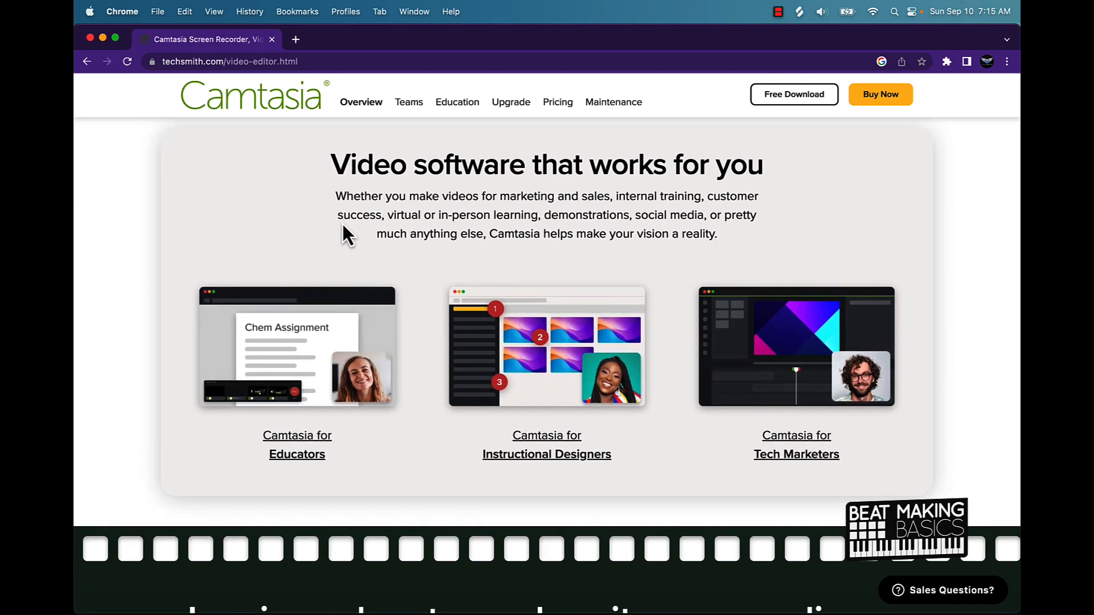
pyautogui.scroll(-3)
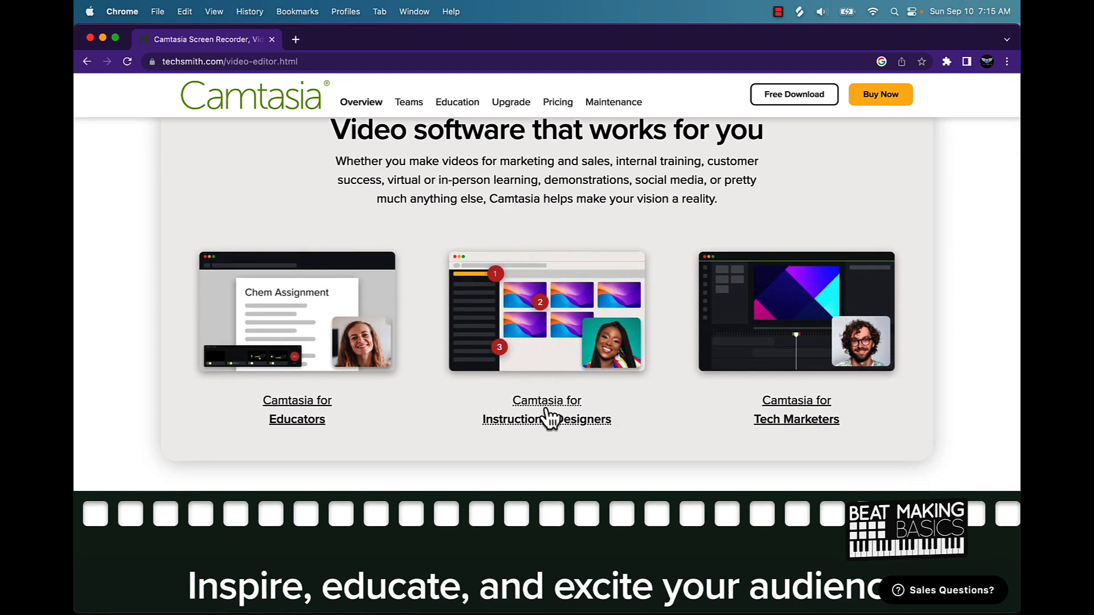
pyautogui.moveTo(356, 414)
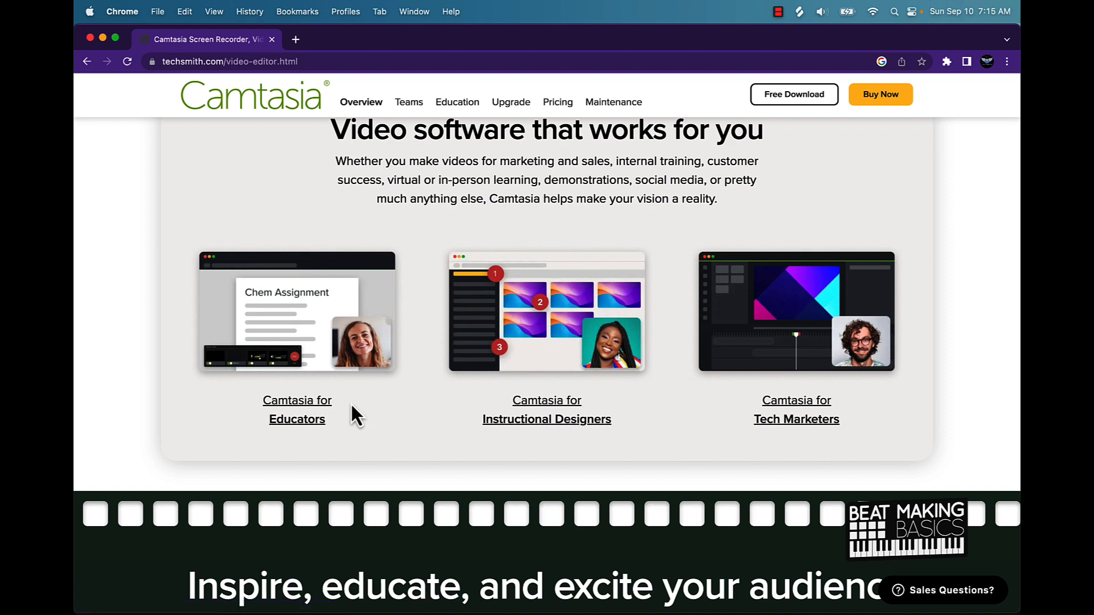
# Step: Continue down past Educate, Inspire and Excite to the Audiate integration section
pyautogui.scroll(-3)
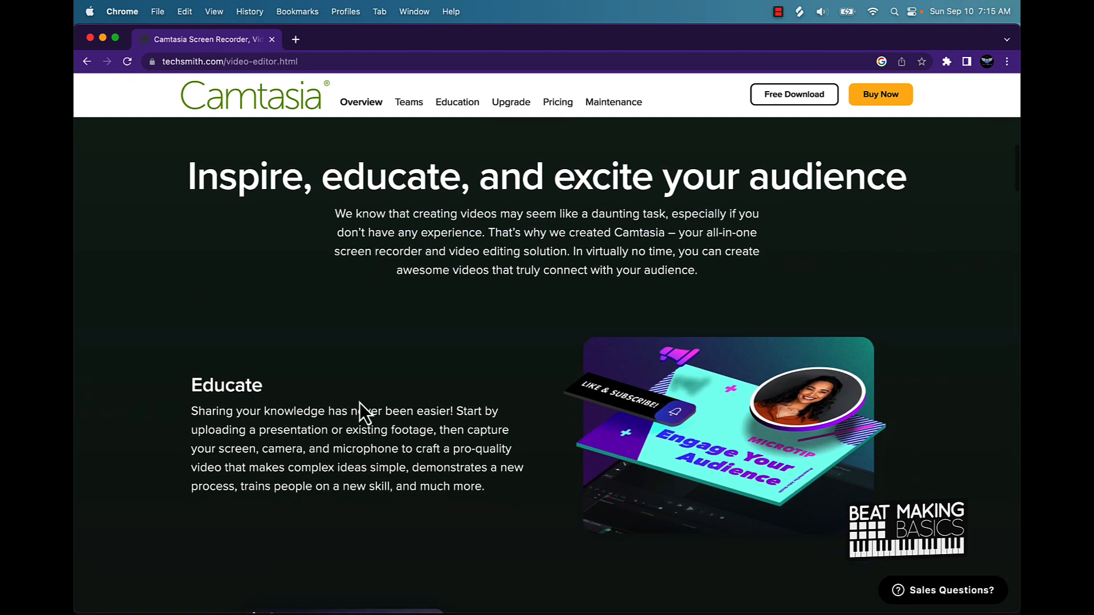
pyautogui.scroll(-3)
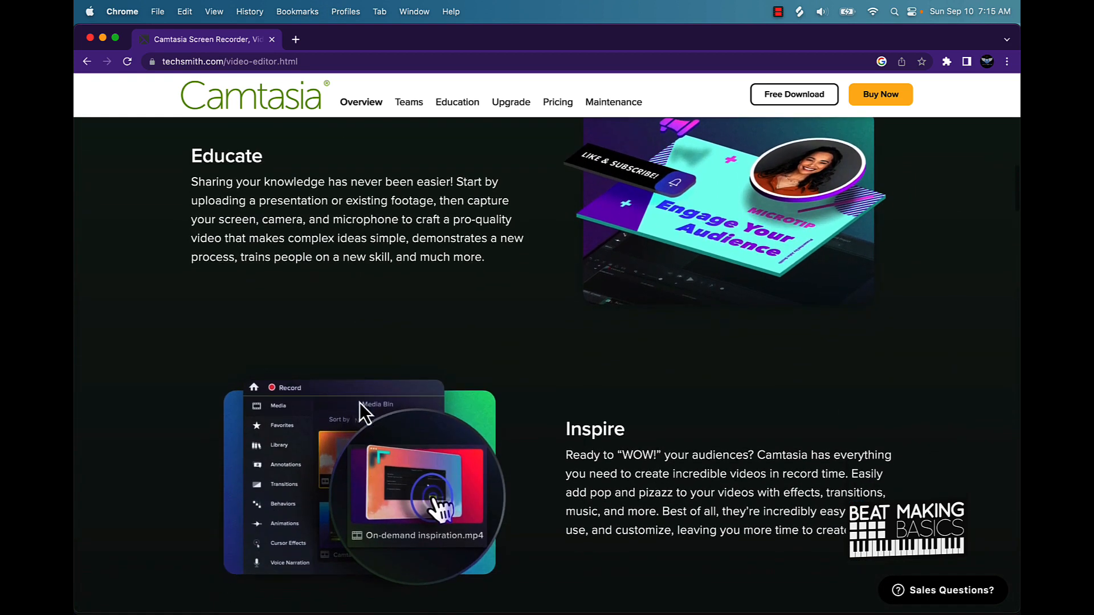
pyautogui.scroll(-3)
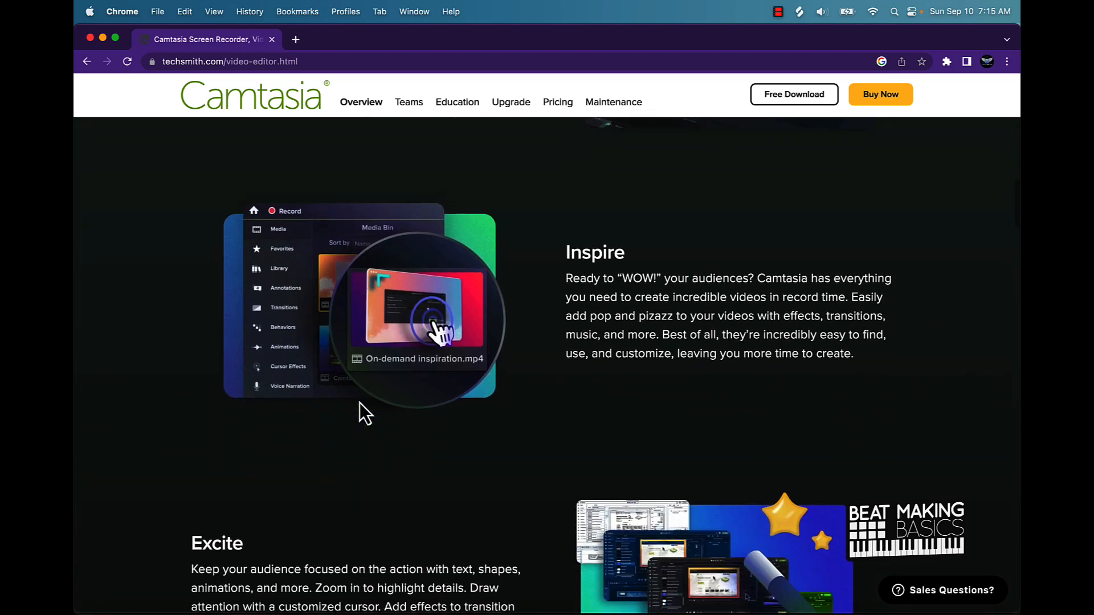
pyautogui.scroll(-3)
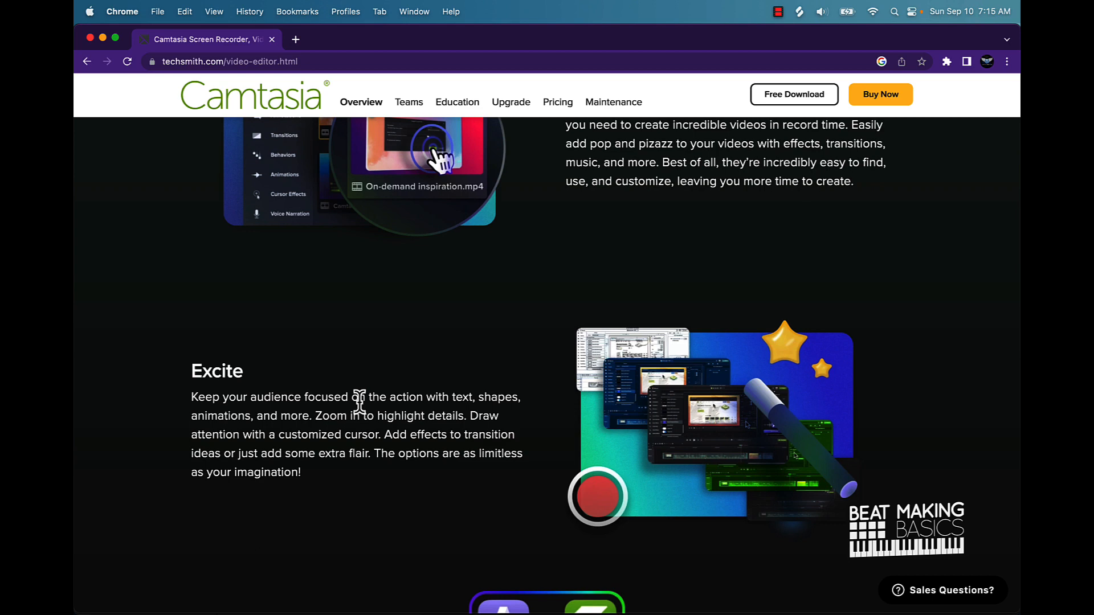
pyautogui.scroll(-3)
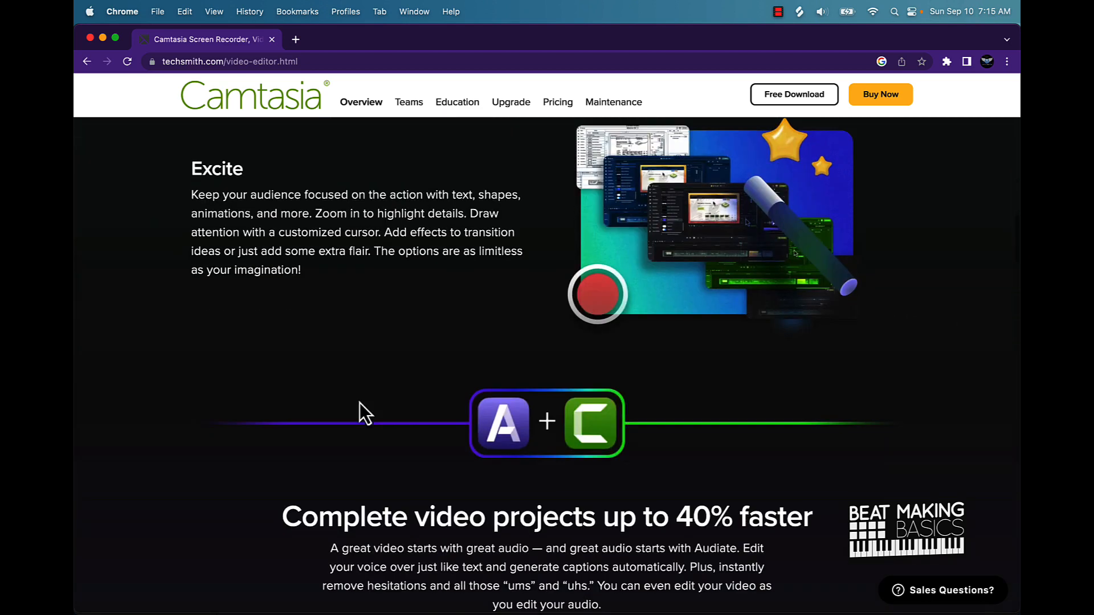
pyautogui.scroll(-3)
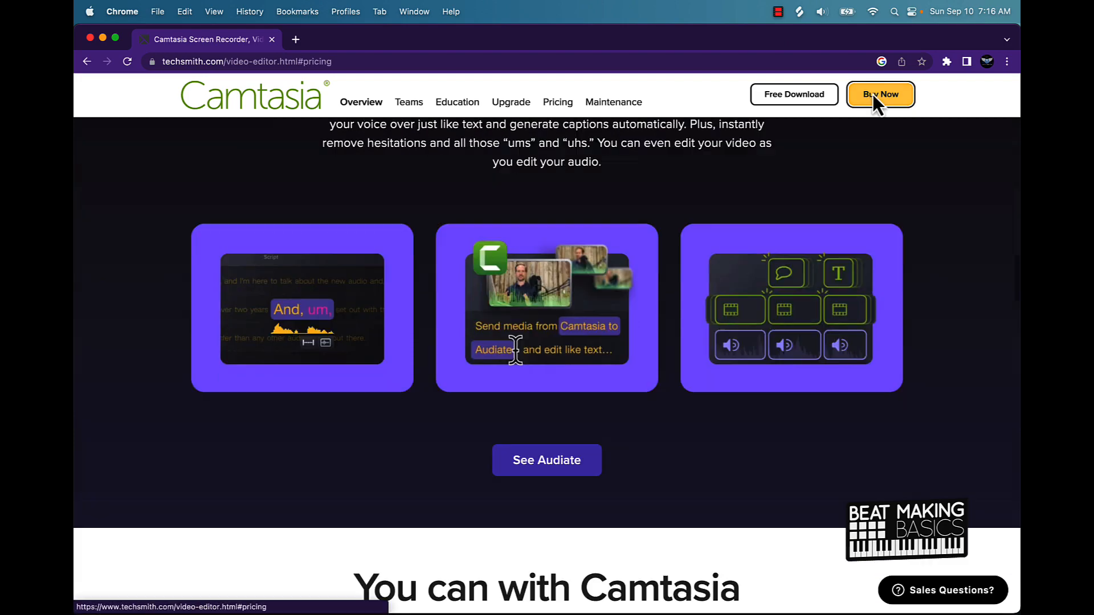
# Step: Reach the pricing section and highlight the $179.88 Individual Subscription price
pyautogui.scroll(-3)
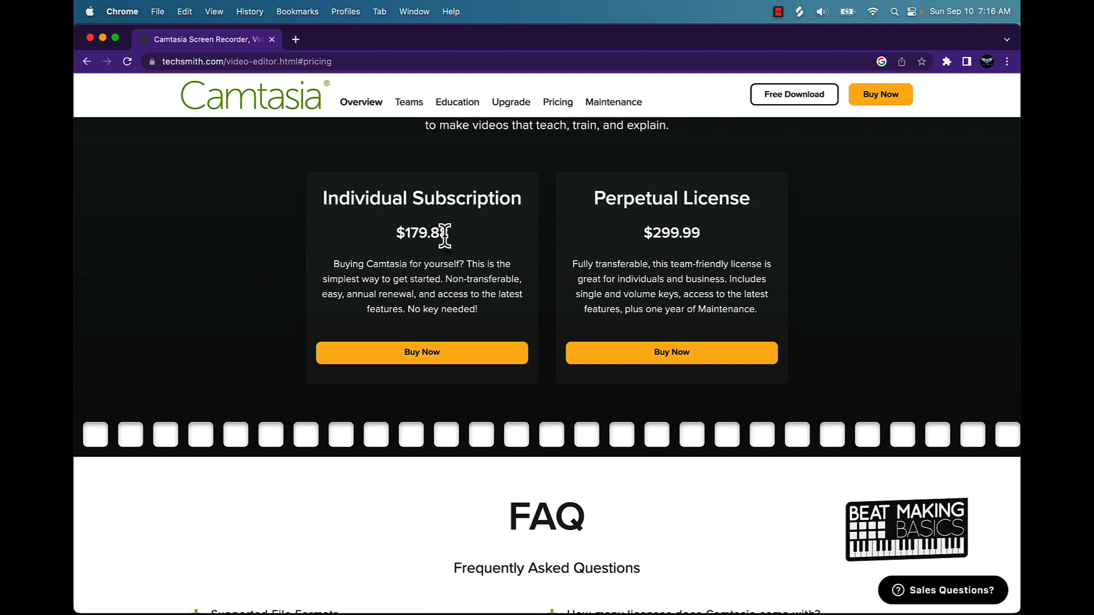
pyautogui.doubleClick(421, 232)
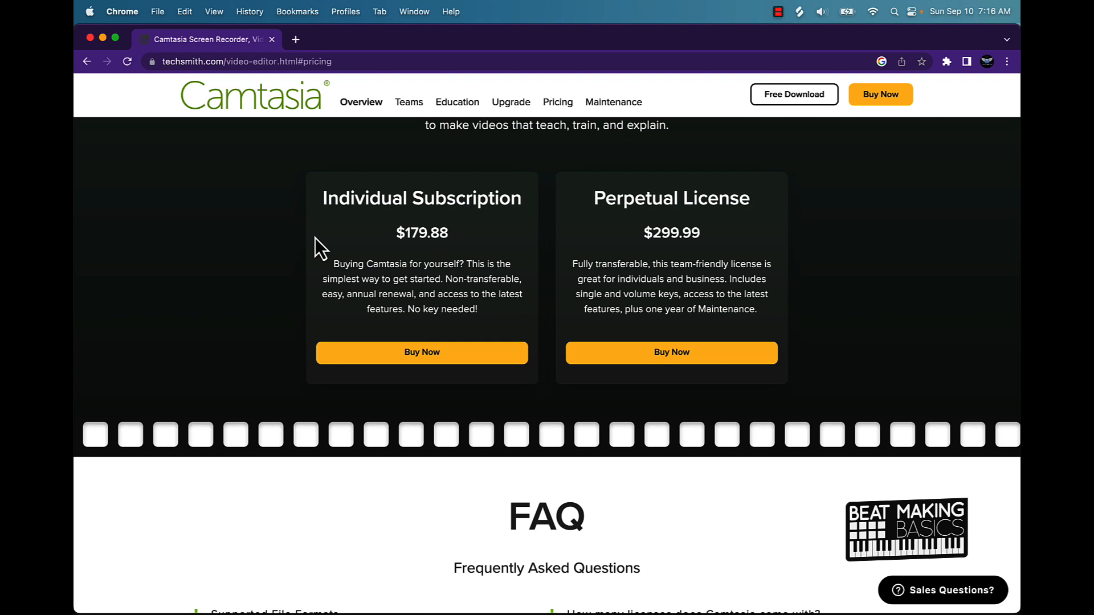
pyautogui.moveTo(363, 248)
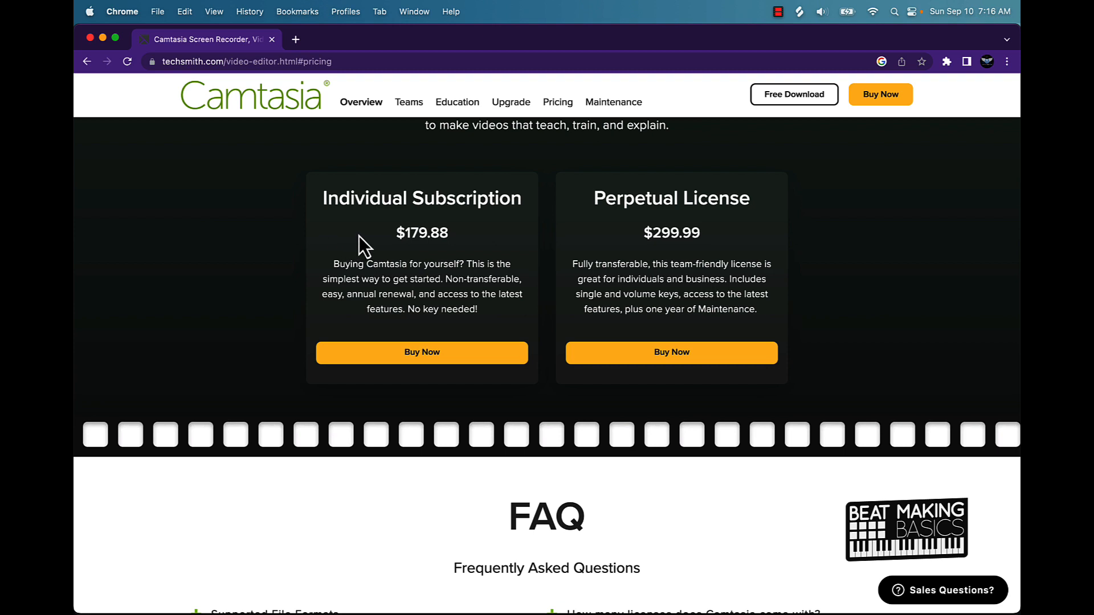
pyautogui.doubleClick(421, 232)
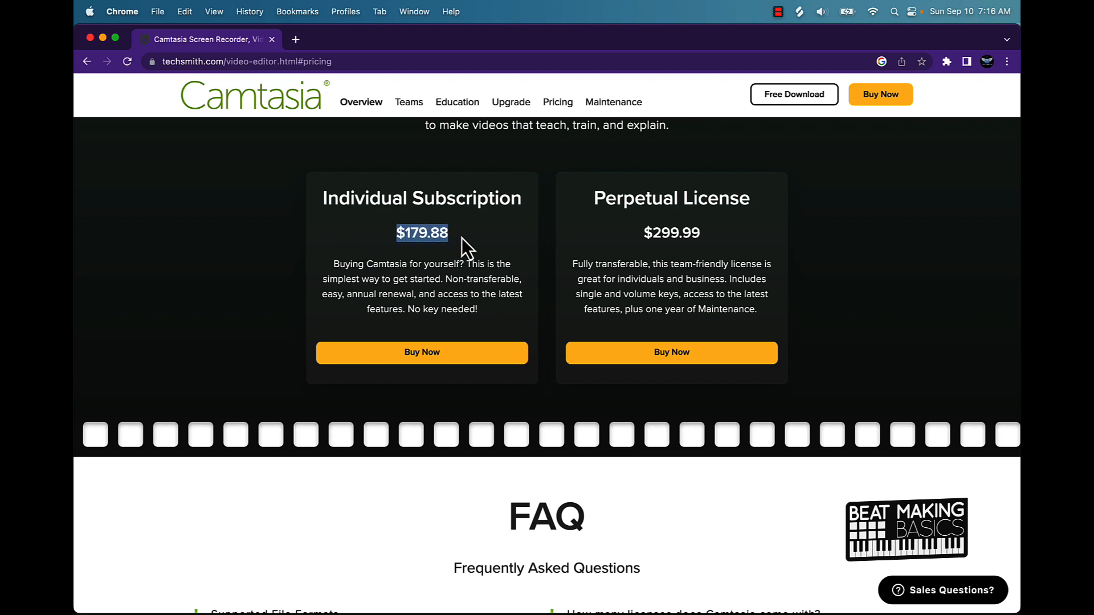
pyautogui.moveTo(457, 254)
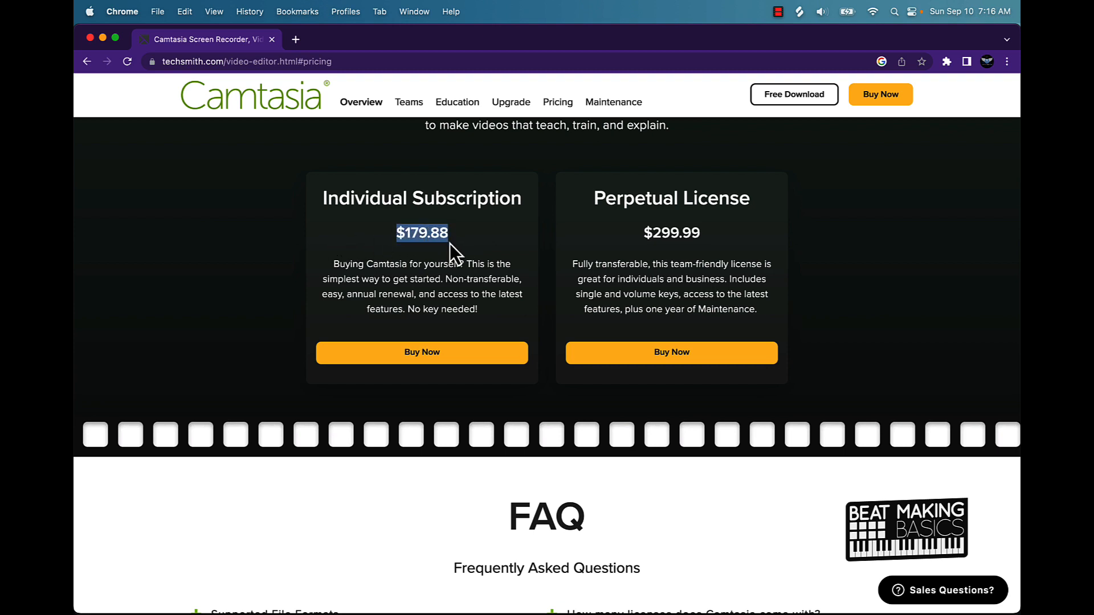
pyautogui.moveTo(315, 72)
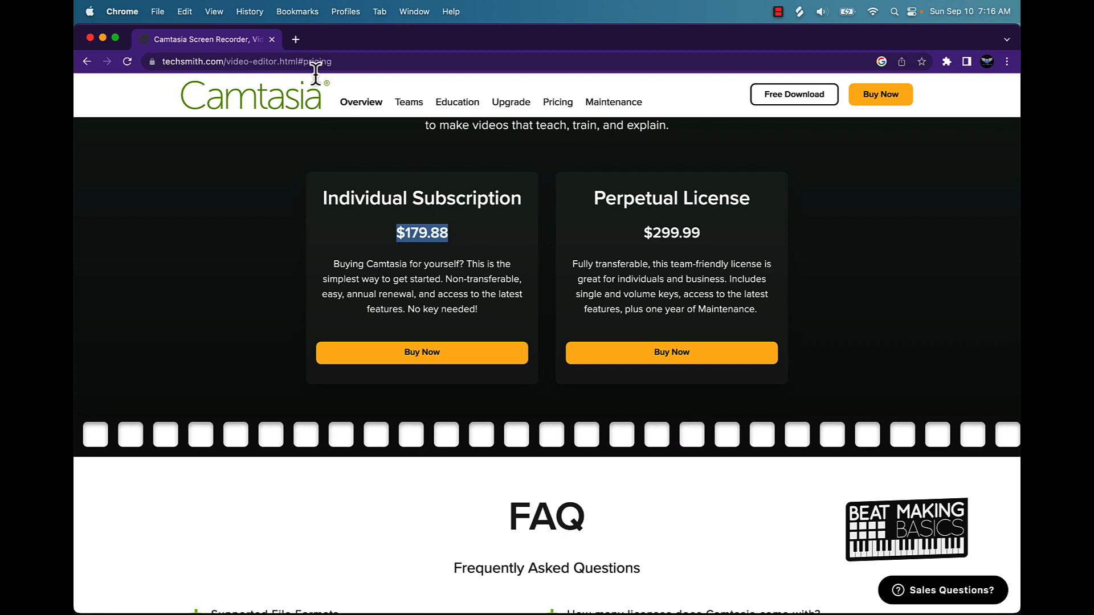
# Step: In a new tab, load beatmakingbasics.com/collections/courses and open the Beat Making Master Bundle page
pyautogui.click(295, 39)
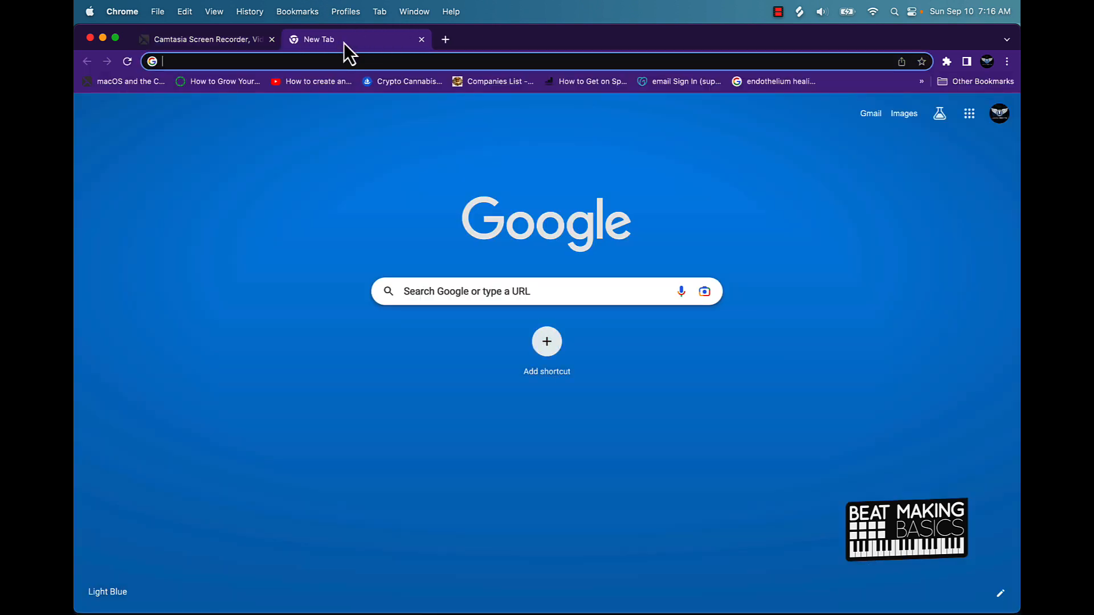
pyautogui.write('beatmakingbasics.com/collections/courses')
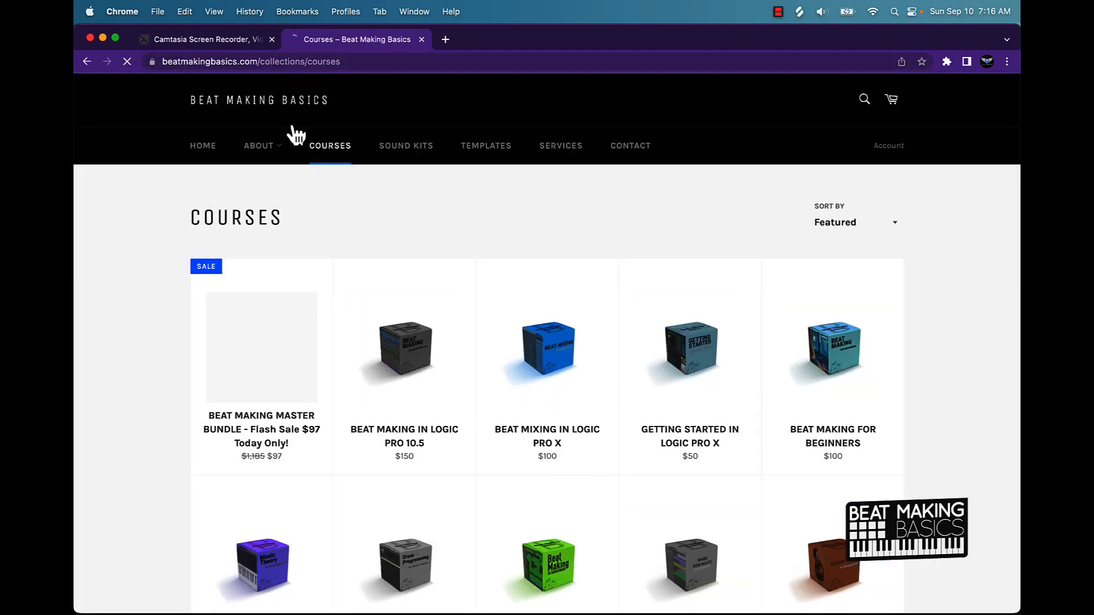
pyautogui.click(261, 347)
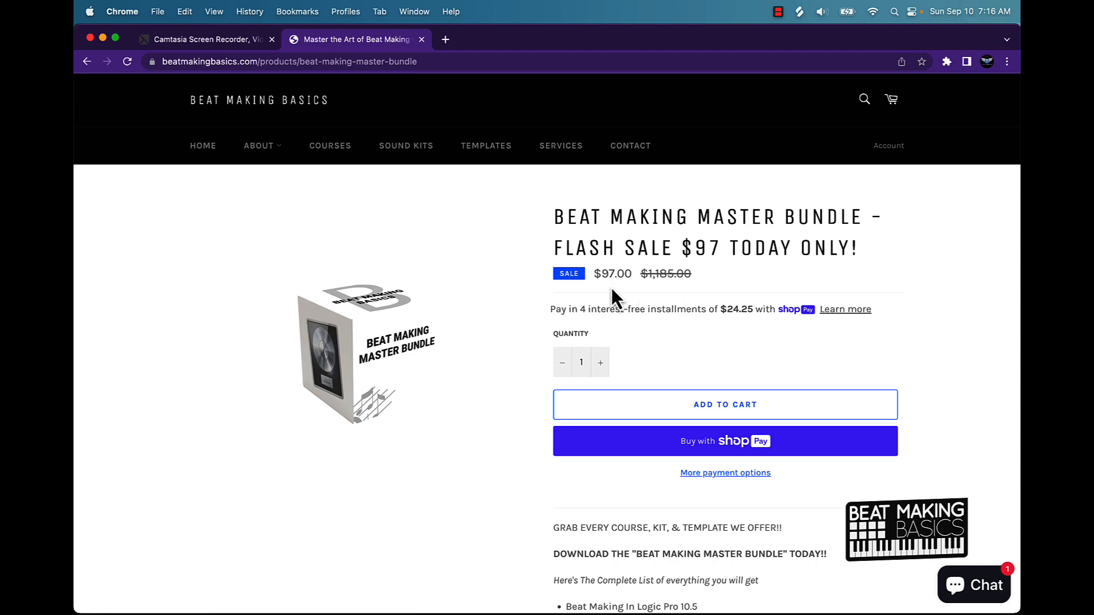
# Step: Highlight the bundle's $97.00 flash-sale price and look over its course list
pyautogui.doubleClick(612, 273)
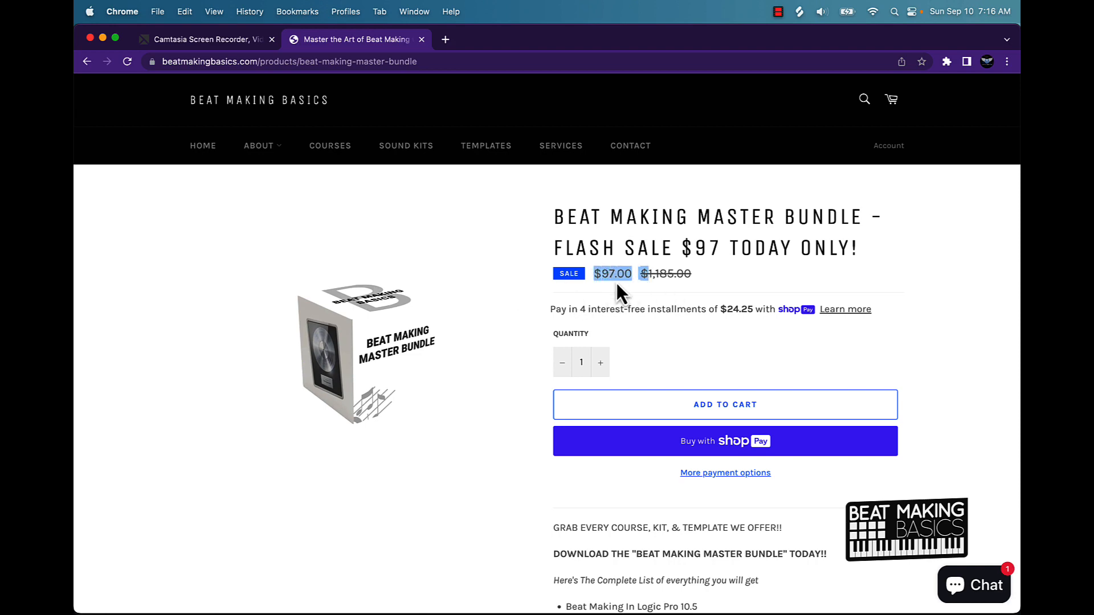
pyautogui.scroll(-3)
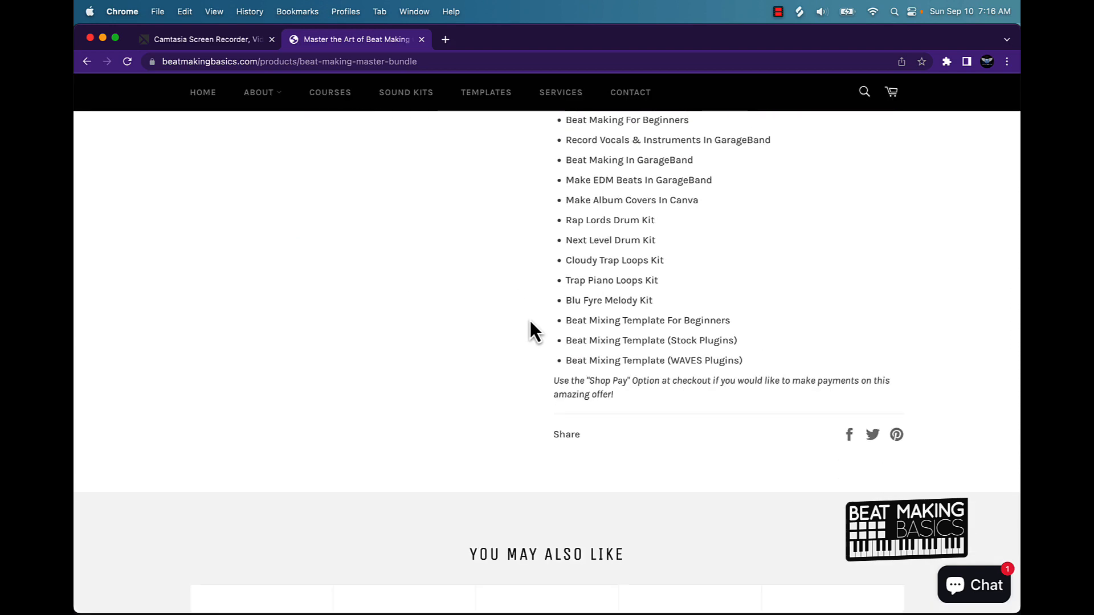
pyautogui.scroll(3)
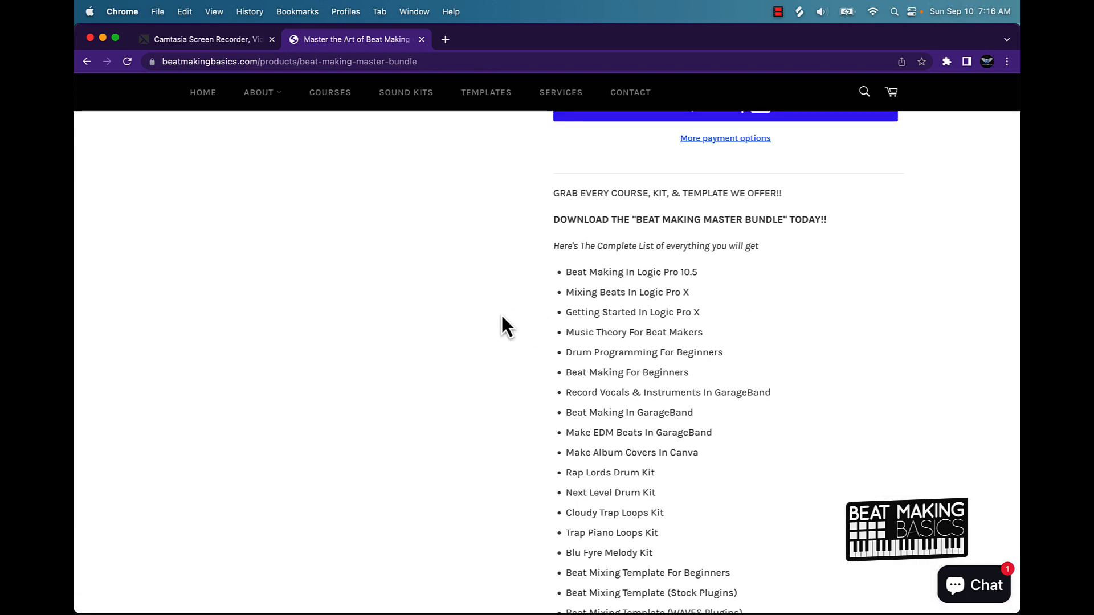
pyautogui.scroll(3)
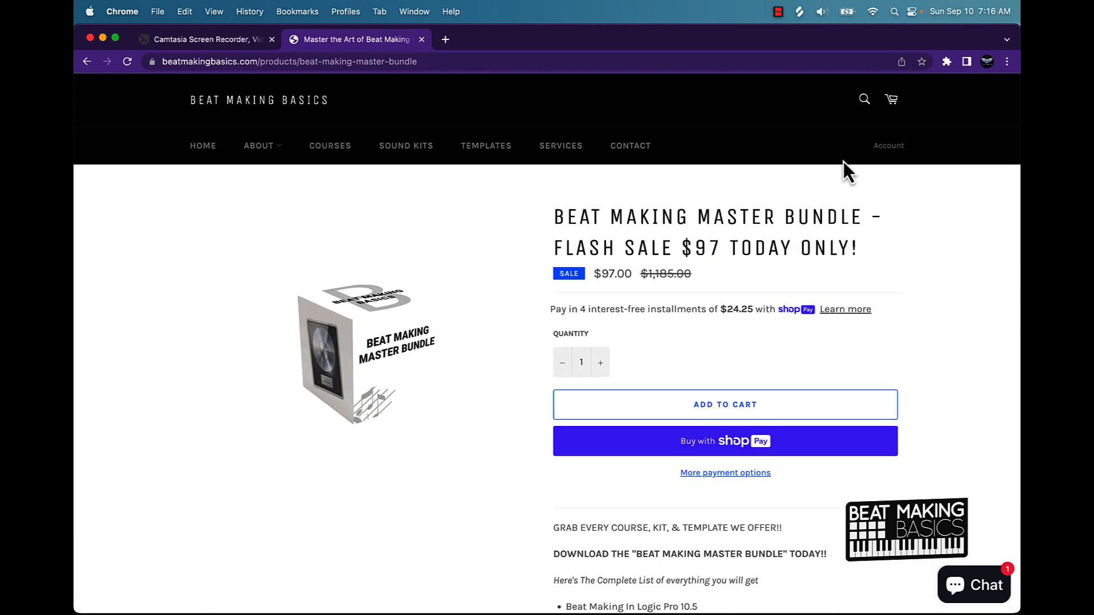
pyautogui.moveTo(225, 108)
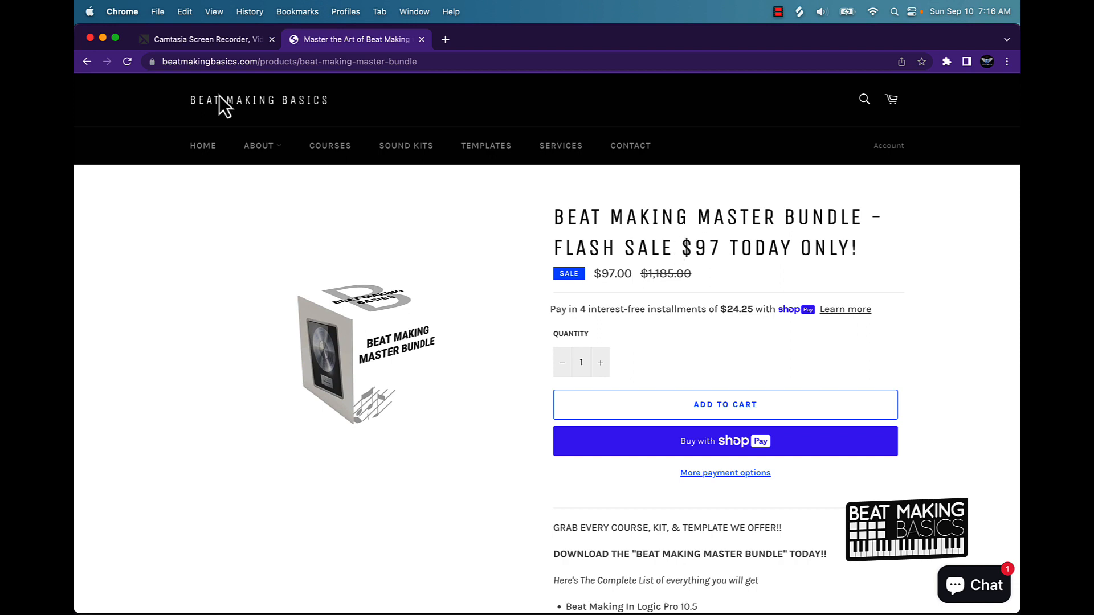
pyautogui.moveTo(425, 55)
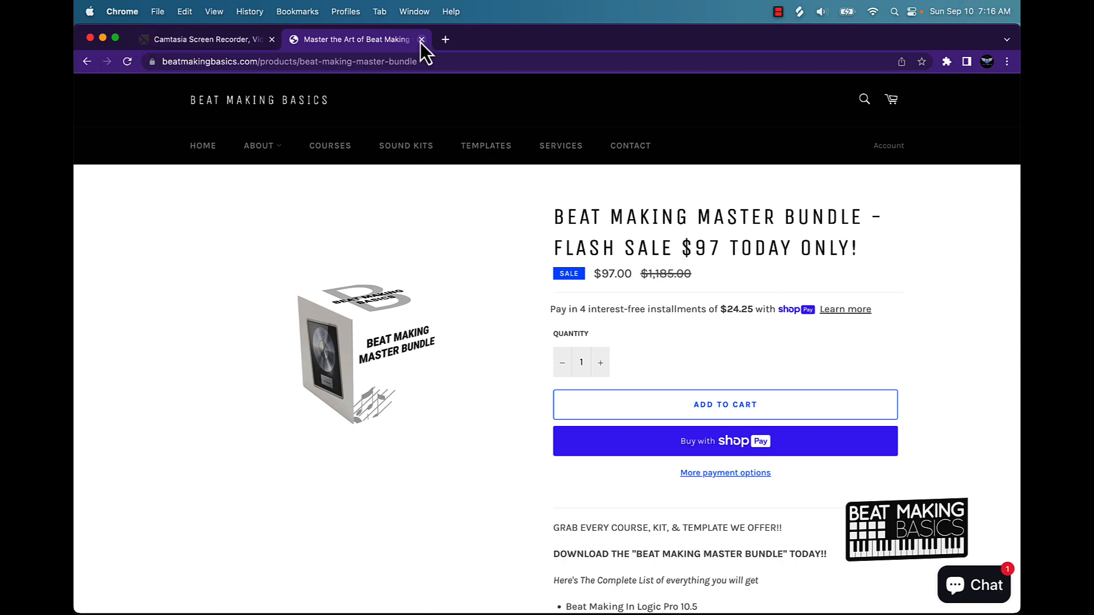
# Step: Close the Beat Making Basics tab and highlight the $179.88 subscription price on the Camtasia pricing page
pyautogui.click(421, 39)
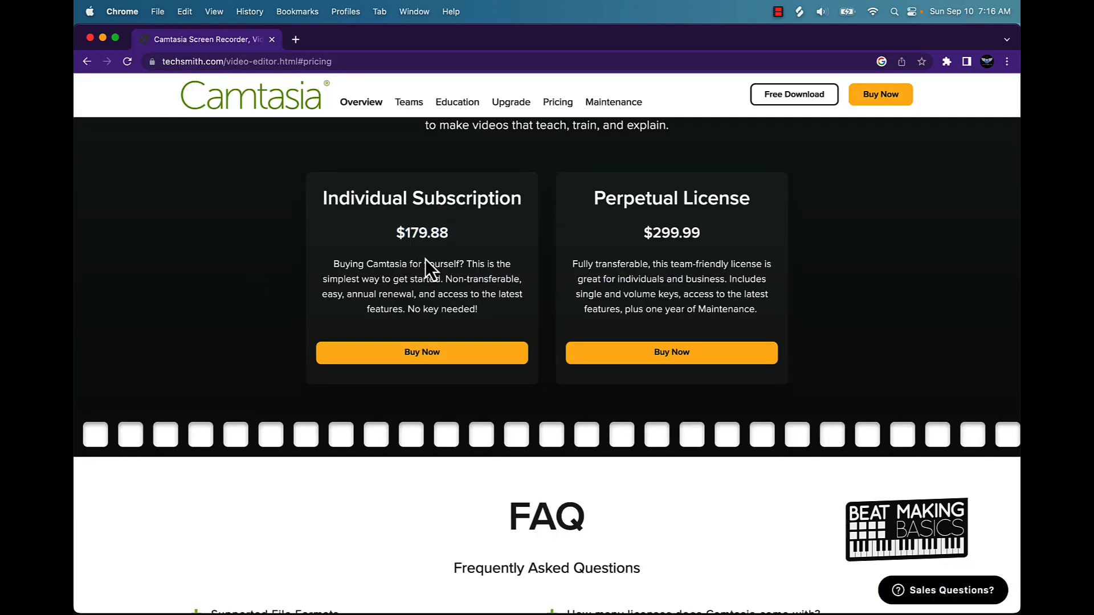
pyautogui.doubleClick(422, 232)
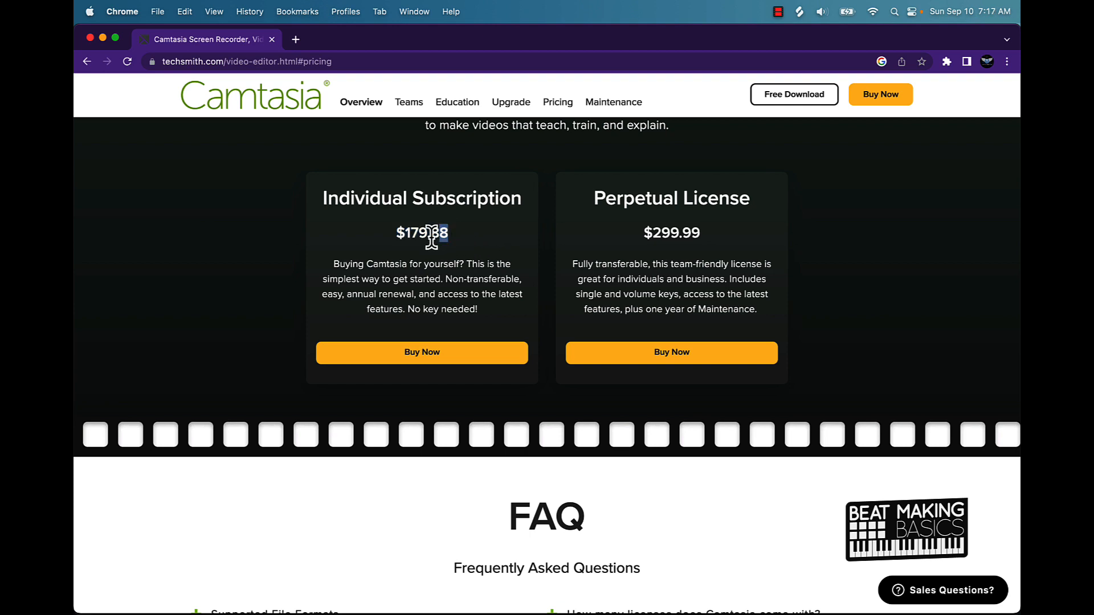
pyautogui.doubleClick(421, 232)
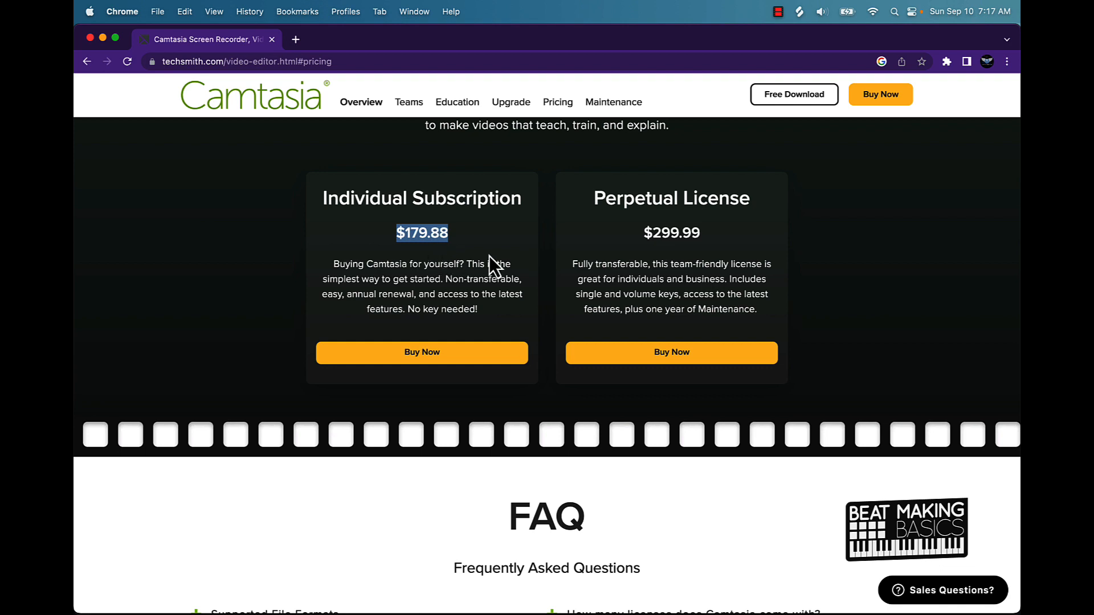
pyautogui.moveTo(413, 233)
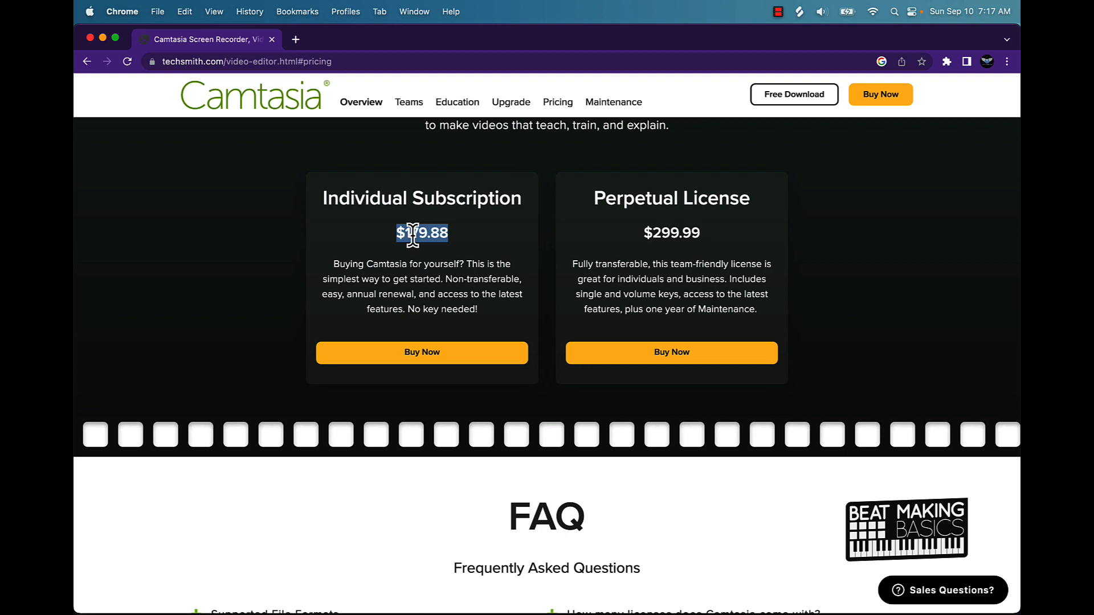
pyautogui.moveTo(496, 251)
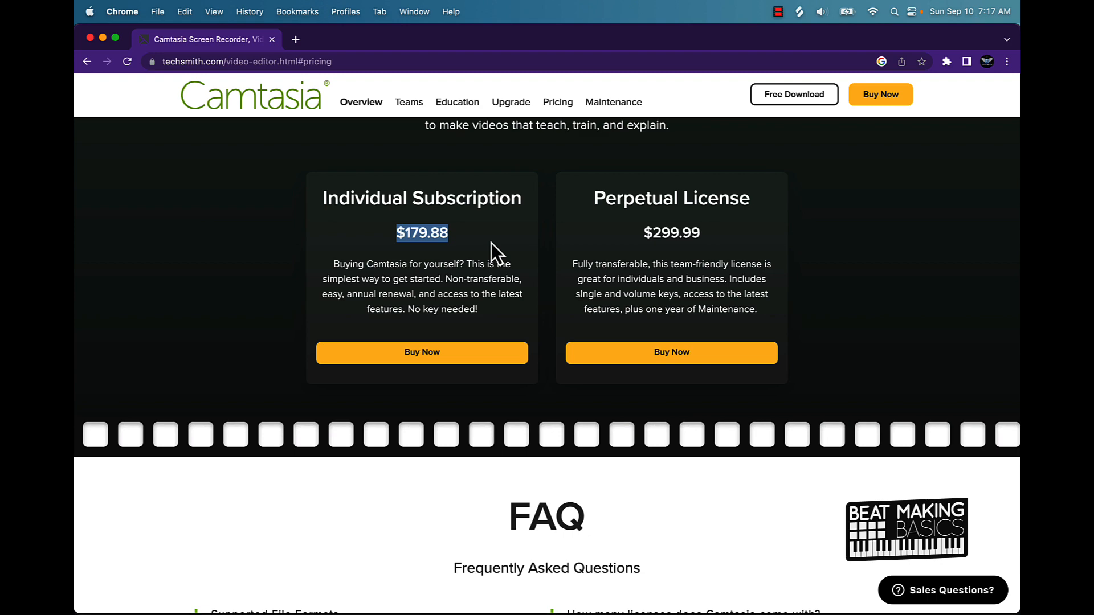
pyautogui.moveTo(466, 240)
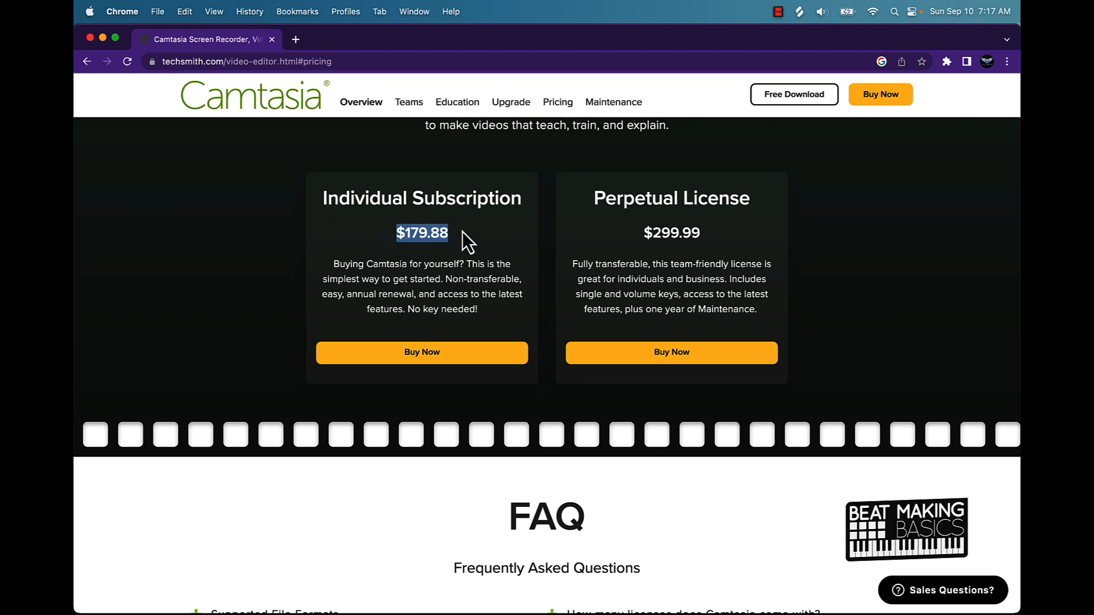
# Step: Scroll from the FAQ back up to the 'Start Creating Amazing Videos Today' banner and bring up the Dock
pyautogui.scroll(3)
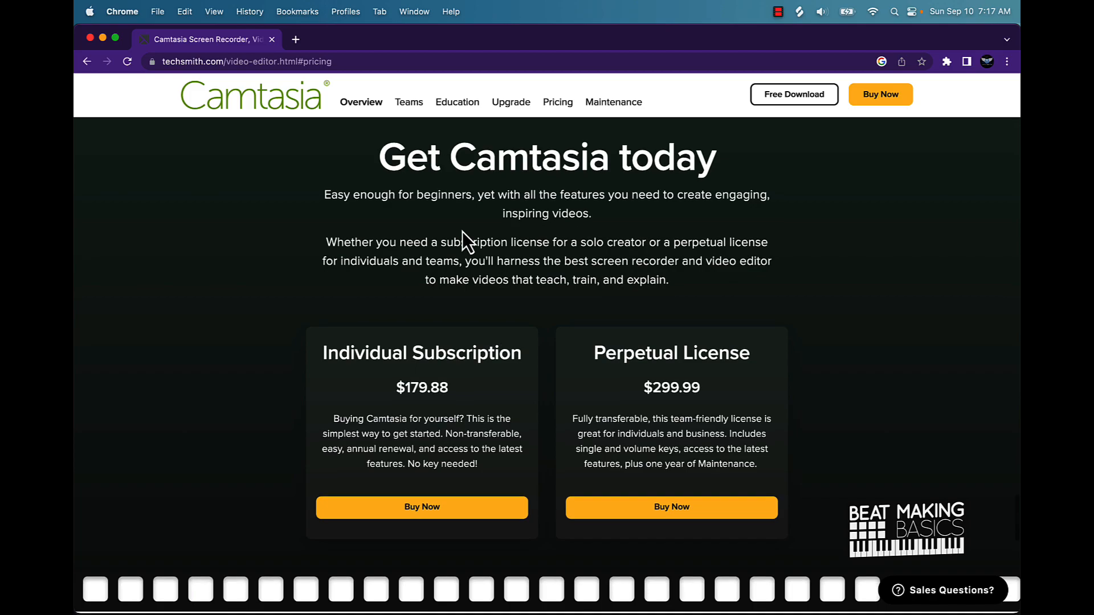
pyautogui.scroll(3)
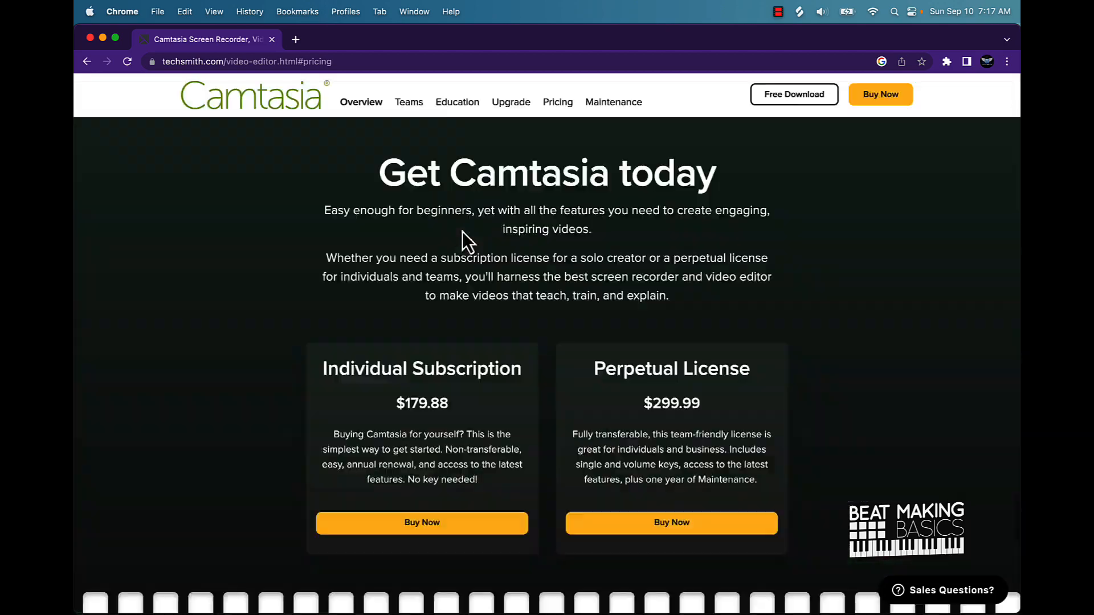
pyautogui.scroll(-3)
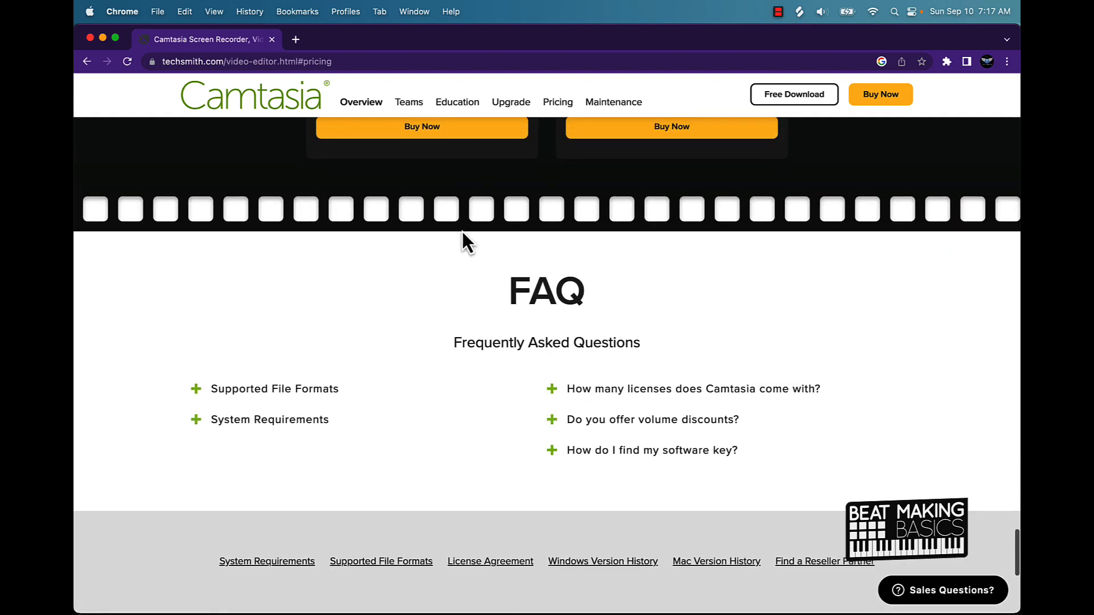
pyautogui.scroll(3)
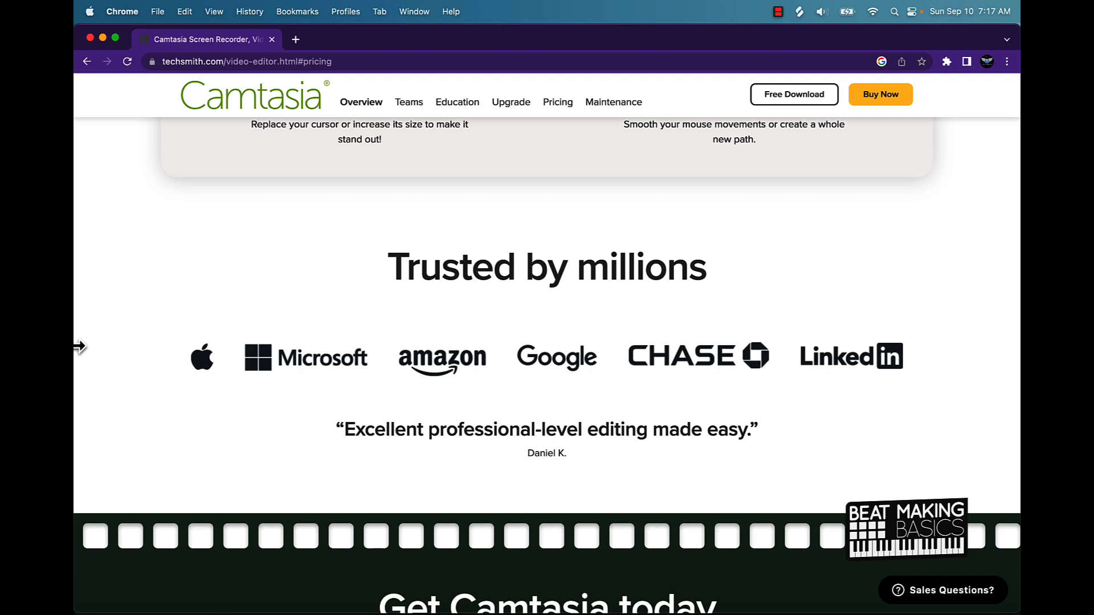
pyautogui.scroll(3)
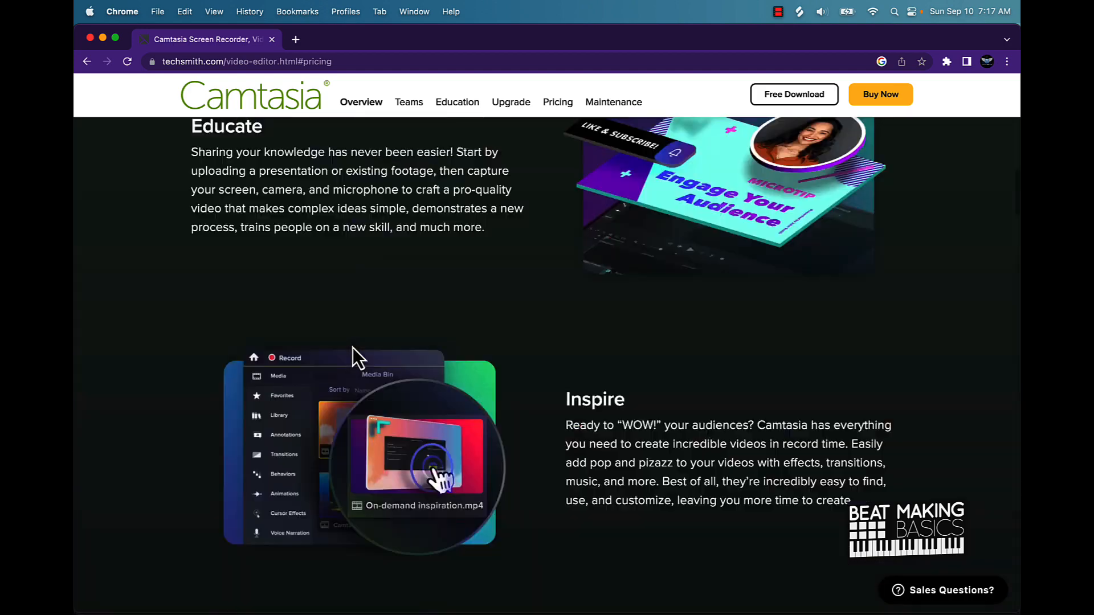
pyautogui.scroll(3)
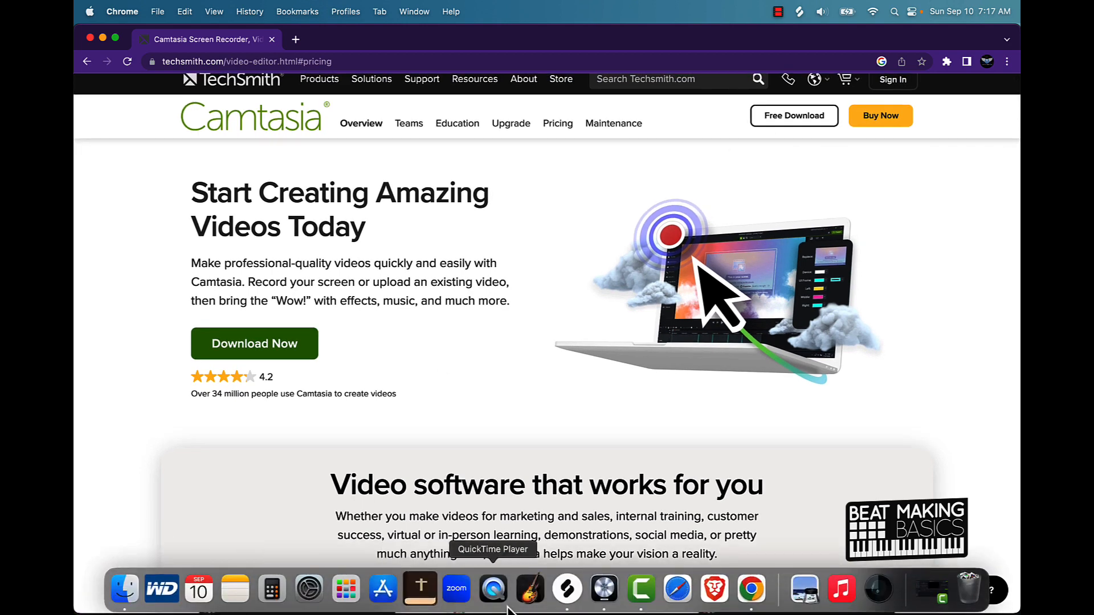
pyautogui.rightClick(638, 589)
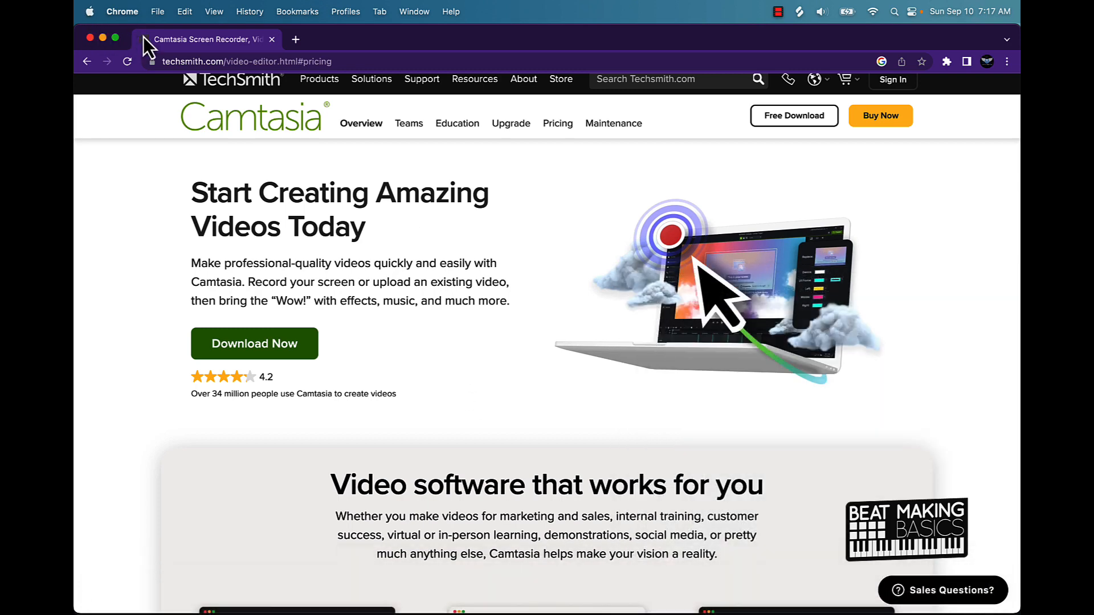
pyautogui.moveTo(641, 589)
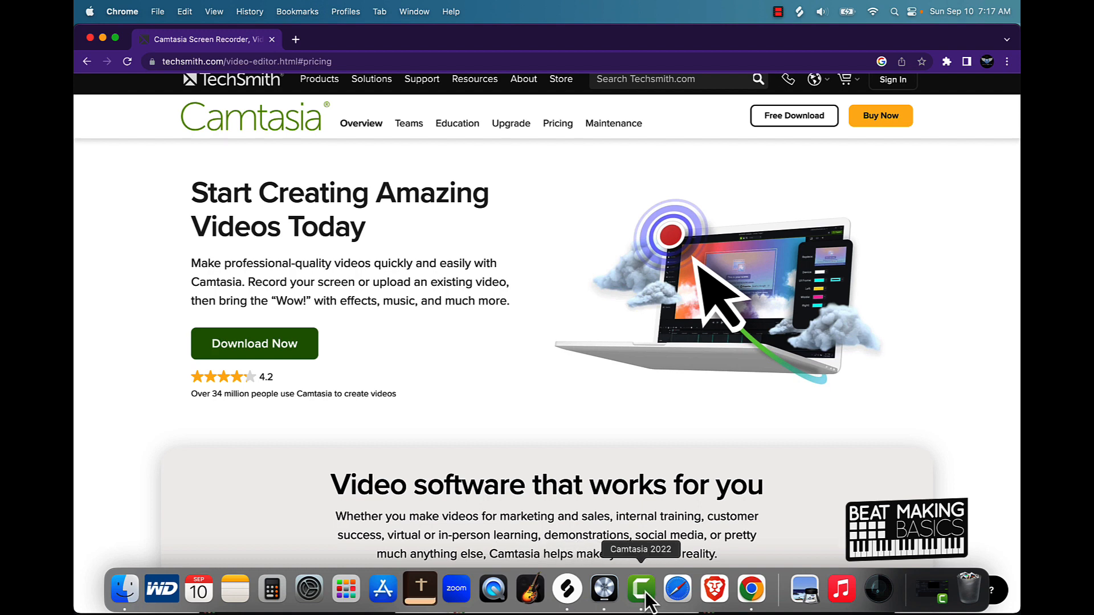
pyautogui.click(639, 589)
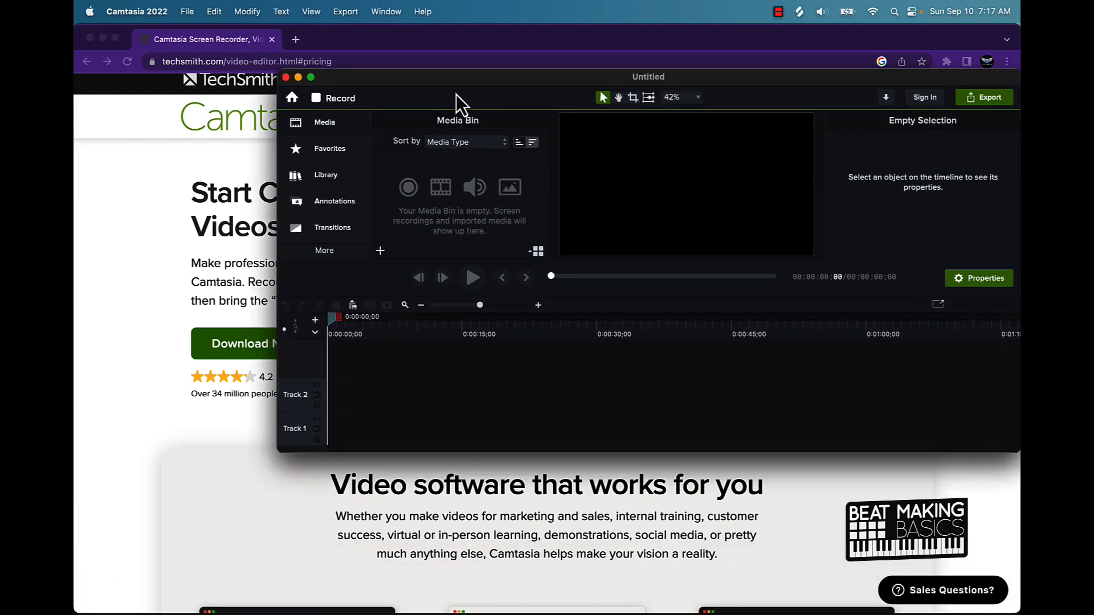
pyautogui.moveTo(457, 98); pyautogui.dragTo(331, 124)
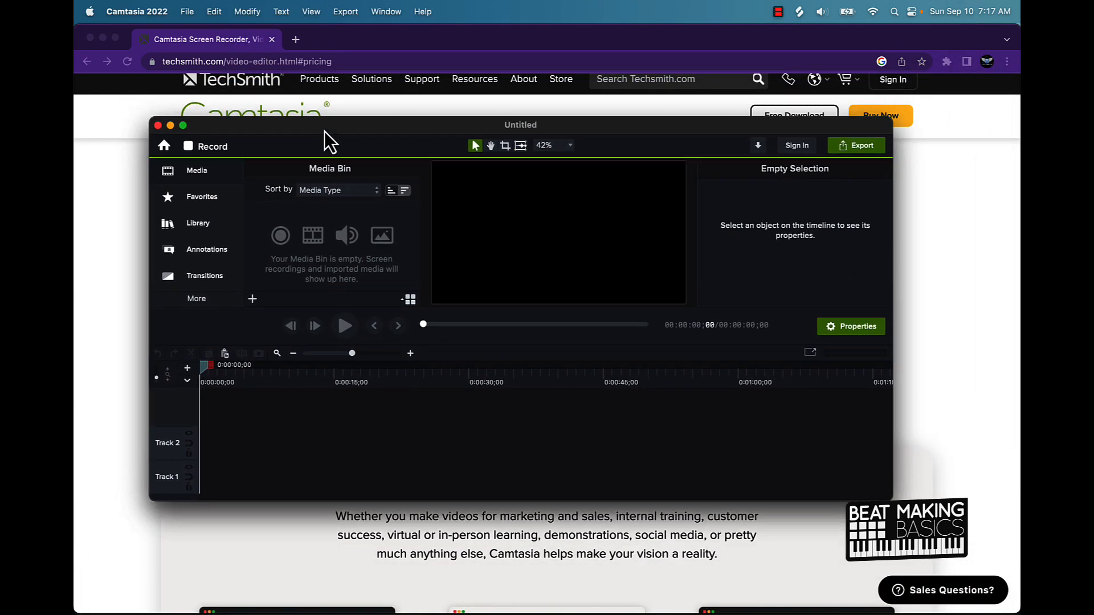
pyautogui.moveTo(562, 167)
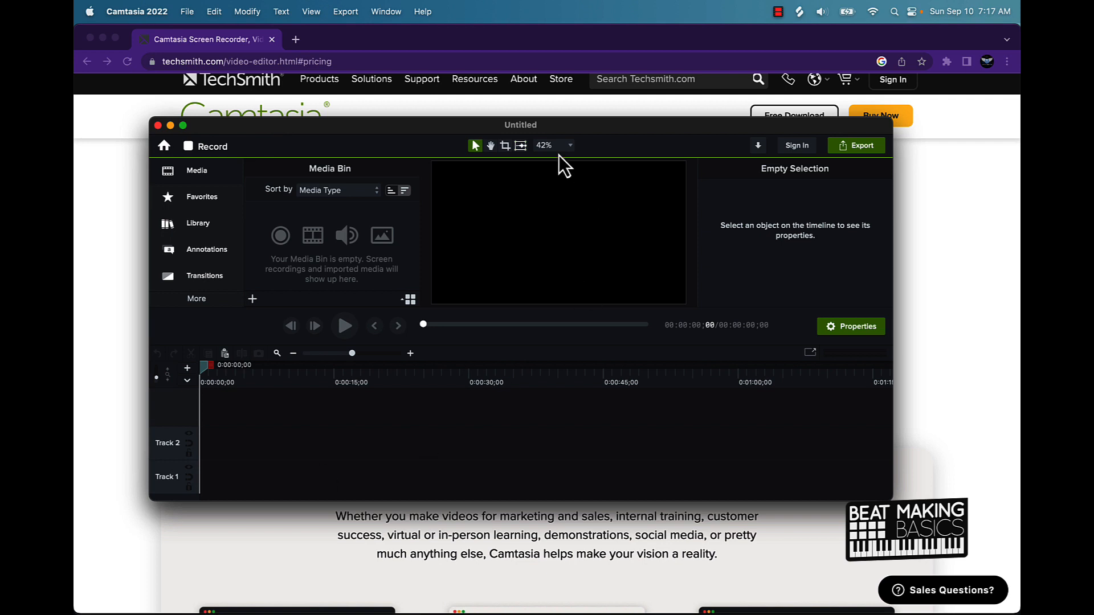
pyautogui.moveTo(269, 447)
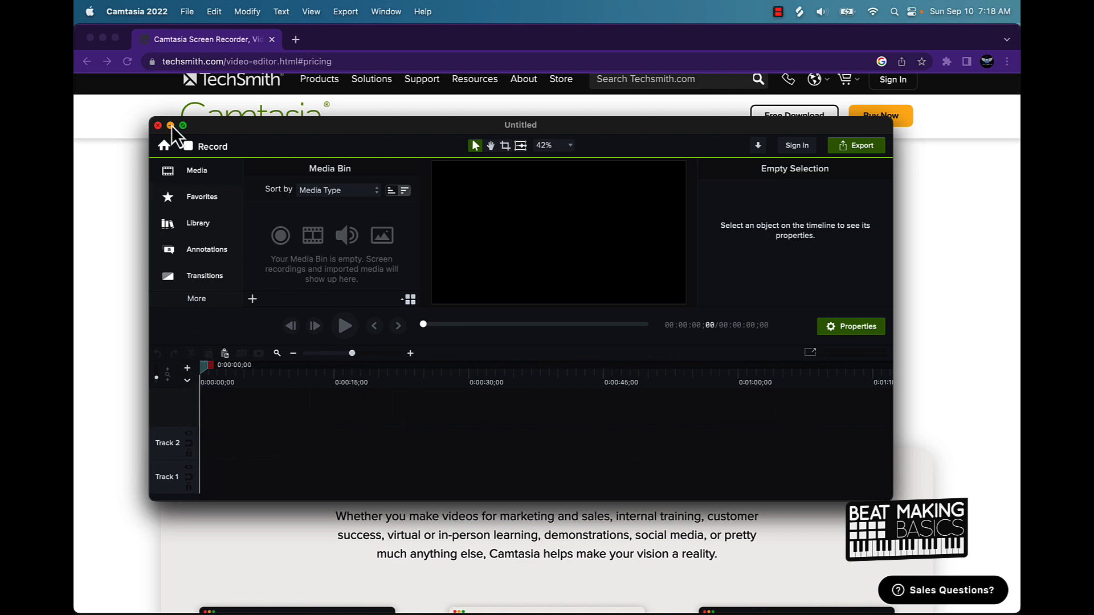
pyautogui.moveTo(220, 157)
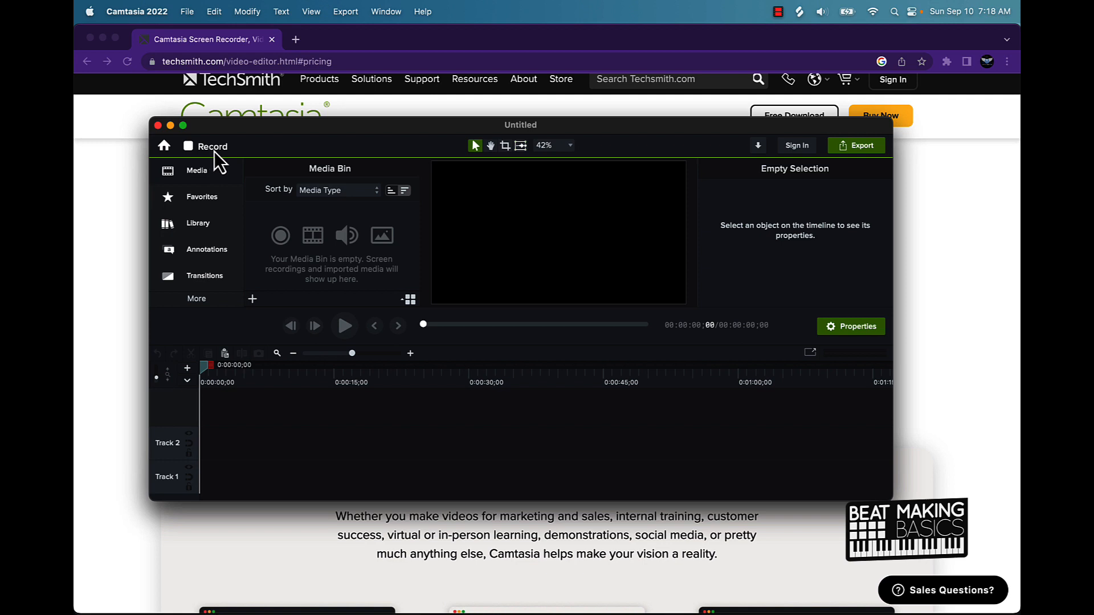
pyautogui.moveTo(213, 157)
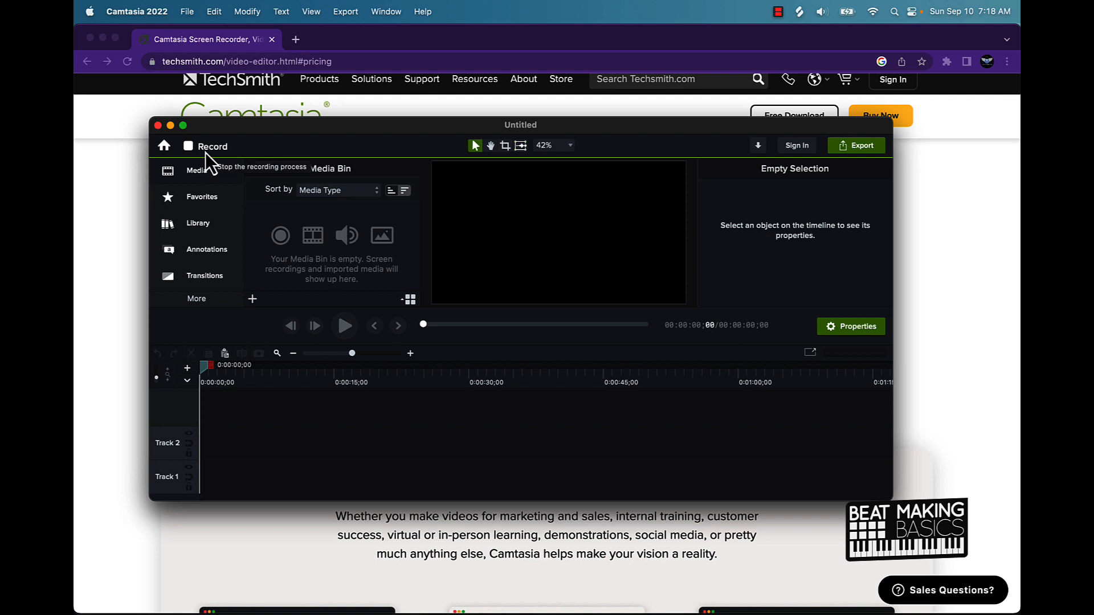
pyautogui.moveTo(203, 171)
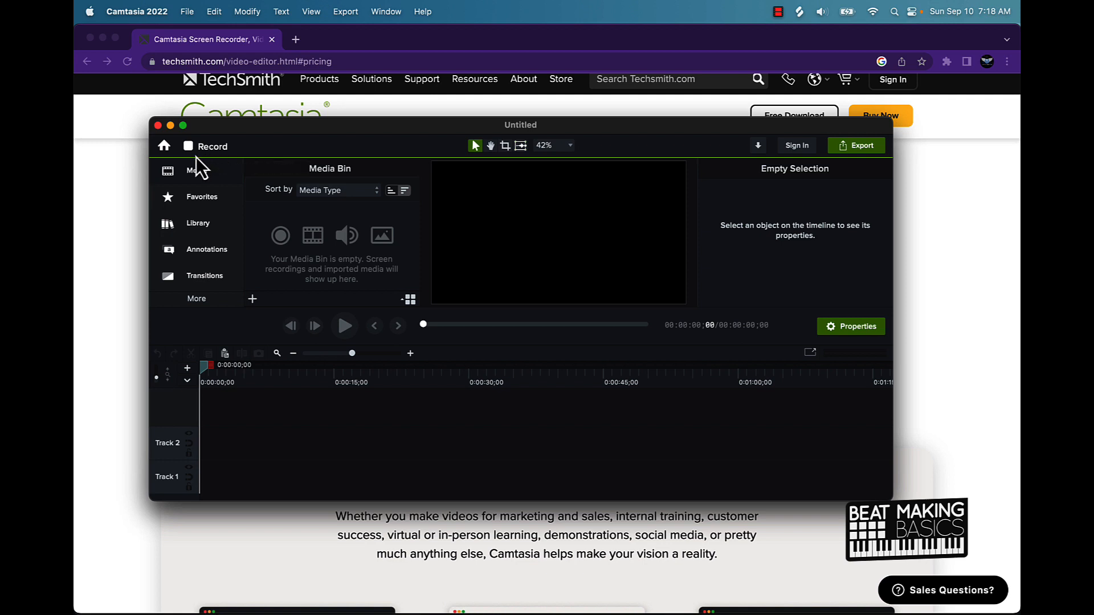
pyautogui.moveTo(201, 164)
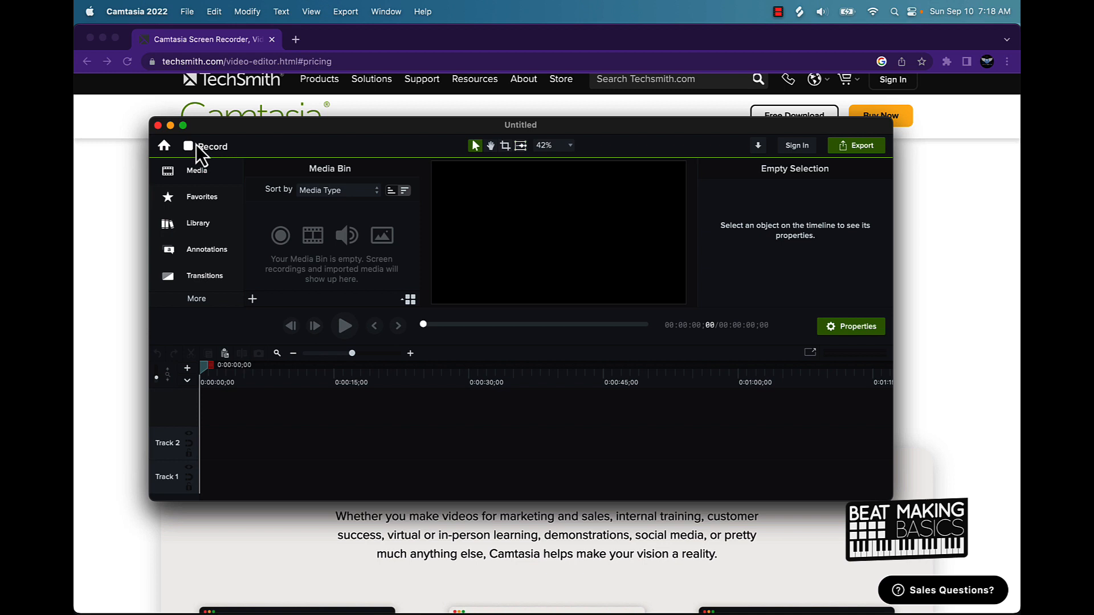
pyautogui.moveTo(211, 147)
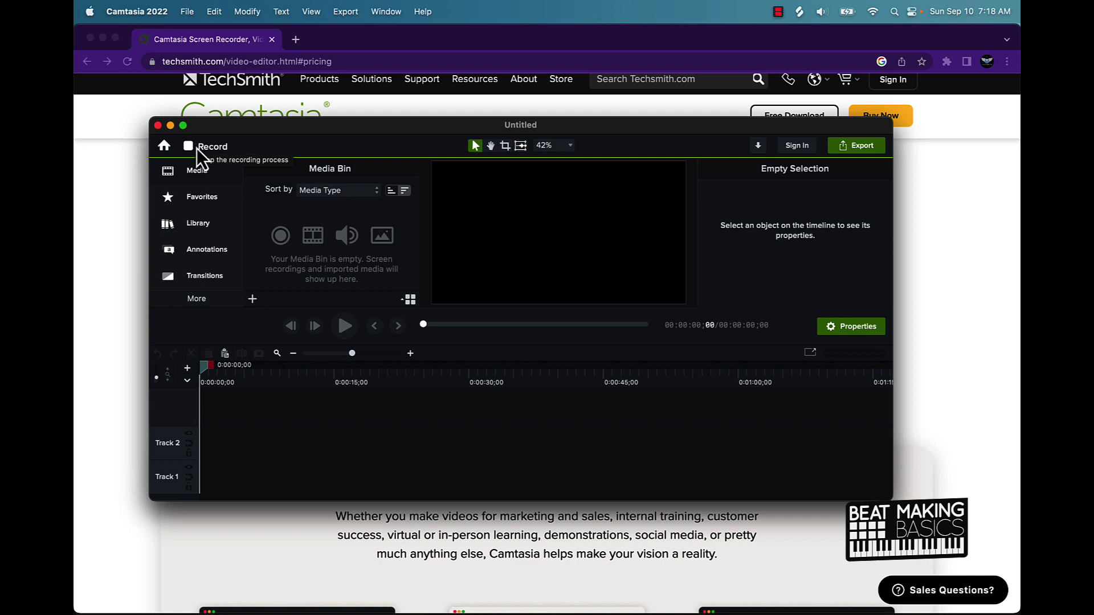
pyautogui.moveTo(998, 158)
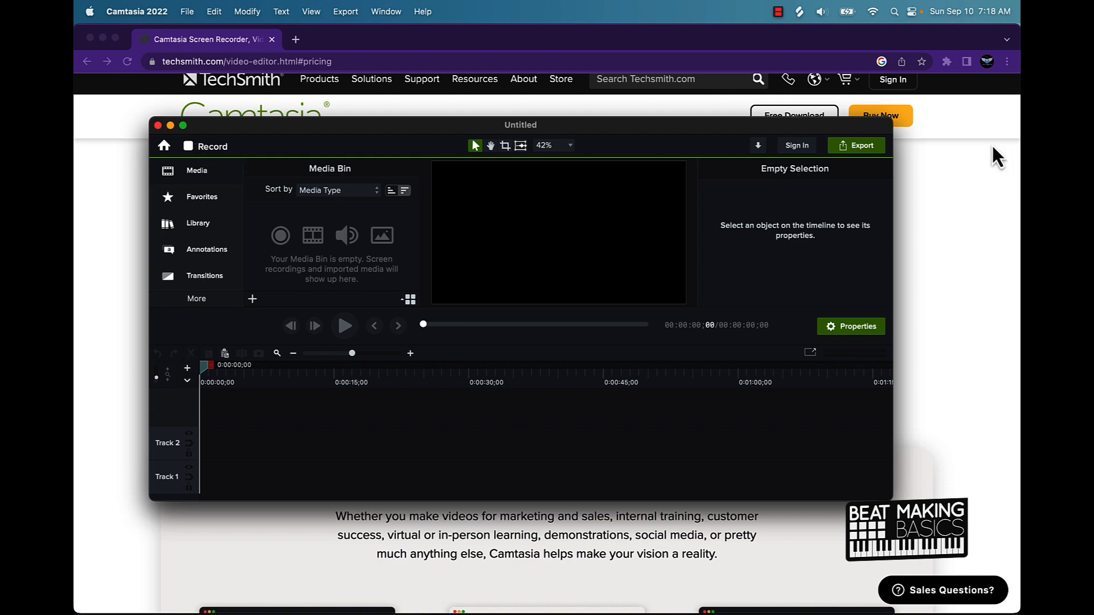
pyautogui.moveTo(578, 513)
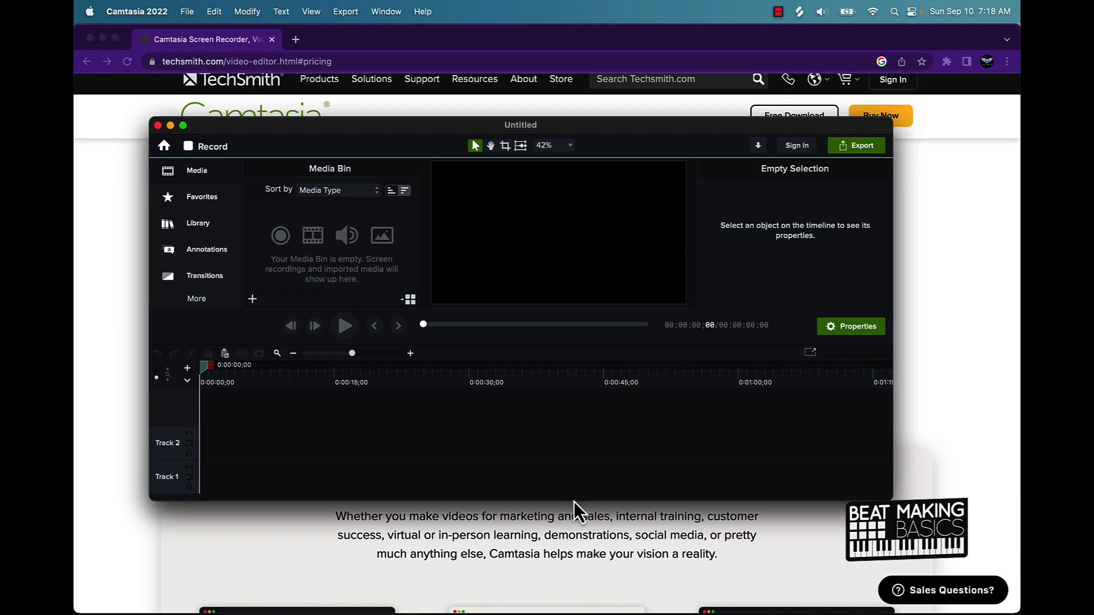
pyautogui.moveTo(339, 288)
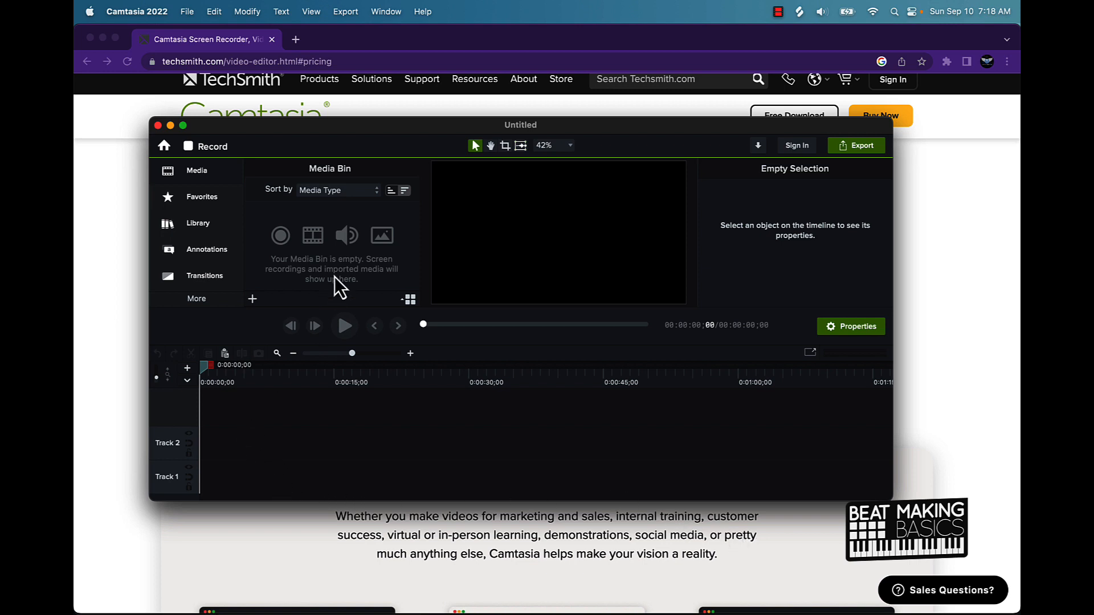
pyautogui.moveTo(630, 431)
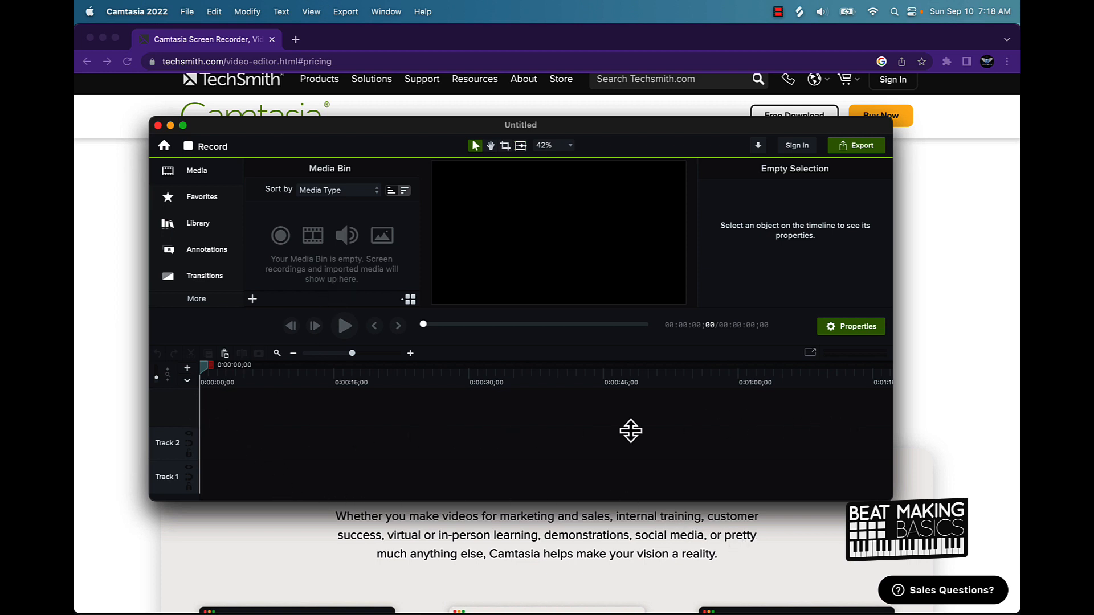
pyautogui.moveTo(202, 368)
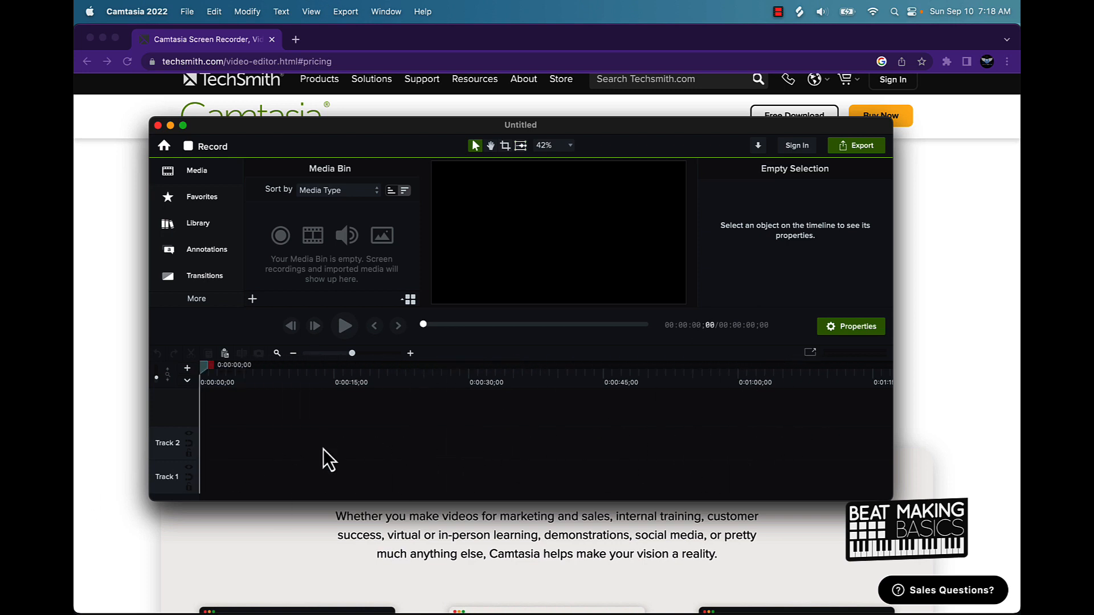
pyautogui.moveTo(206, 222)
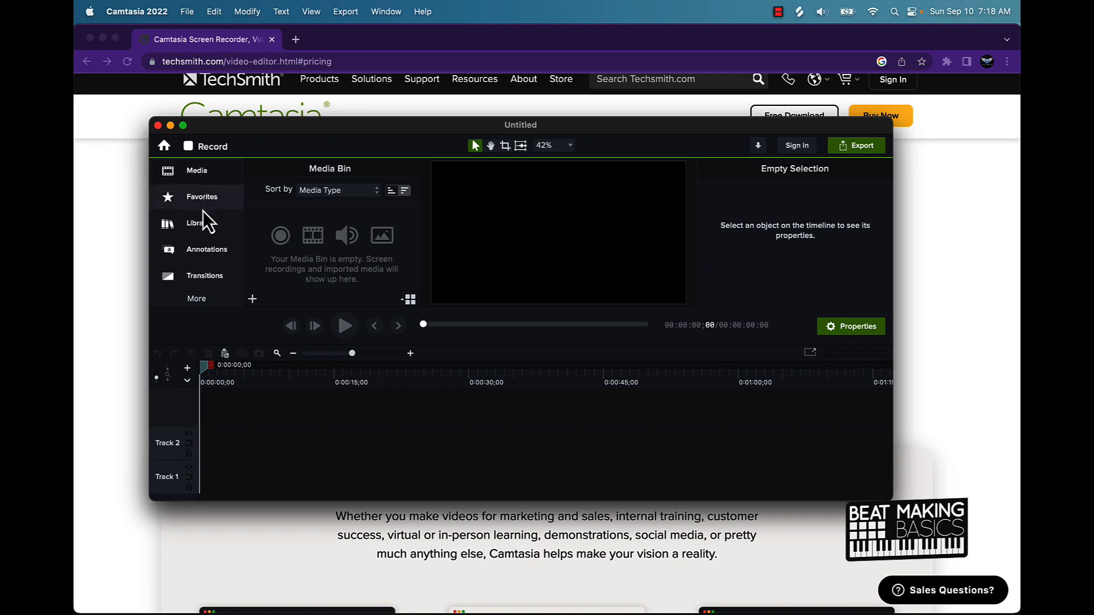
pyautogui.moveTo(268, 278)
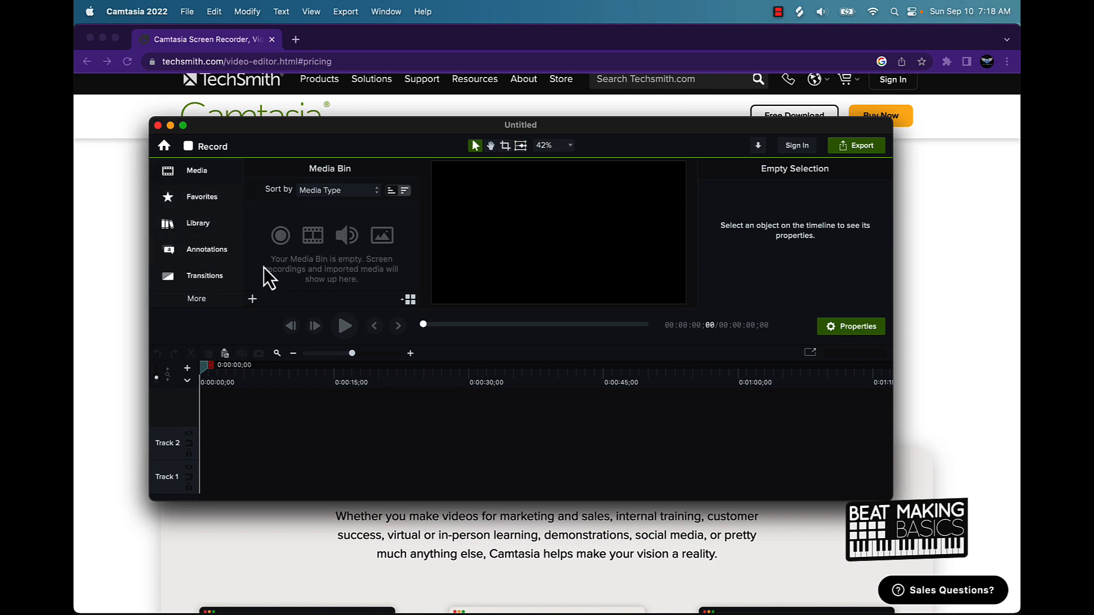
pyautogui.moveTo(352, 300)
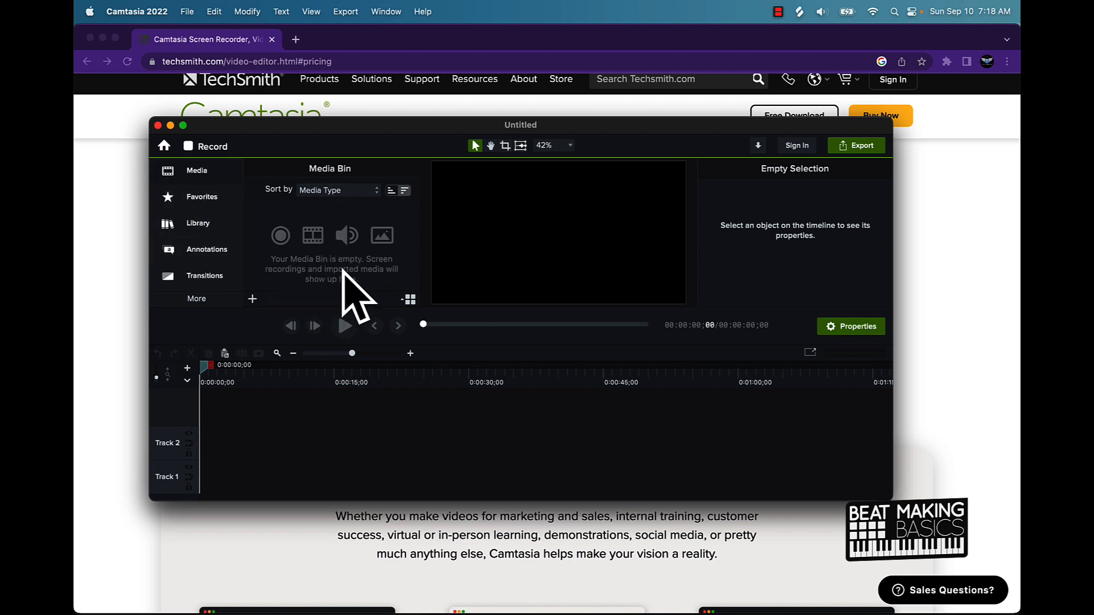
pyautogui.moveTo(335, 276)
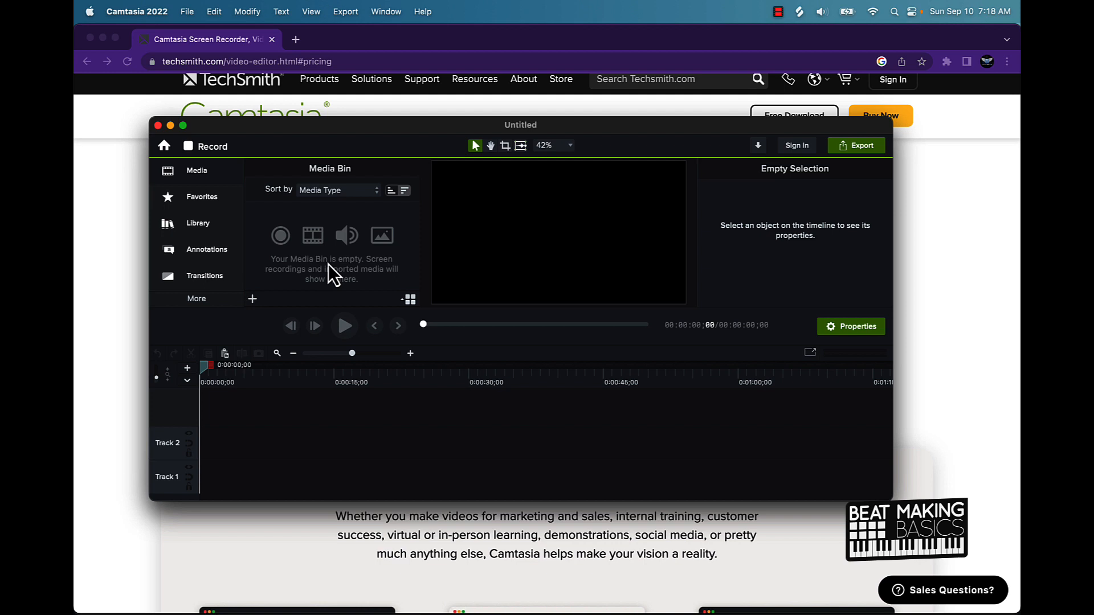
pyautogui.moveTo(216, 178)
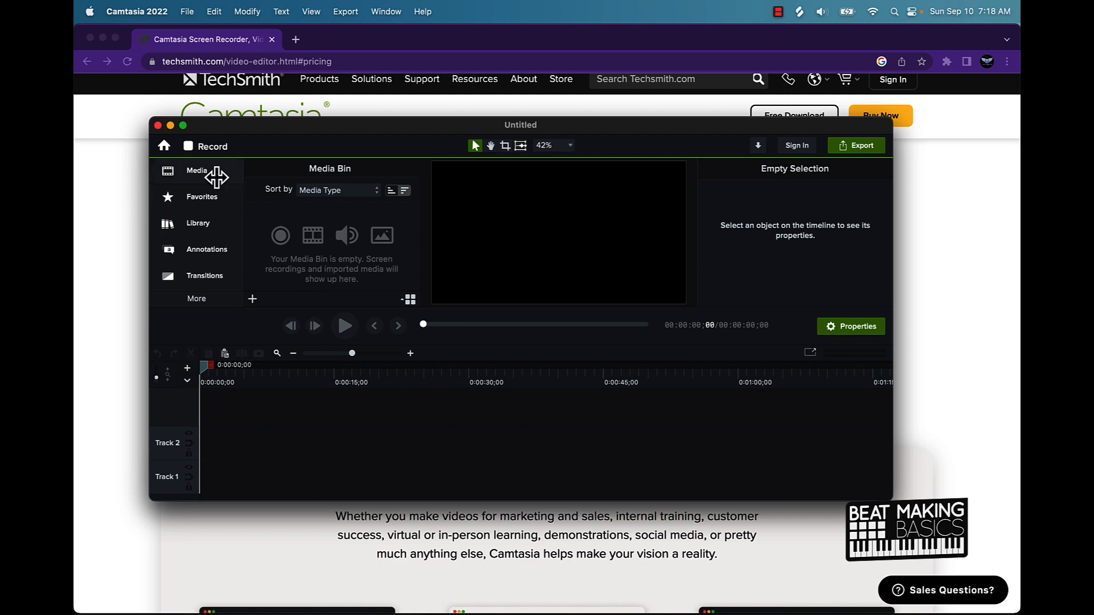
pyautogui.moveTo(176, 230)
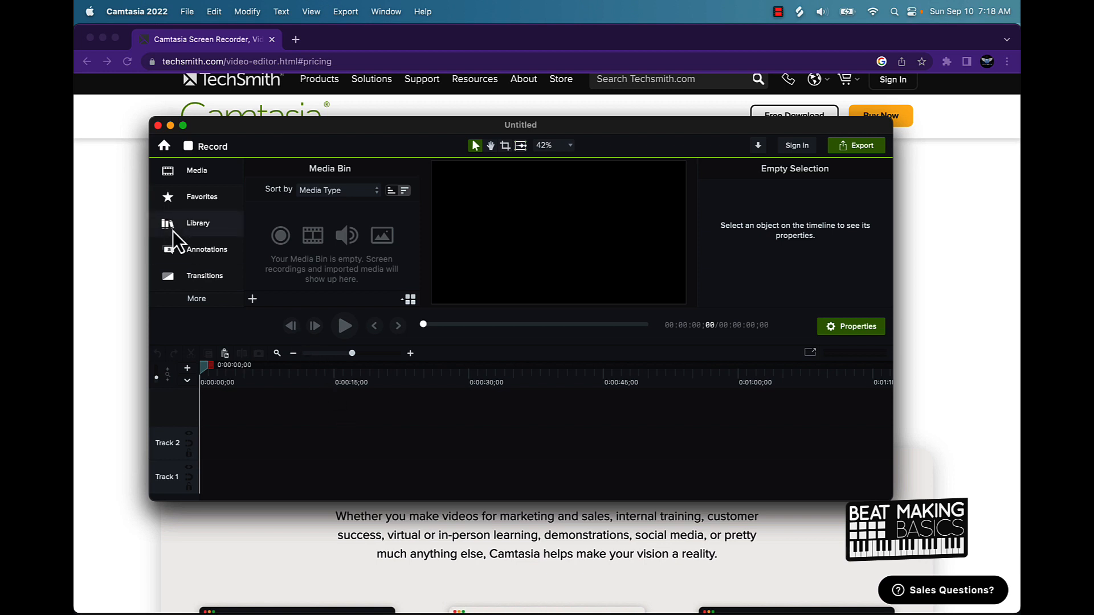
# Step: Browse the Transitions and Annotations collections, then reveal More categories like Behaviors and Cursor Effects
pyautogui.click(205, 276)
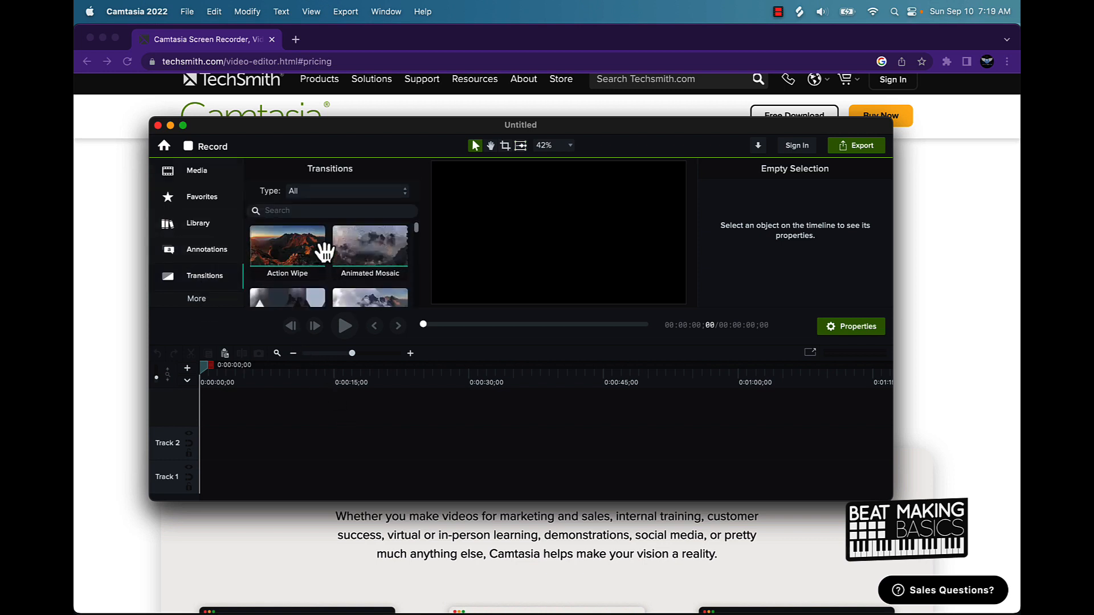
pyautogui.moveTo(223, 276)
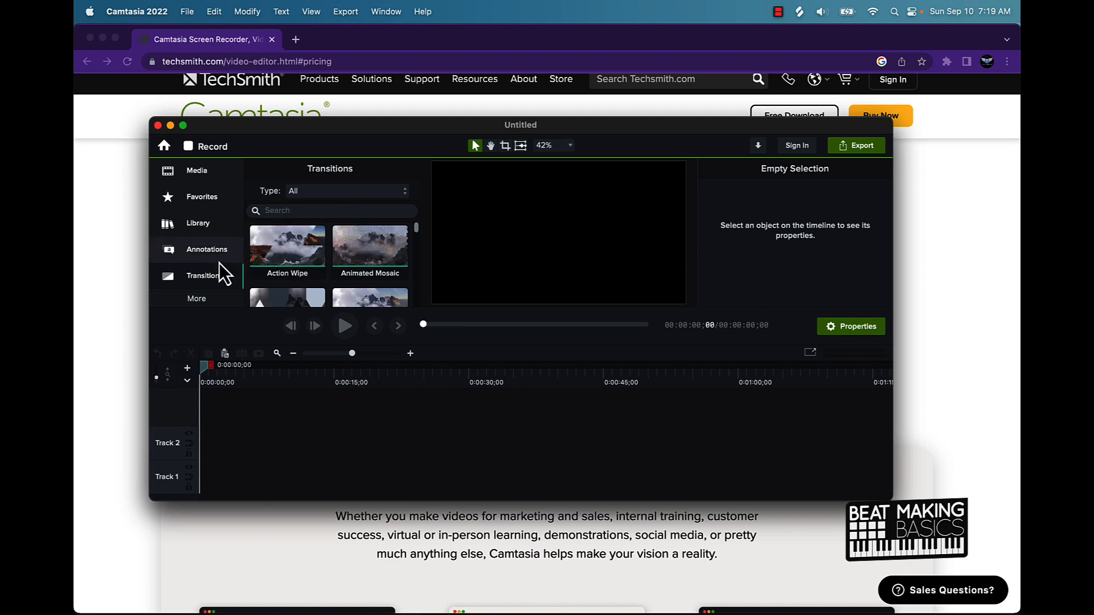
pyautogui.click(207, 250)
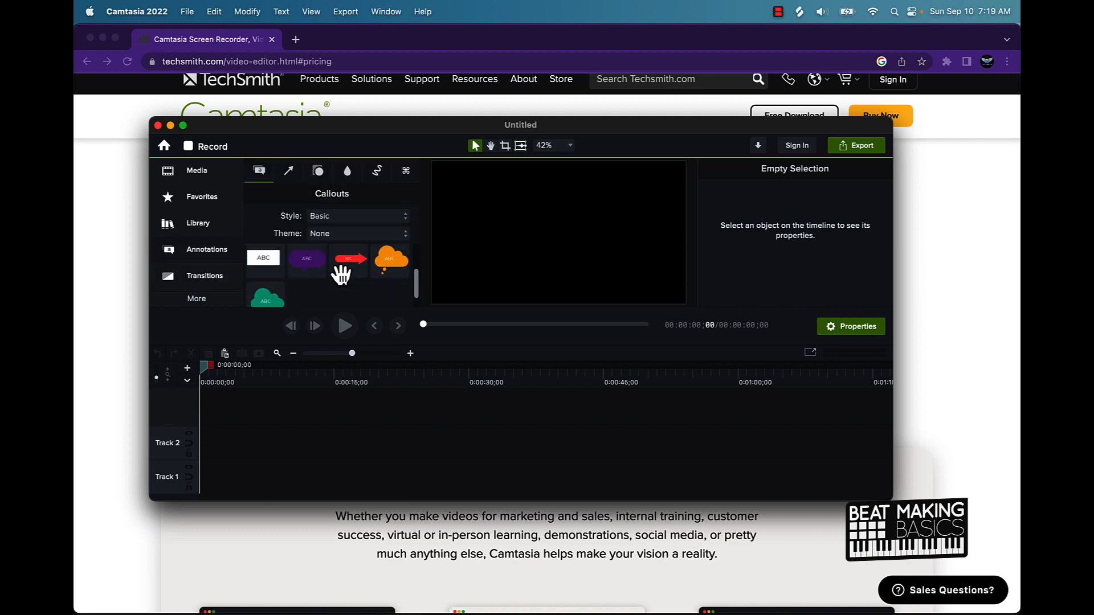
pyautogui.click(205, 275)
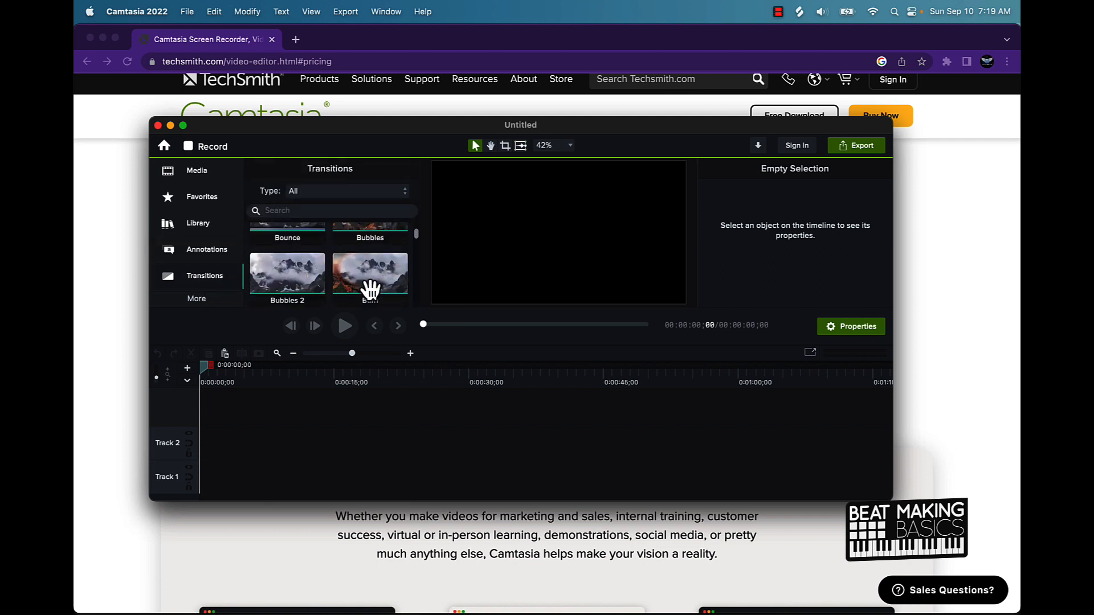
pyautogui.scroll(-3)
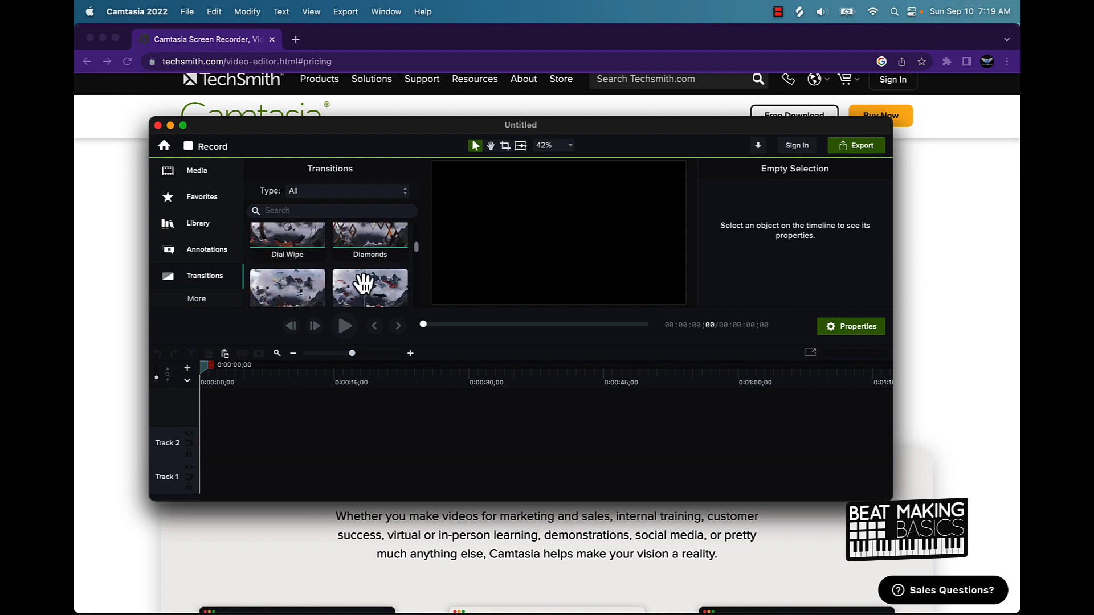
pyautogui.click(196, 299)
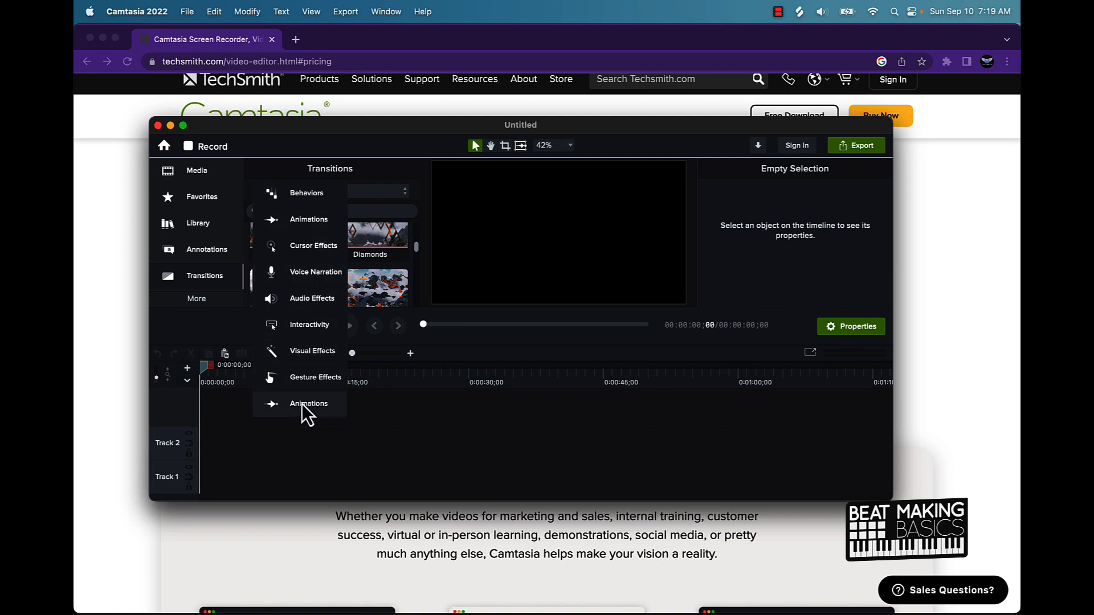
pyautogui.moveTo(312, 408)
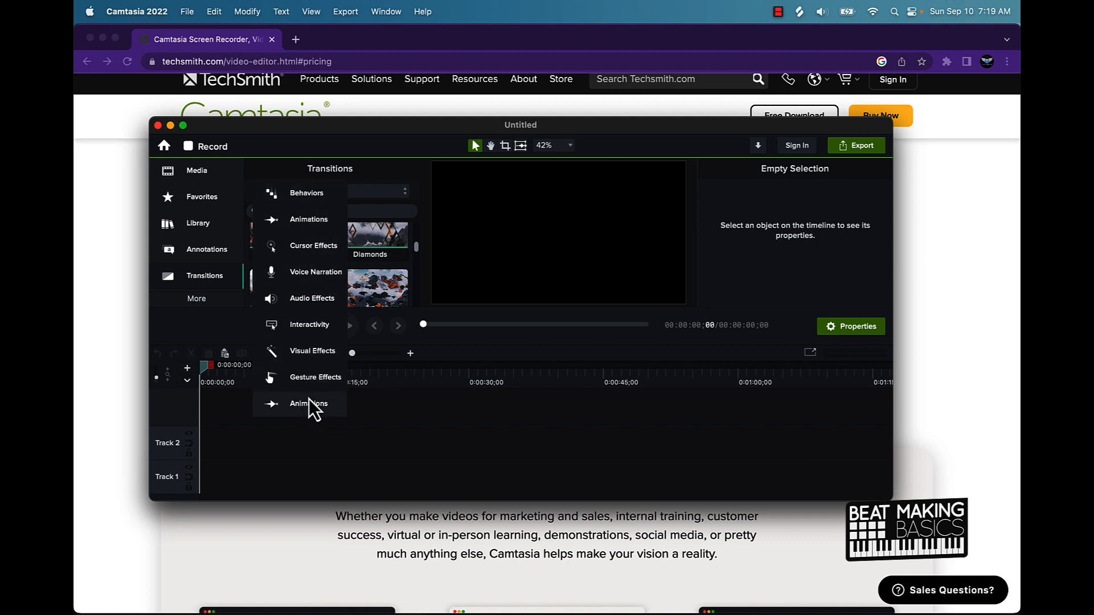
pyautogui.moveTo(271, 143)
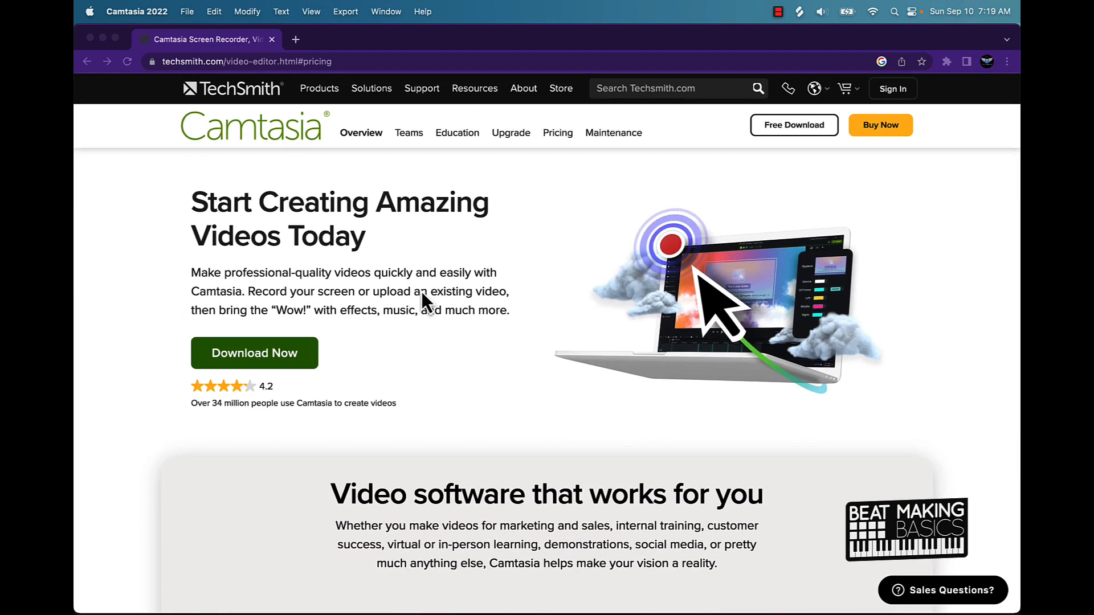
pyautogui.moveTo(277, 144)
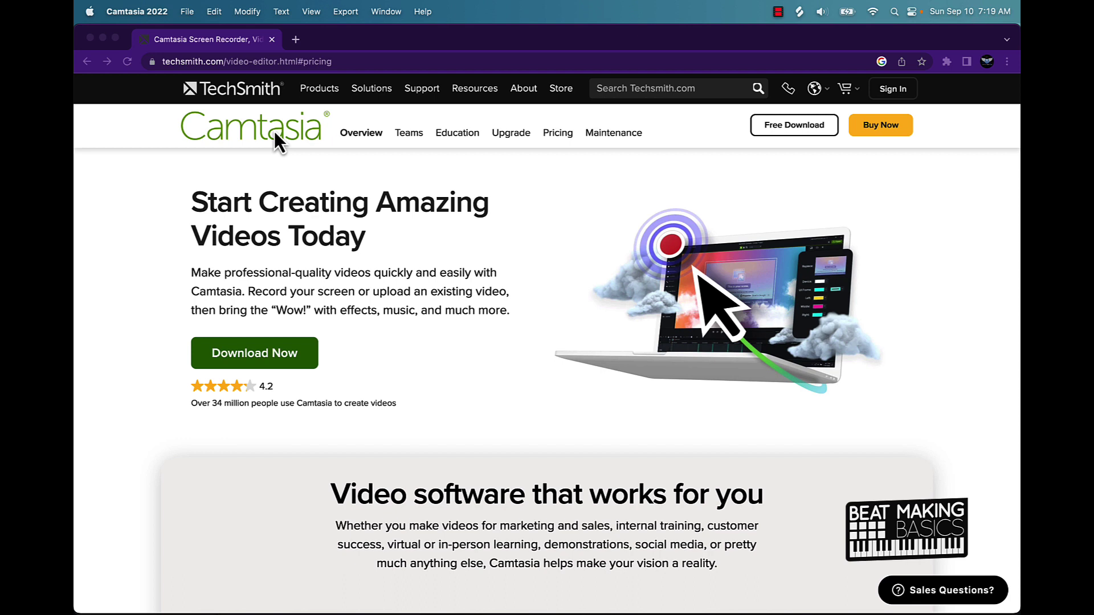
pyautogui.moveTo(286, 132)
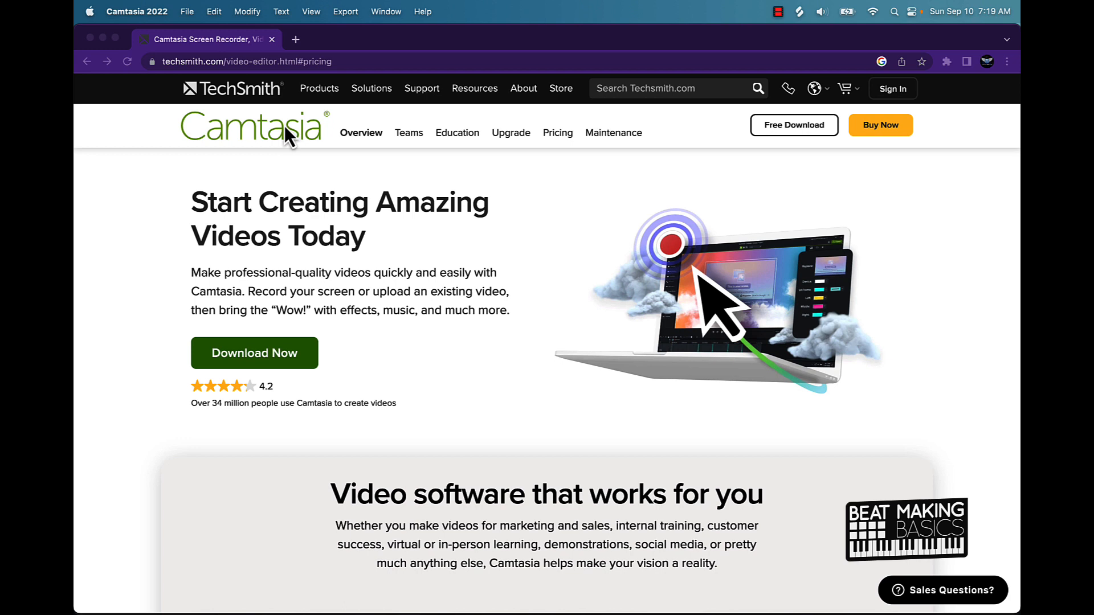
pyautogui.moveTo(489, 592)
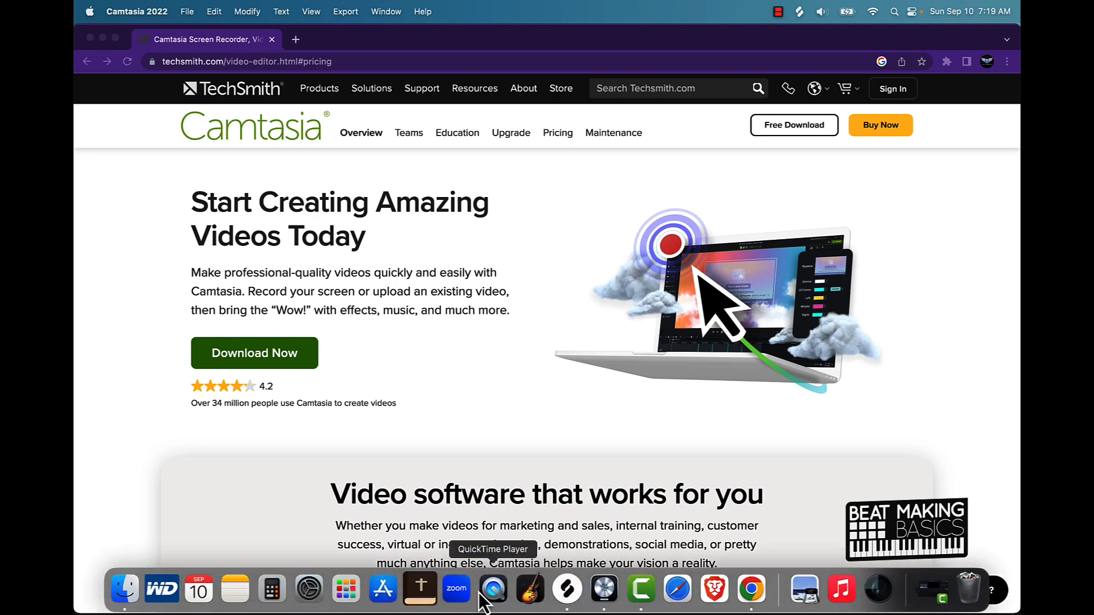
# Step: Launch QuickTime Player, dismiss its open dialog and show the File menu's New Screen Recording options
pyautogui.click(492, 589)
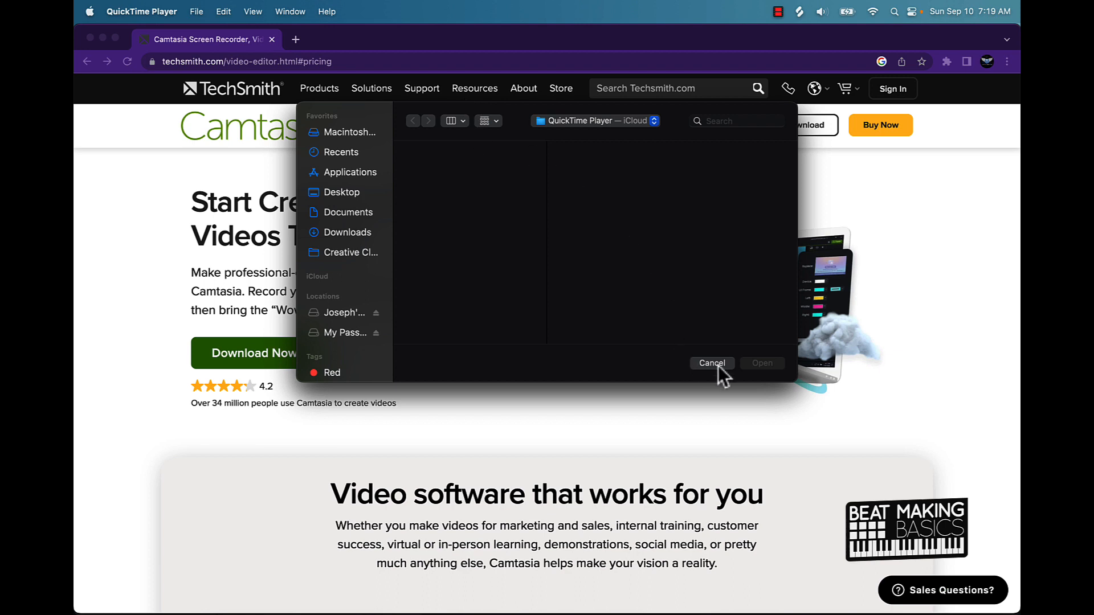
pyautogui.click(711, 363)
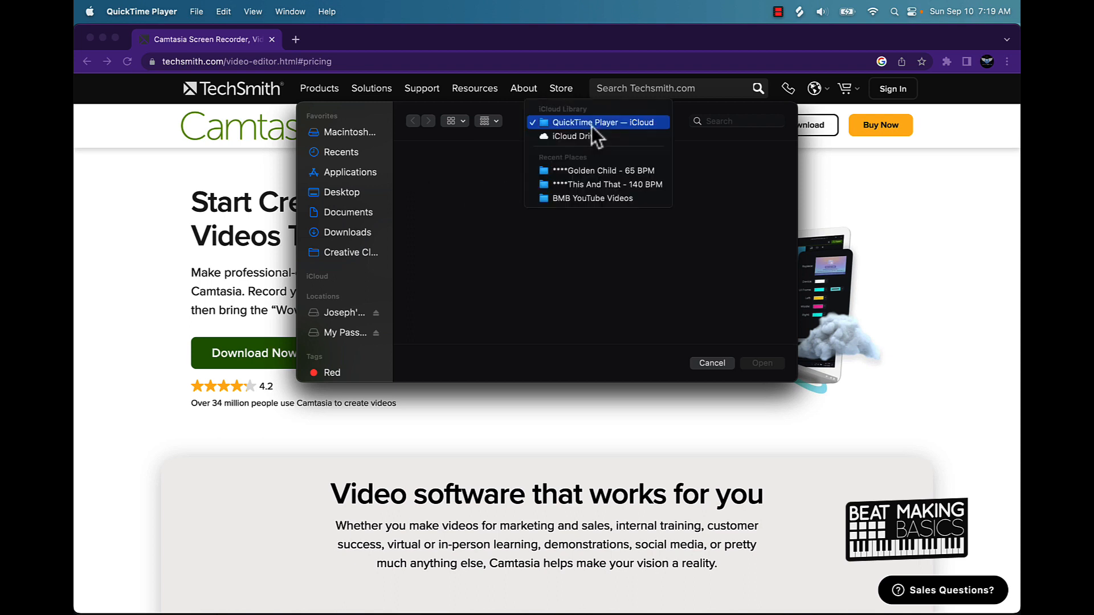
pyautogui.click(711, 363)
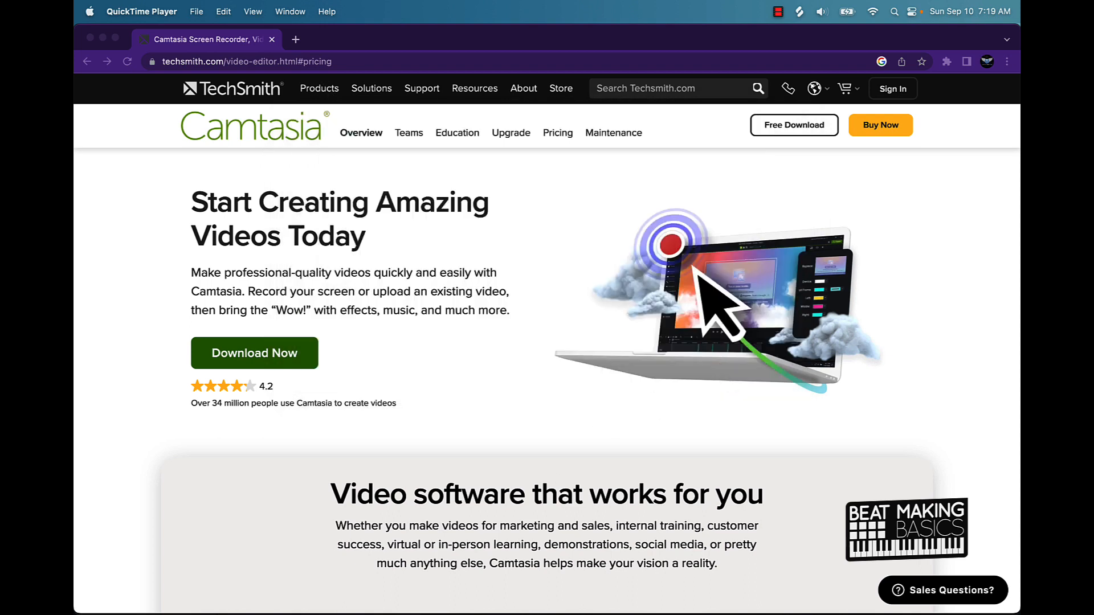
pyautogui.moveTo(253, 14)
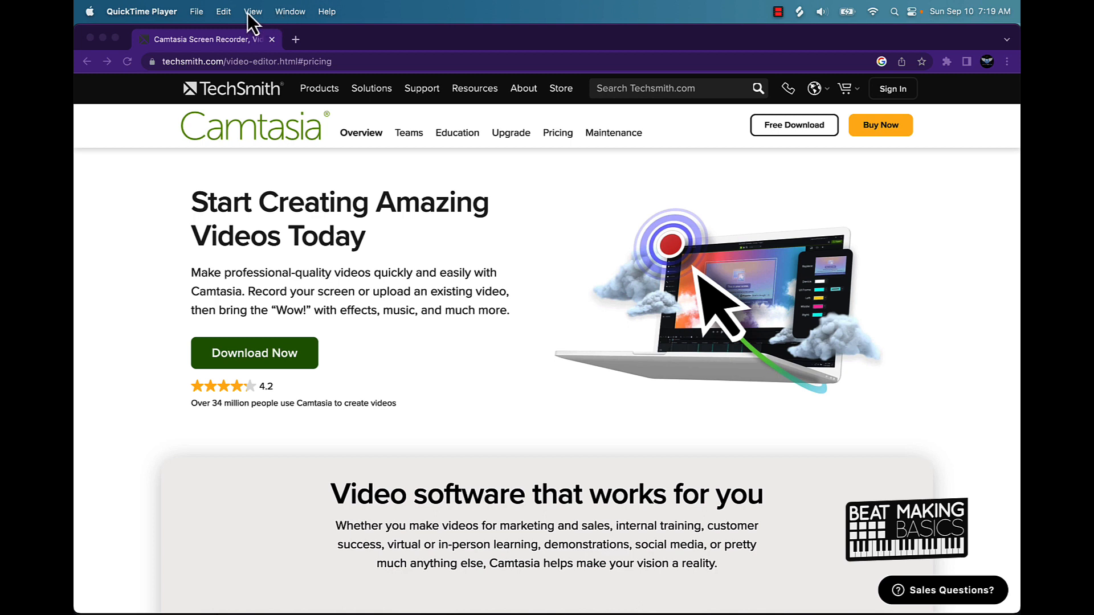
pyautogui.click(196, 12)
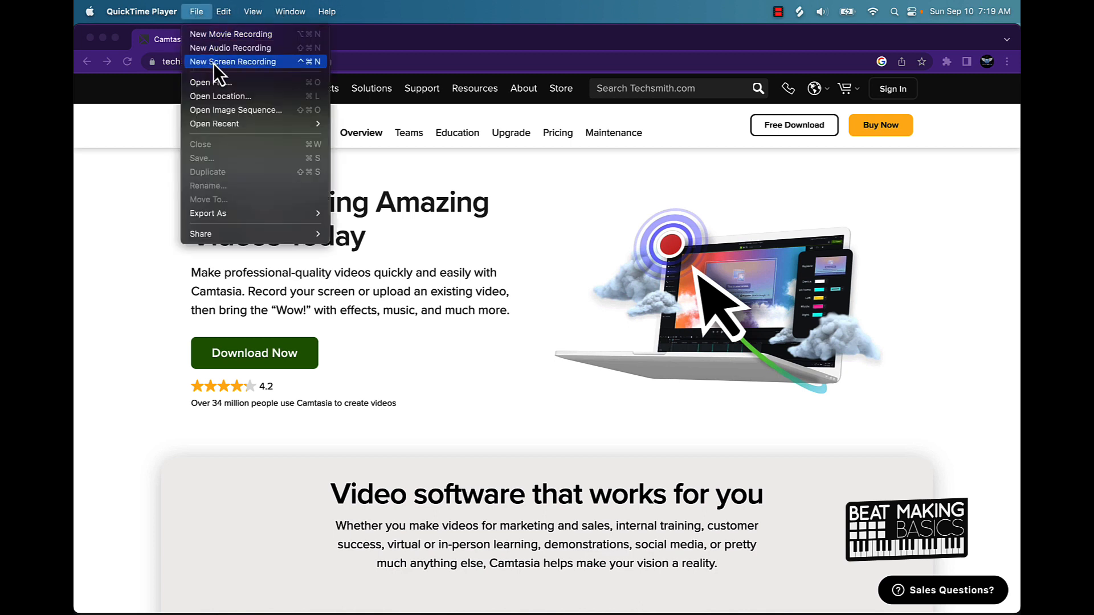
pyautogui.moveTo(203, 24)
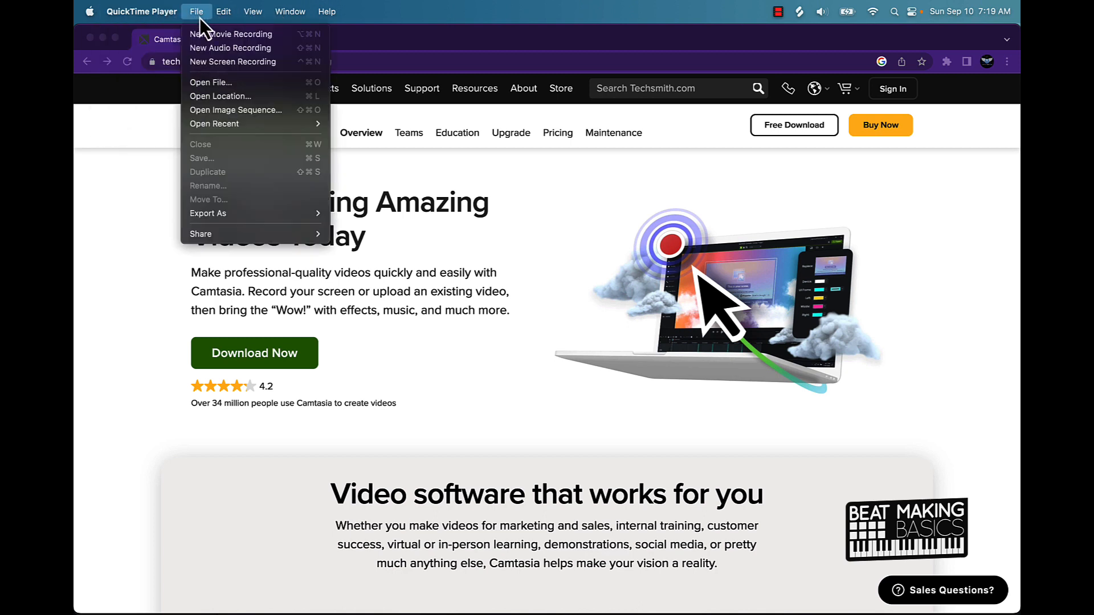
pyautogui.moveTo(254, 48)
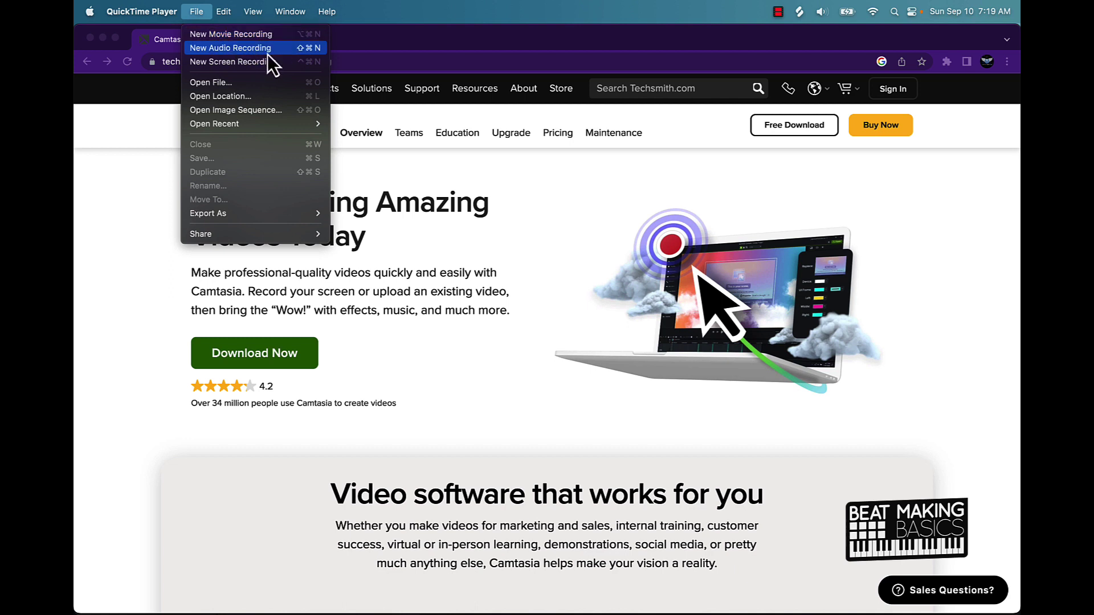
pyautogui.moveTo(237, 61)
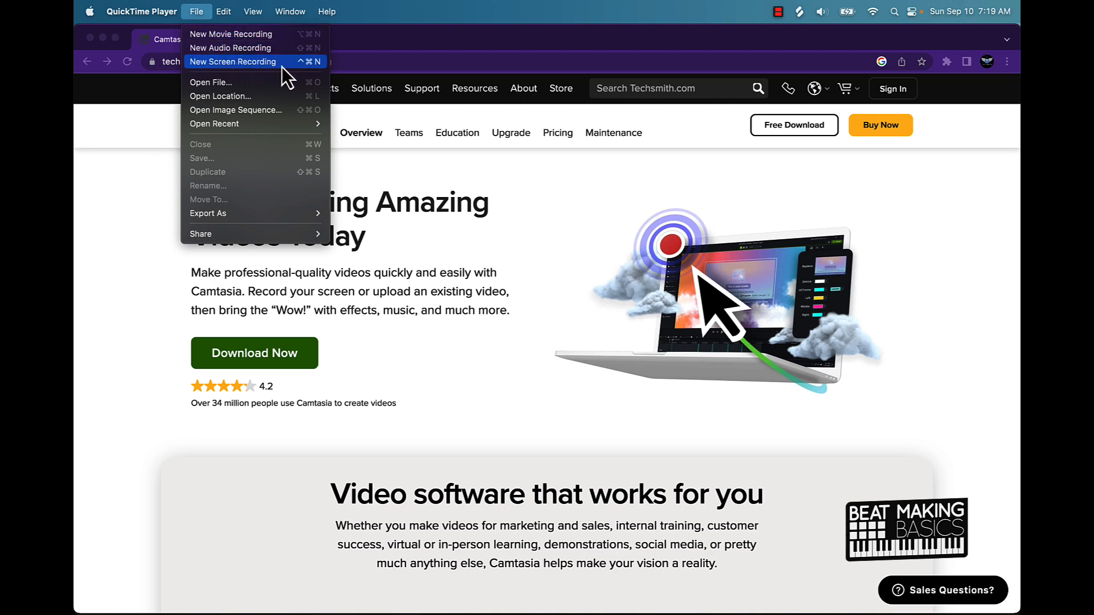
pyautogui.moveTo(148, 212)
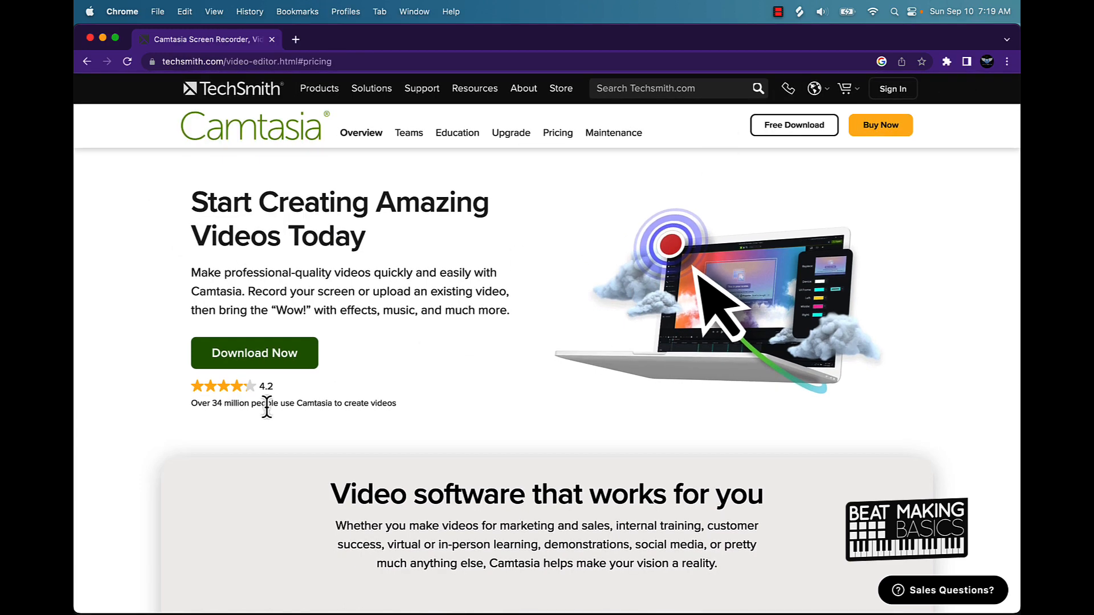
pyautogui.moveTo(287, 370)
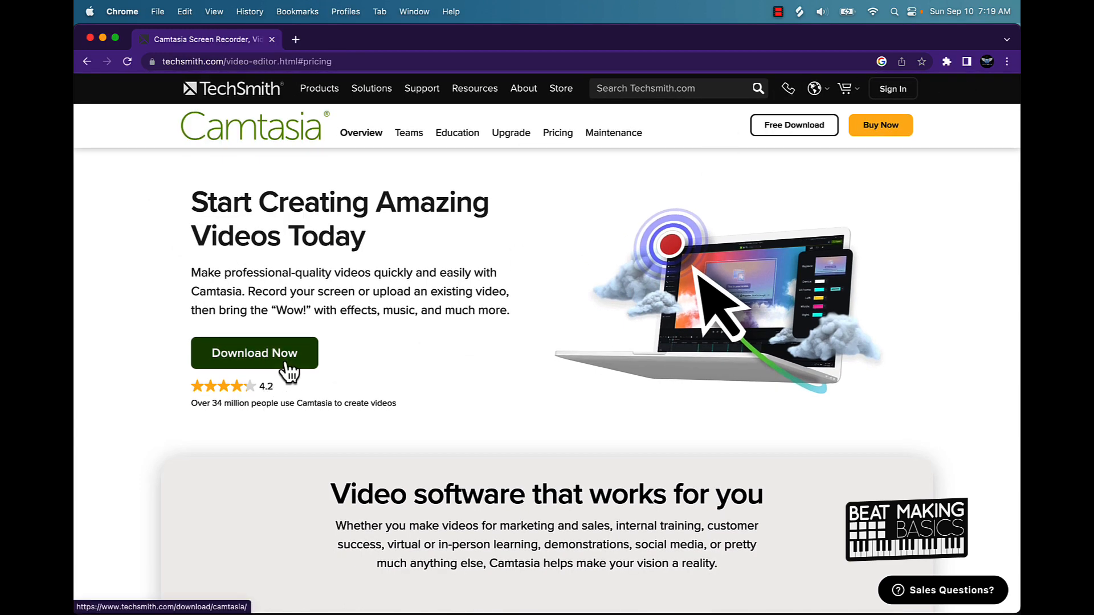
pyautogui.moveTo(881, 126)
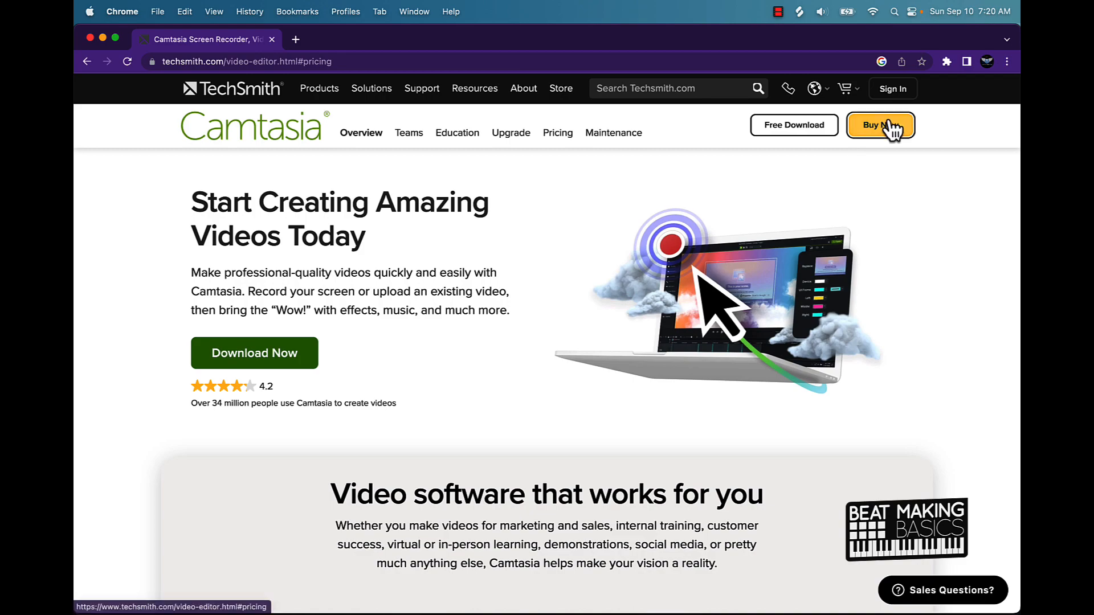
# Step: Scroll the Camtasia page to the pricing section with the $179.88 and $299.99 plans
pyautogui.scroll(-3)
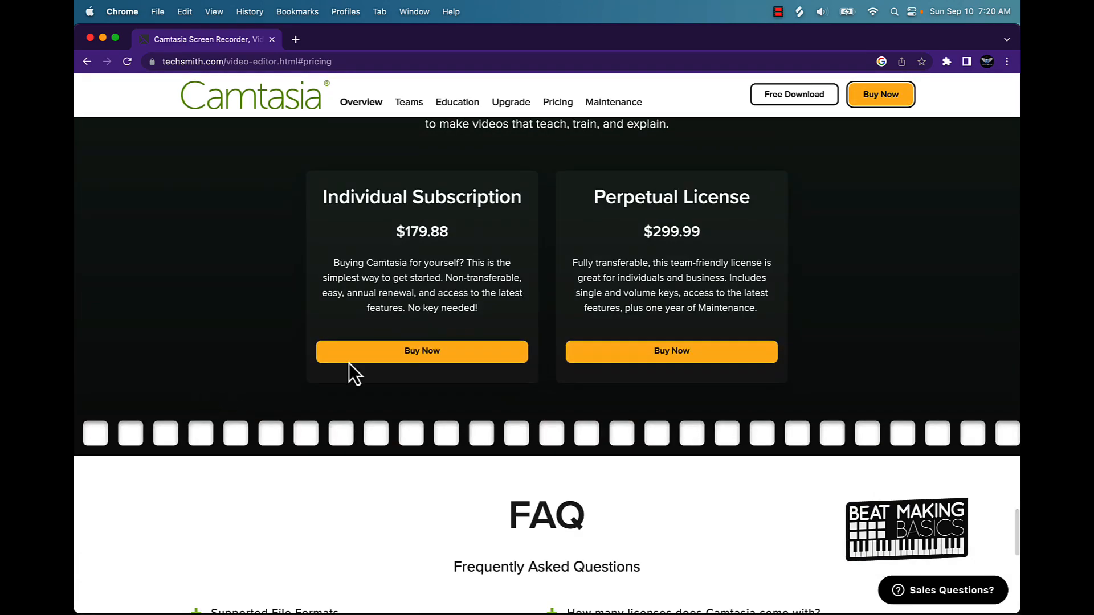
pyautogui.moveTo(433, 265)
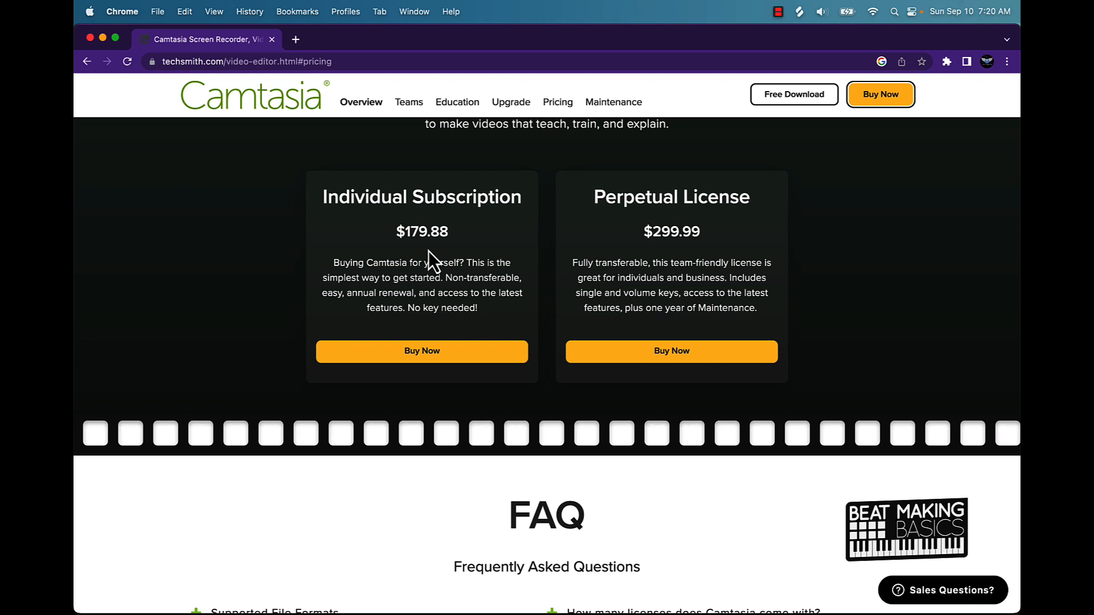
pyautogui.moveTo(337, 165)
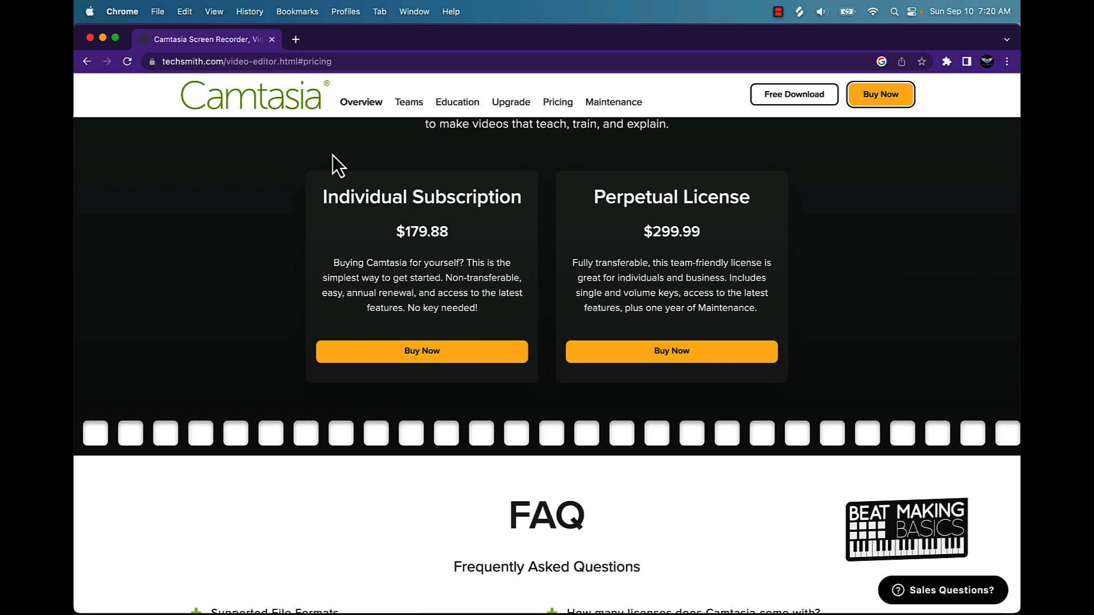
pyautogui.moveTo(255, 374)
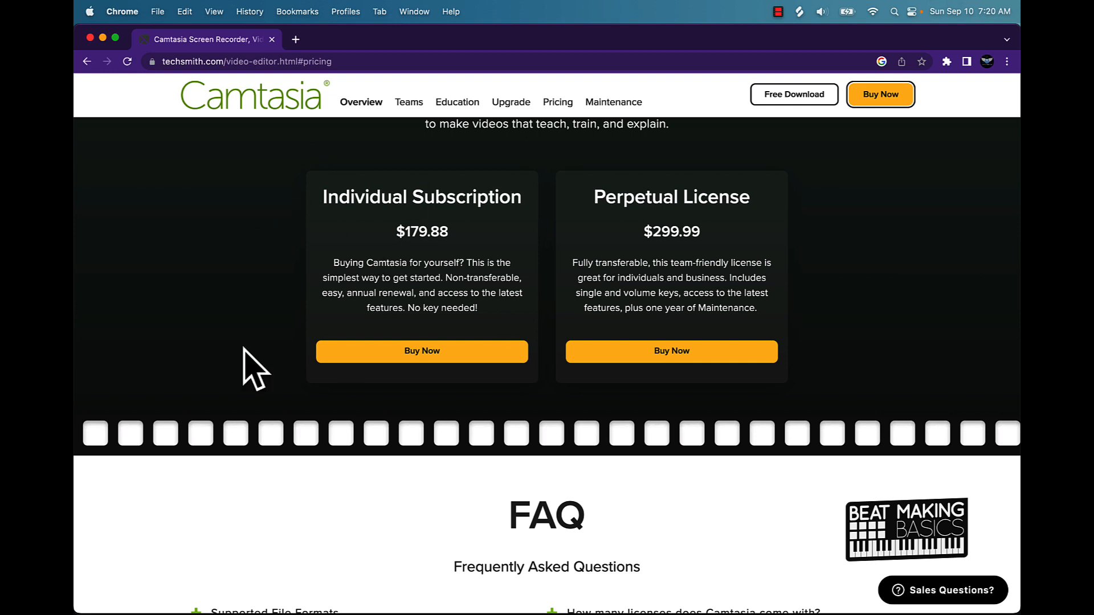
pyautogui.moveTo(255, 316)
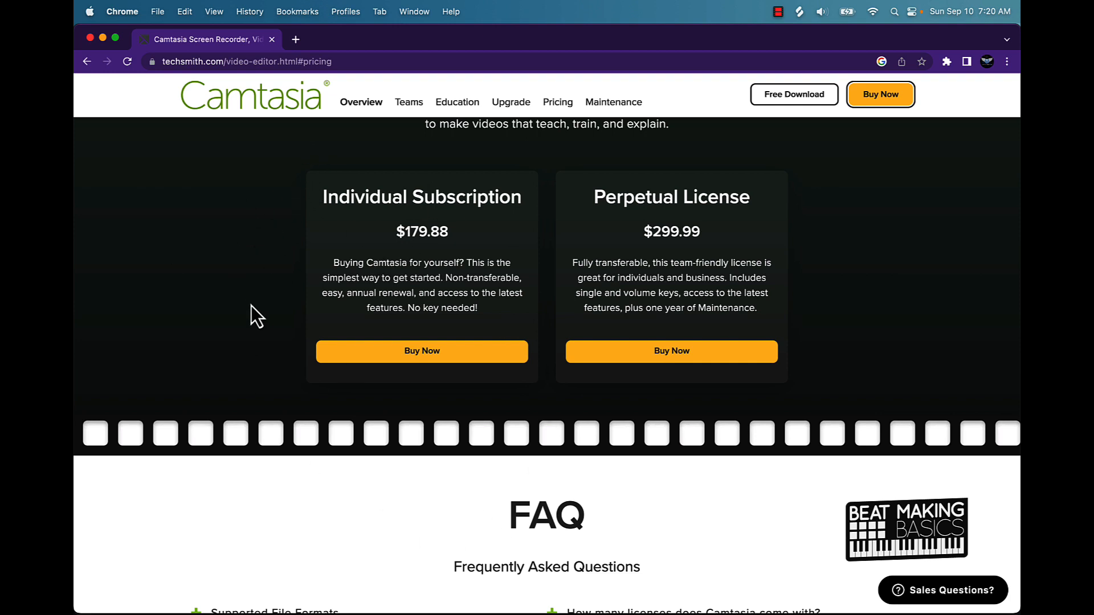
pyautogui.moveTo(262, 314)
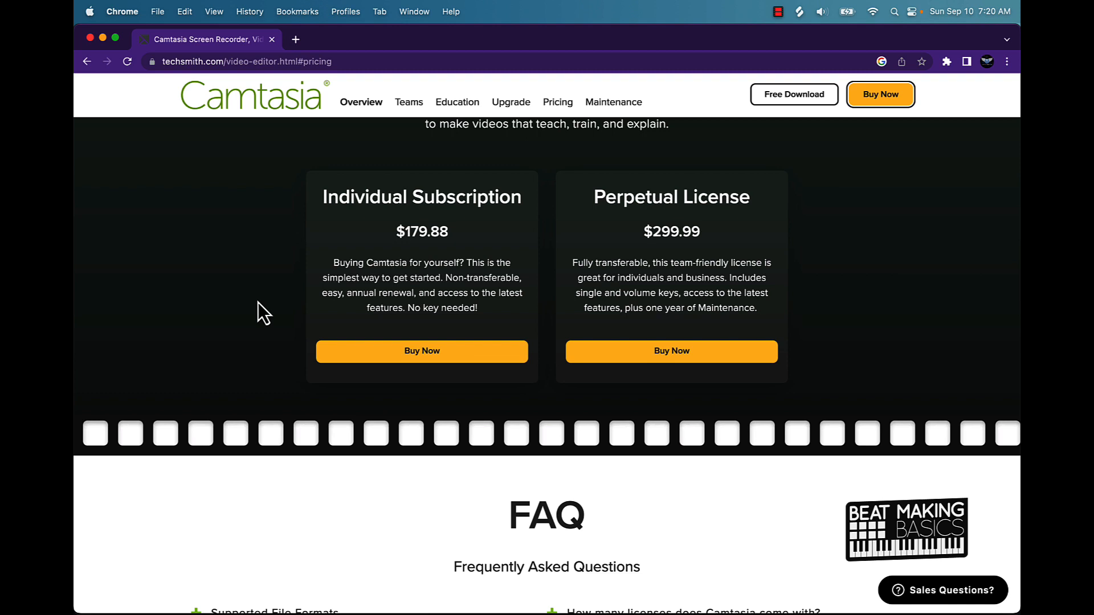
pyautogui.moveTo(272, 170)
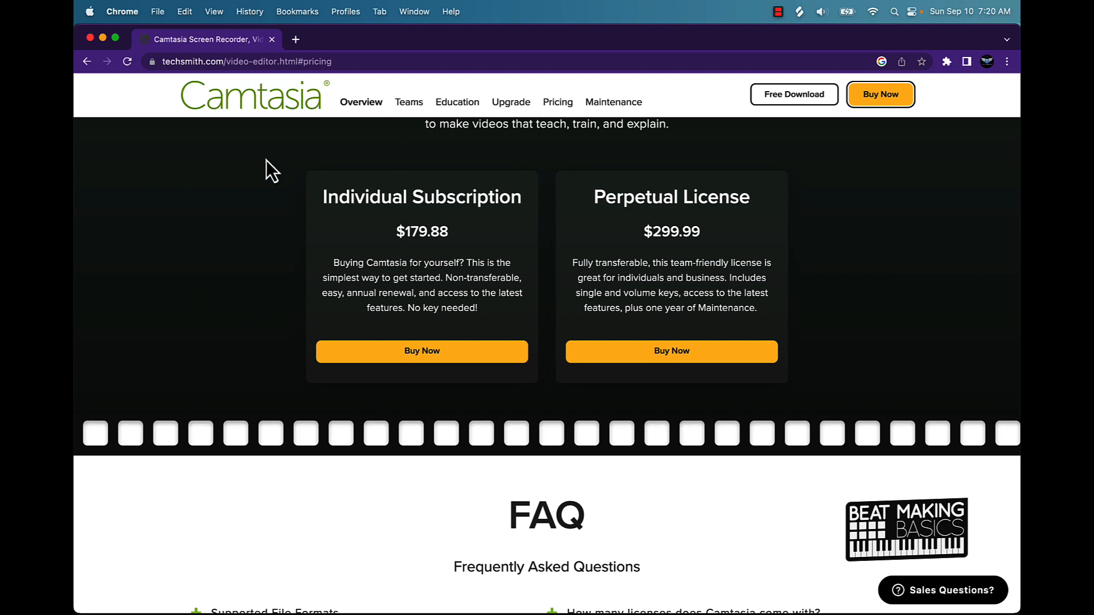
pyautogui.moveTo(400, 198)
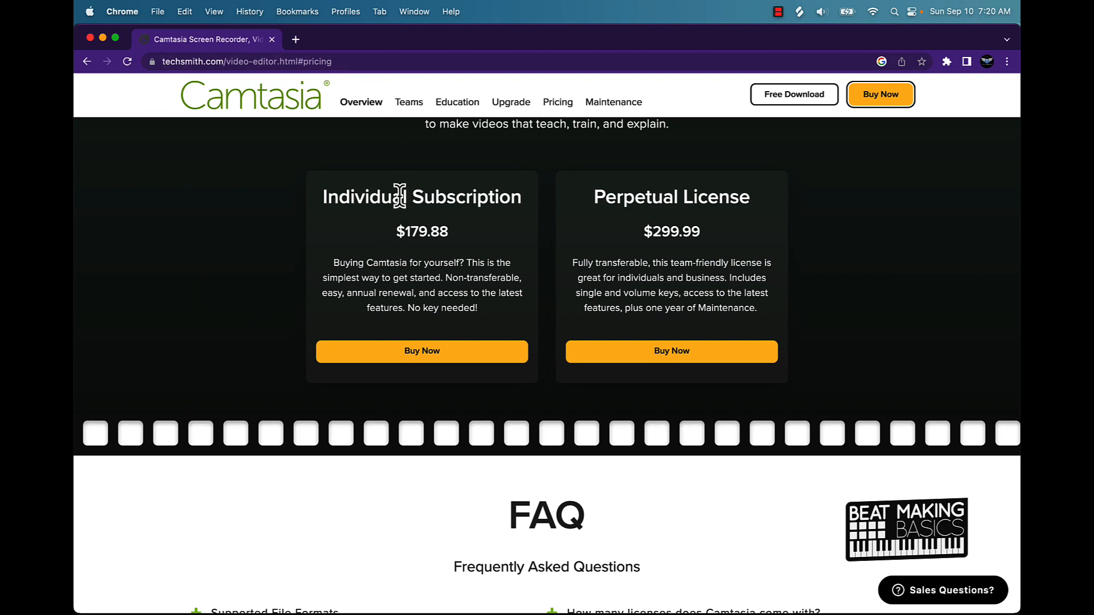
pyautogui.moveTo(296, 147)
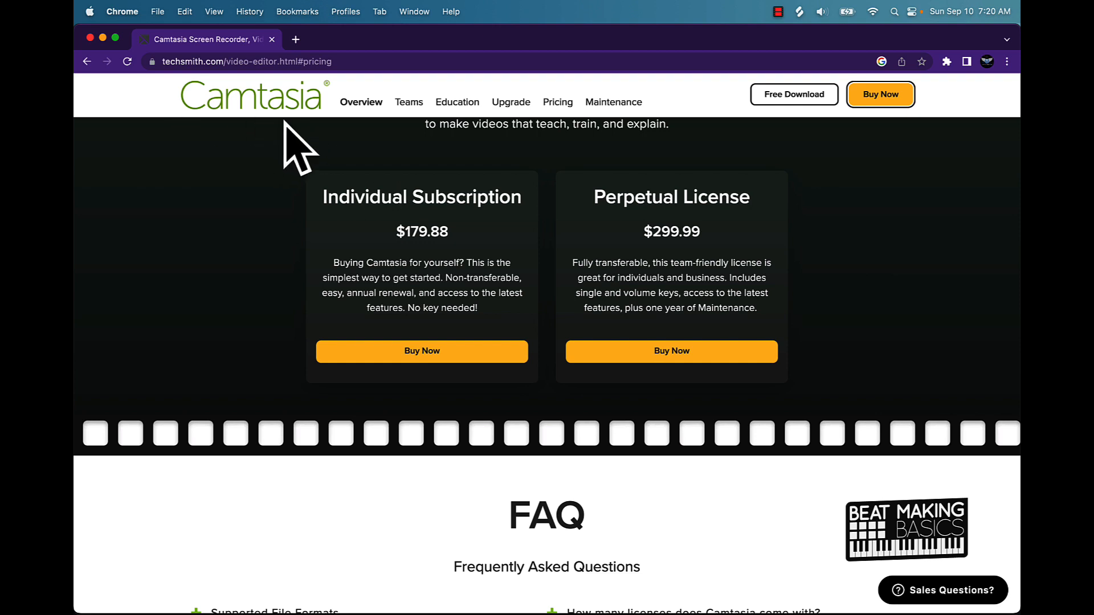
pyautogui.moveTo(293, 130)
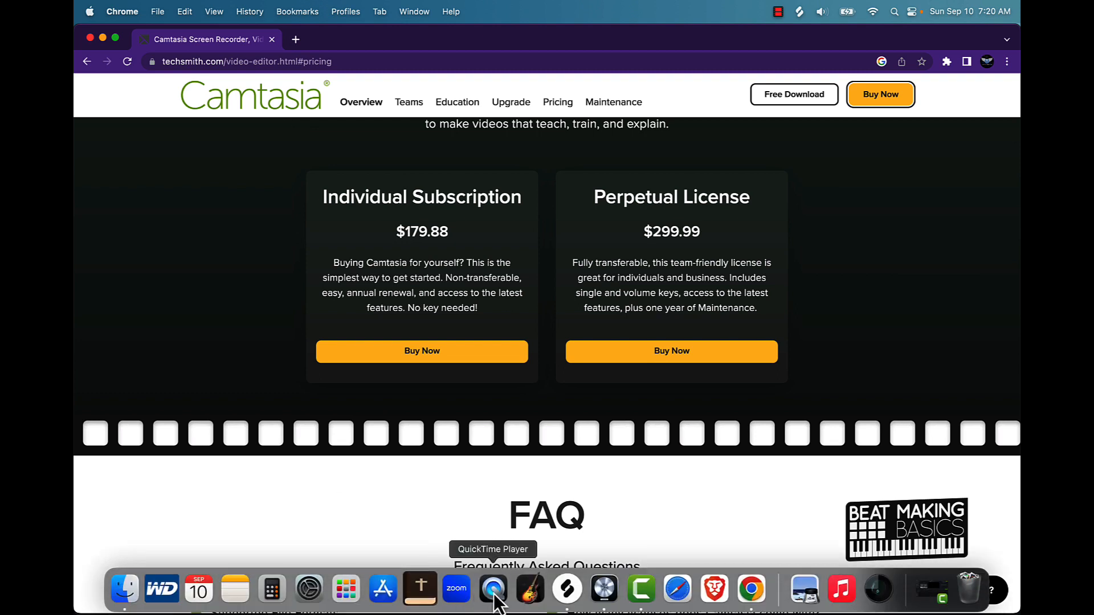
pyautogui.click(492, 589)
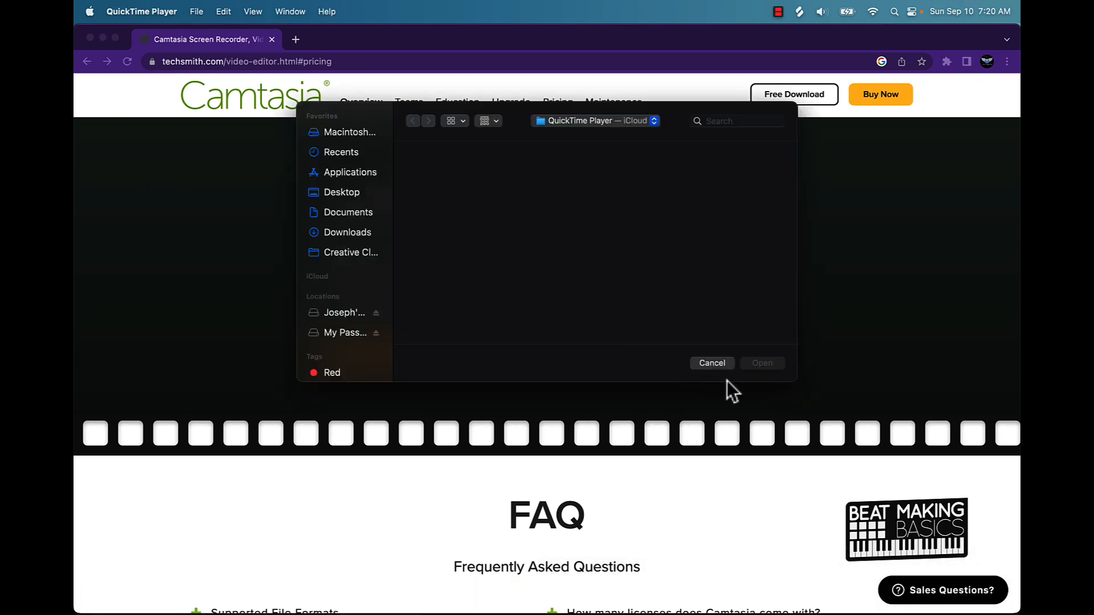
pyautogui.click(711, 363)
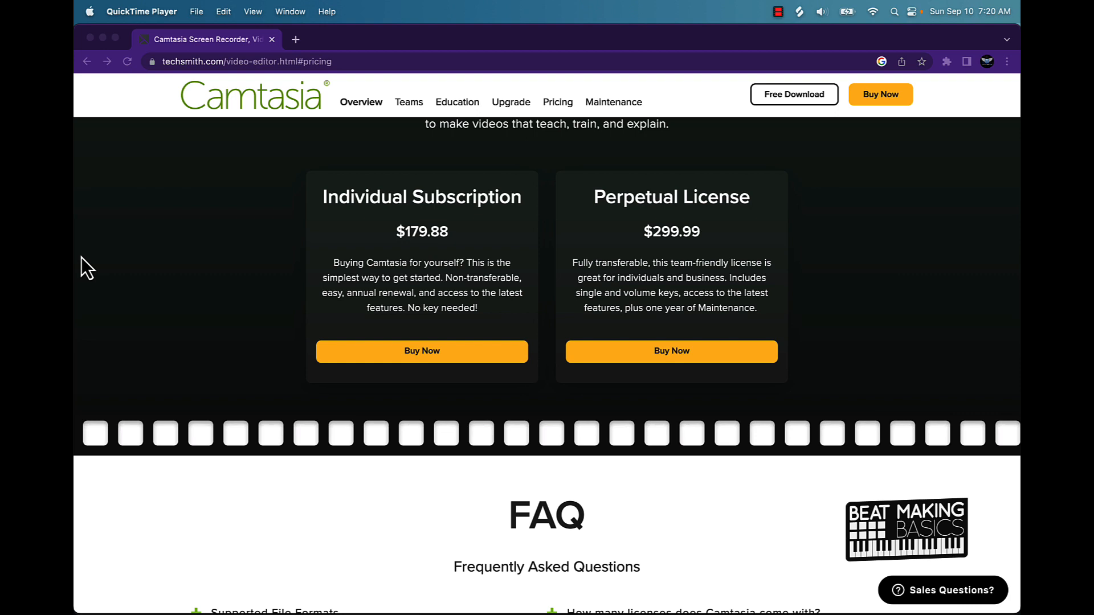
pyautogui.moveTo(404, 300)
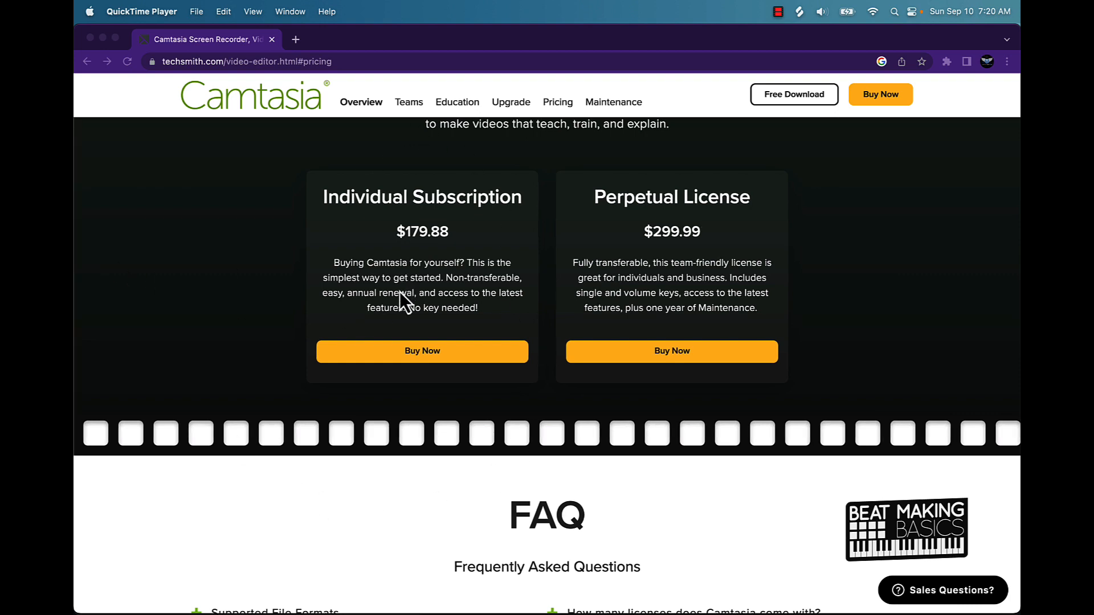
pyautogui.moveTo(259, 217)
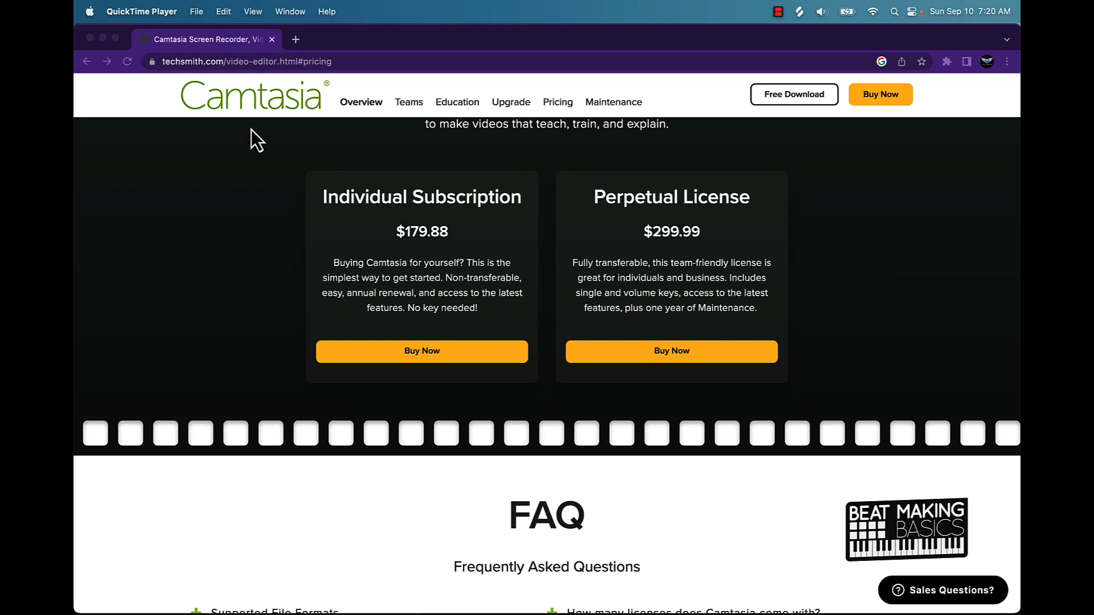
pyautogui.moveTo(281, 170)
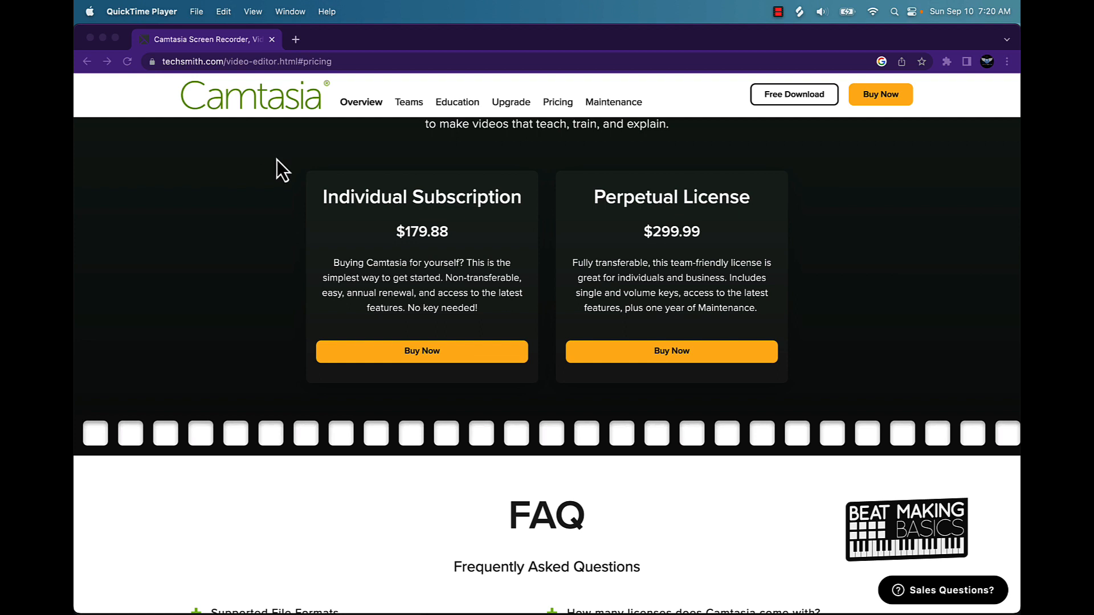
pyautogui.moveTo(325, 259)
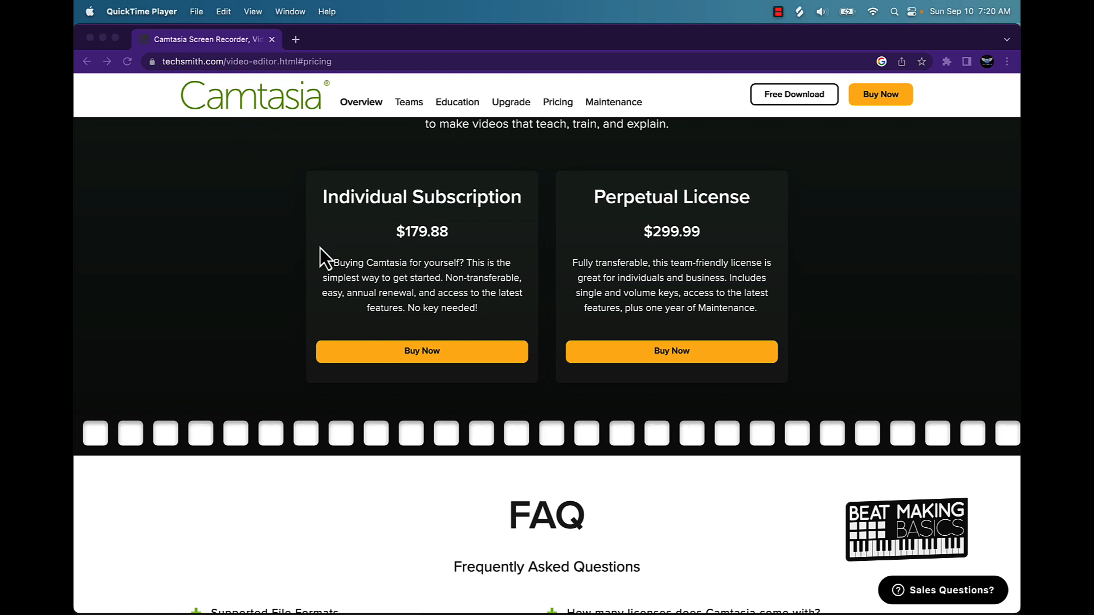
# Step: Scroll up to the top banner, then down to the 'Video software that works for you' section
pyautogui.scroll(3)
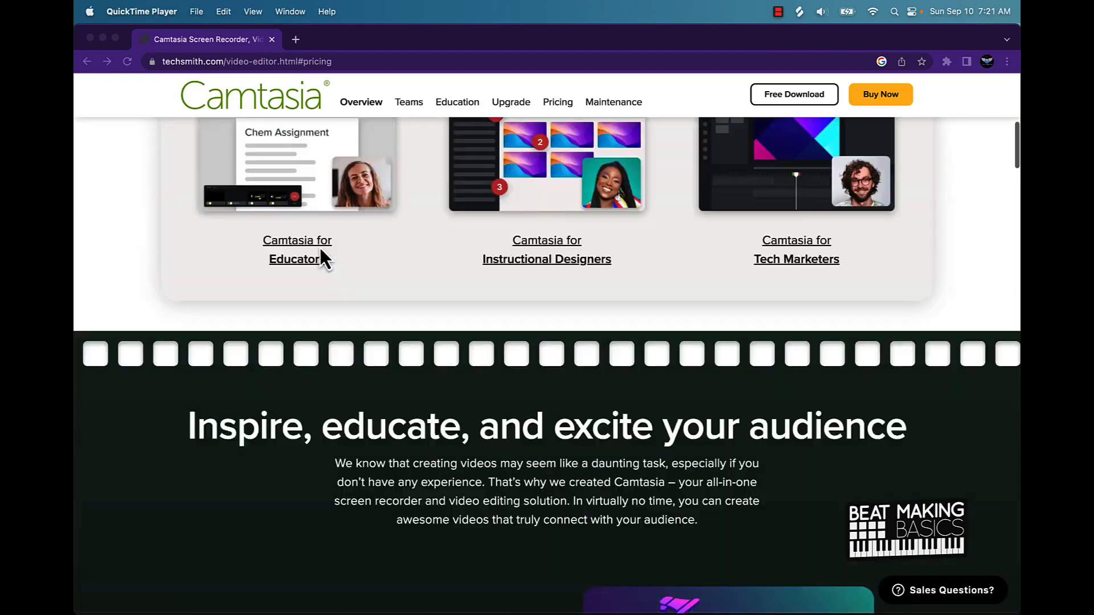
pyautogui.scroll(3)
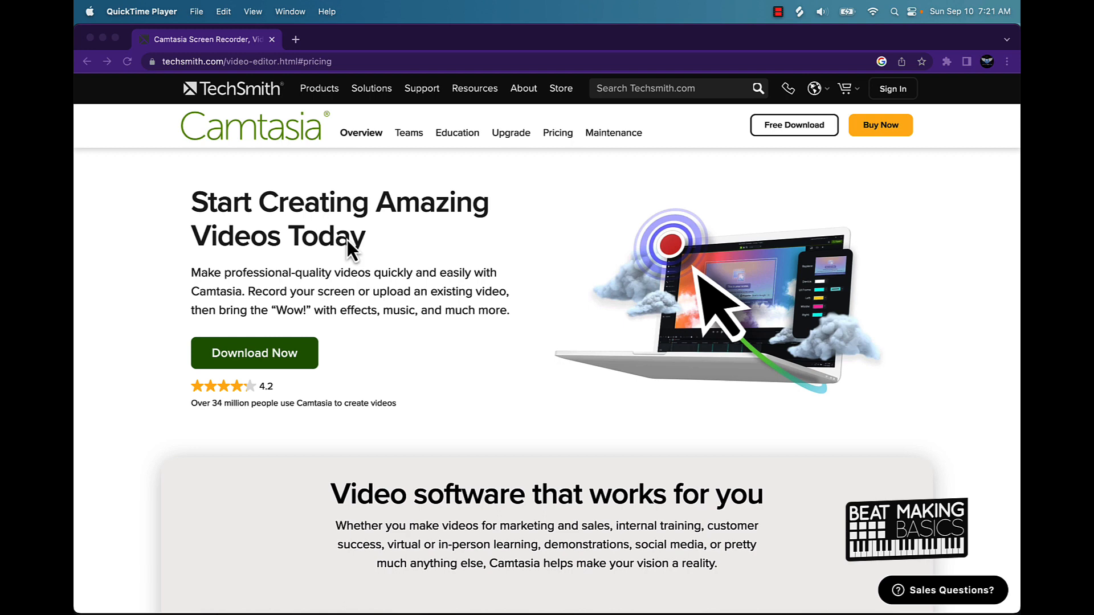
pyautogui.moveTo(355, 271)
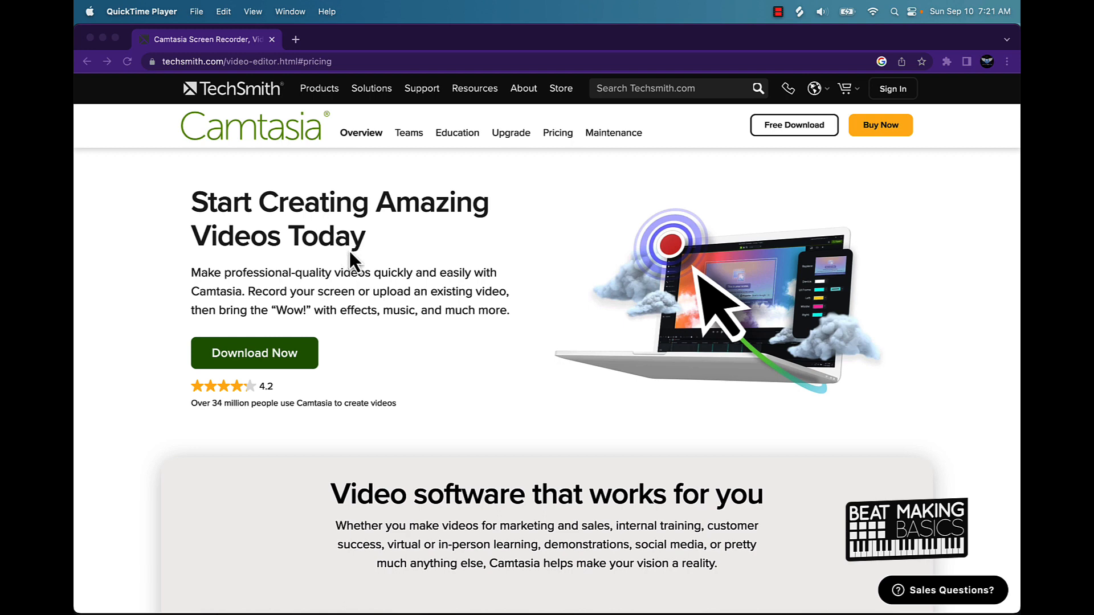
pyautogui.scroll(-3)
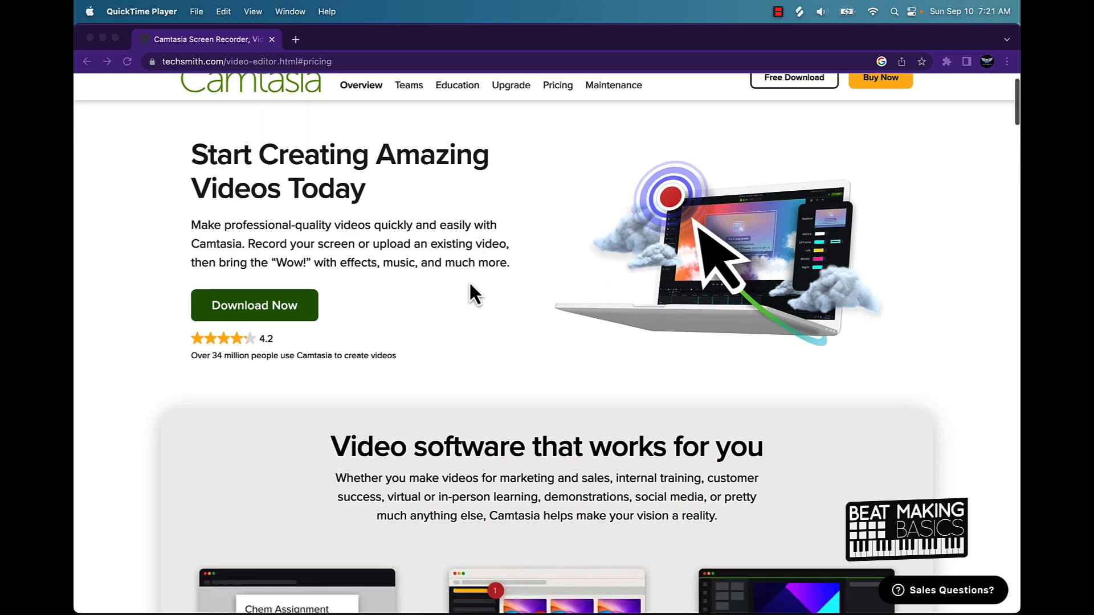
pyautogui.scroll(-3)
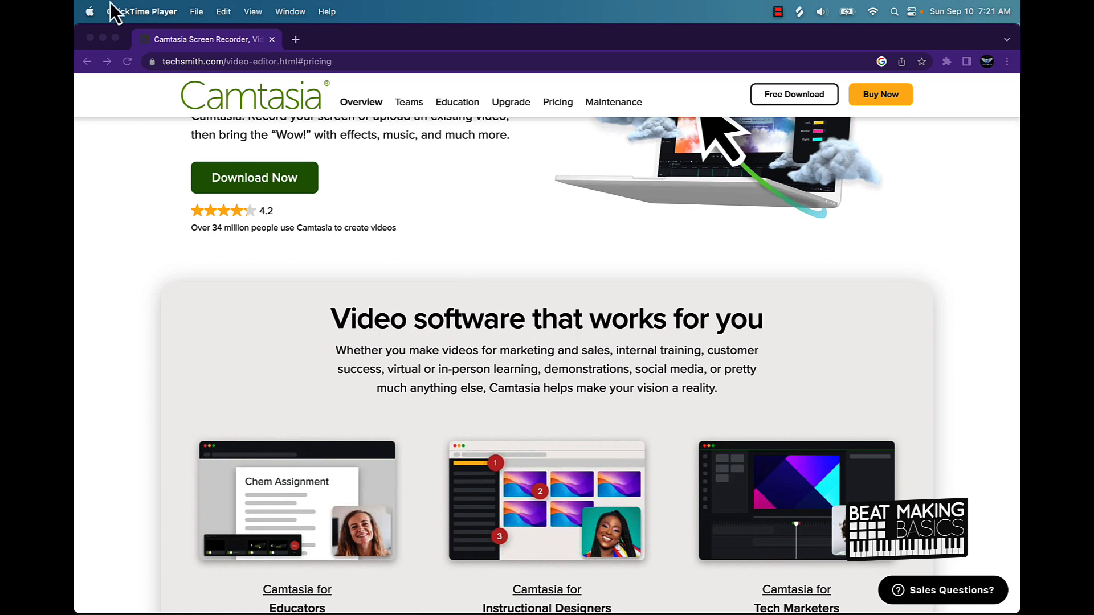